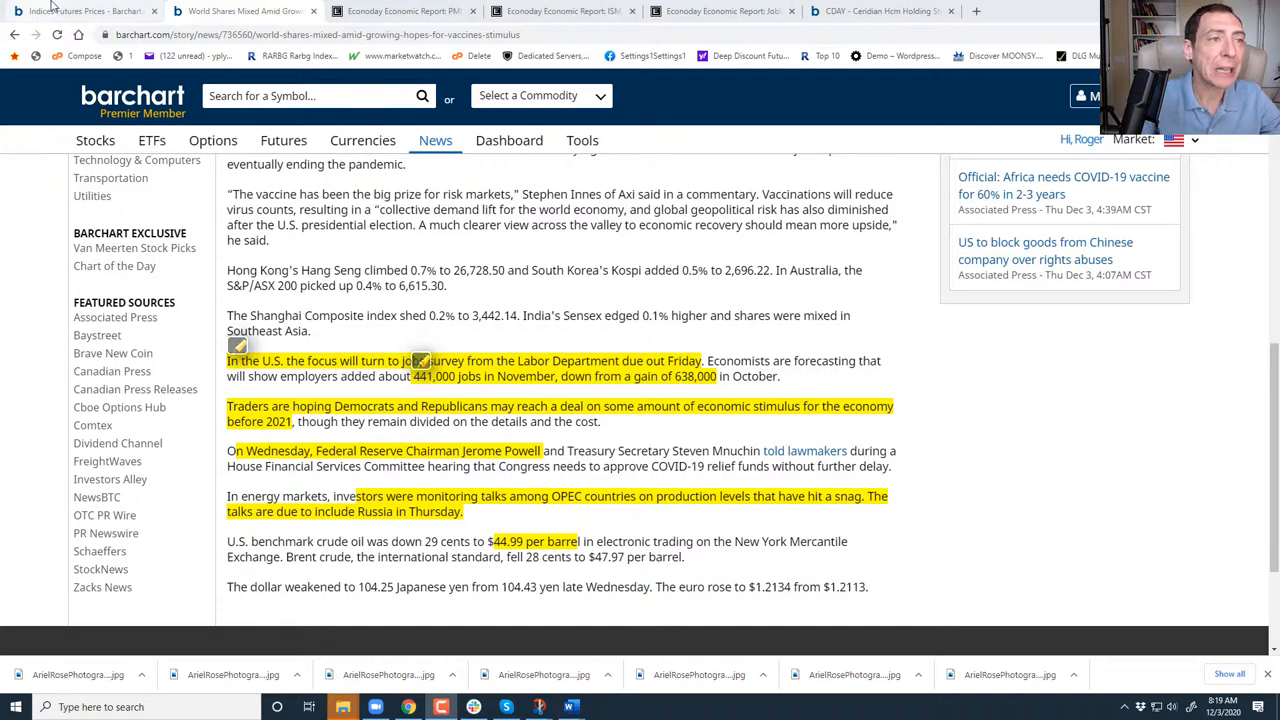
Bring up the index futures quote table with S&P 500, Nasdaq 100 and Dow contracts.
click(284, 140)
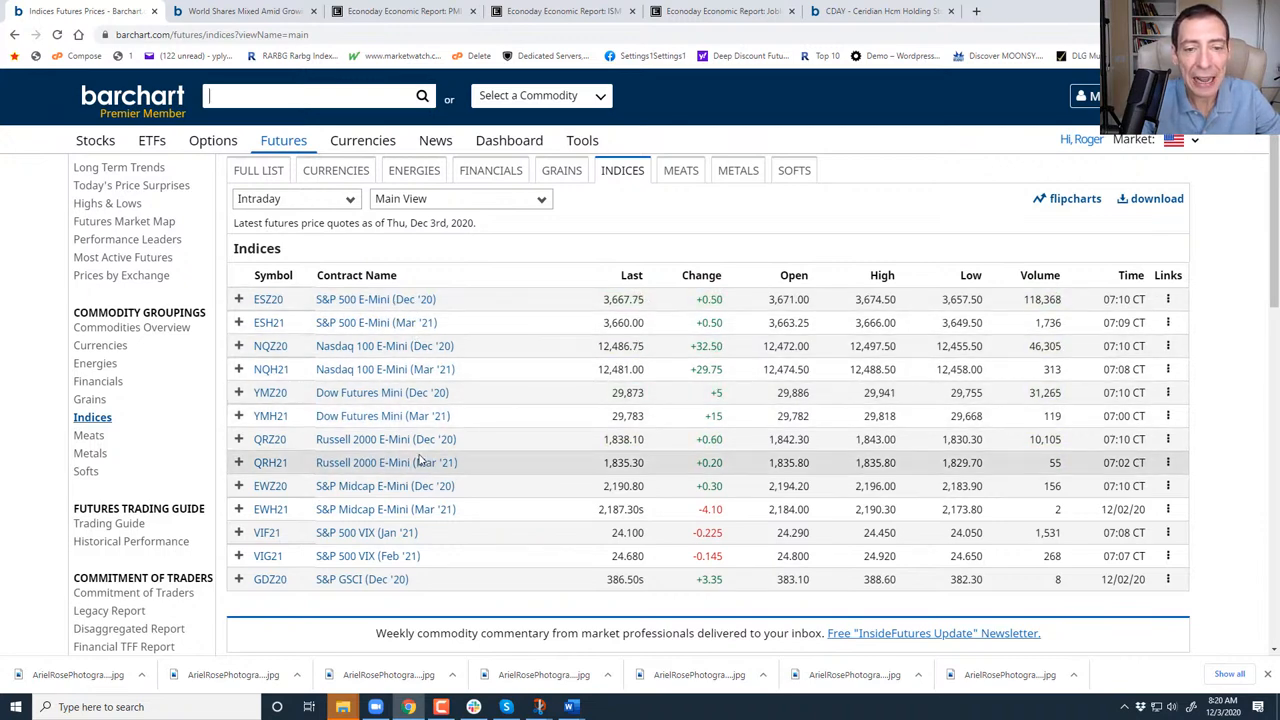
mouse_move(420, 462)
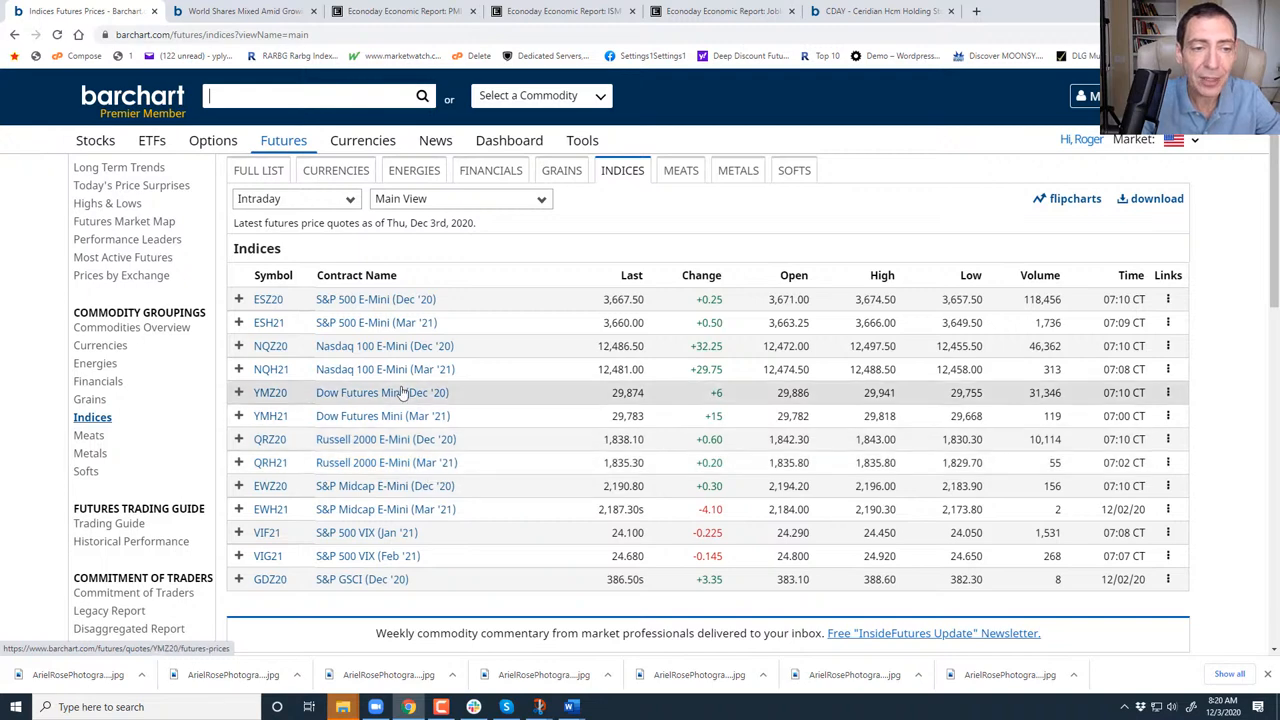
mouse_move(450, 368)
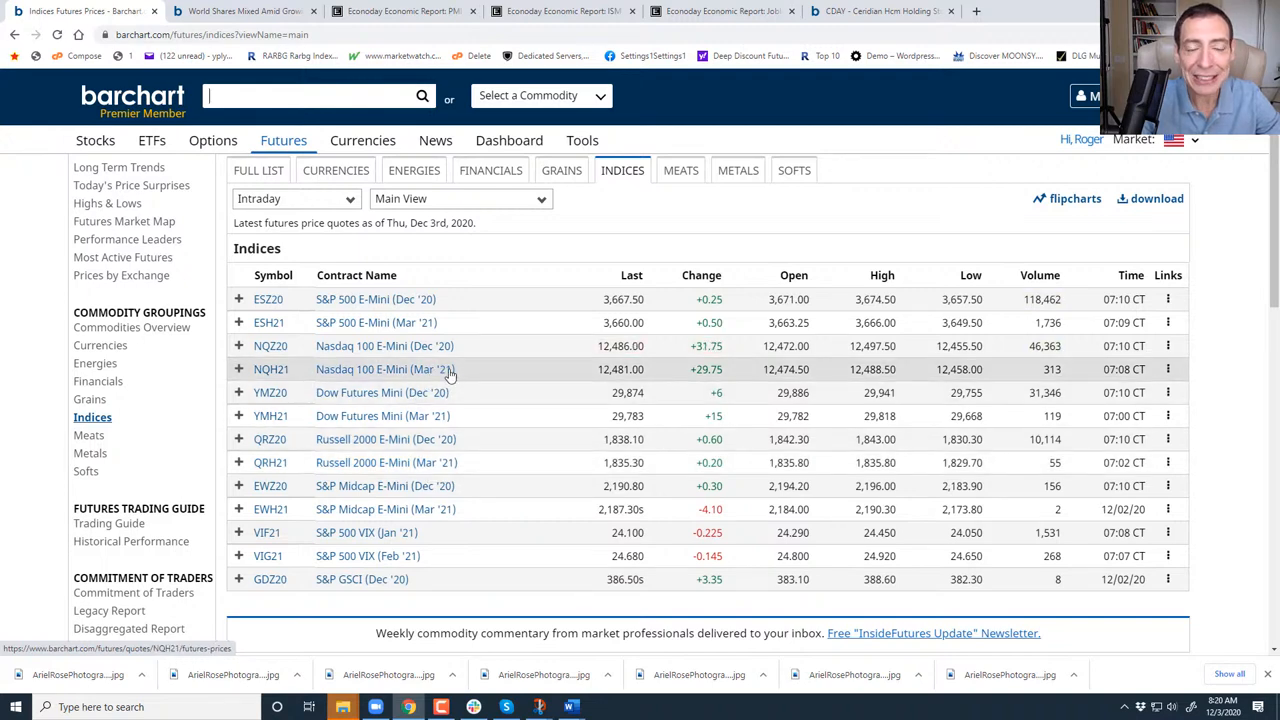
mouse_move(450, 376)
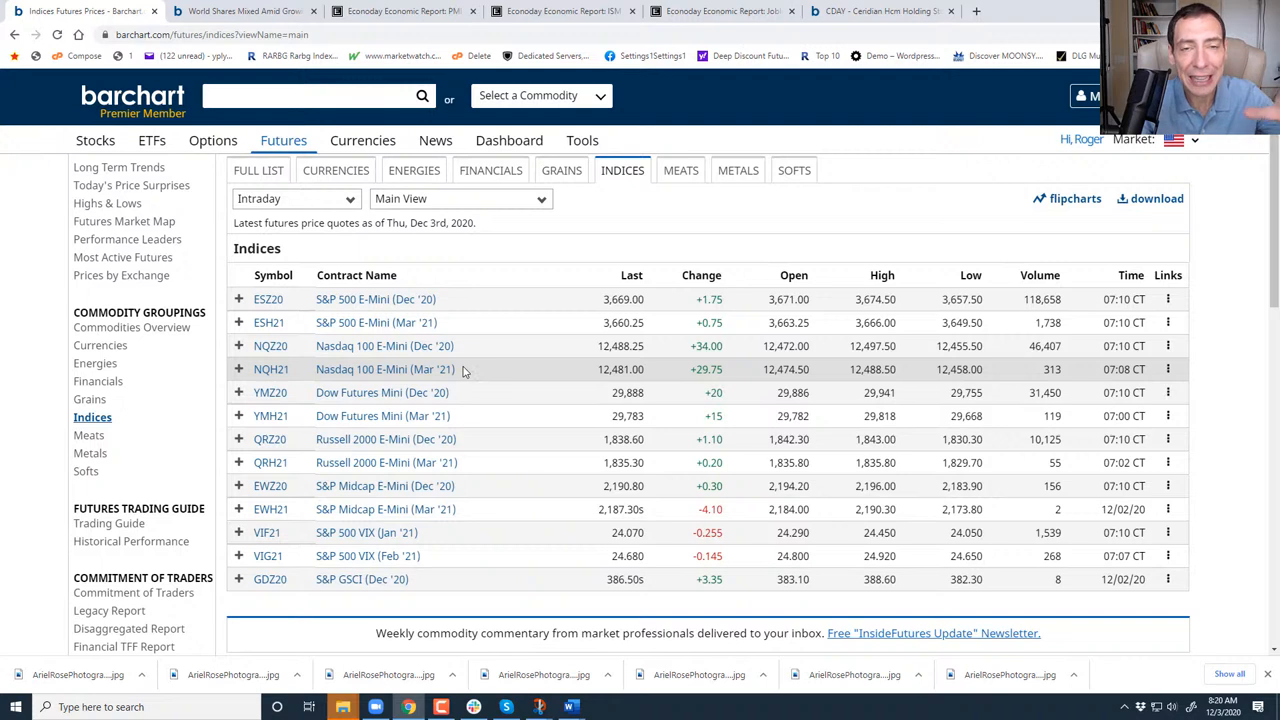
mouse_move(456, 380)
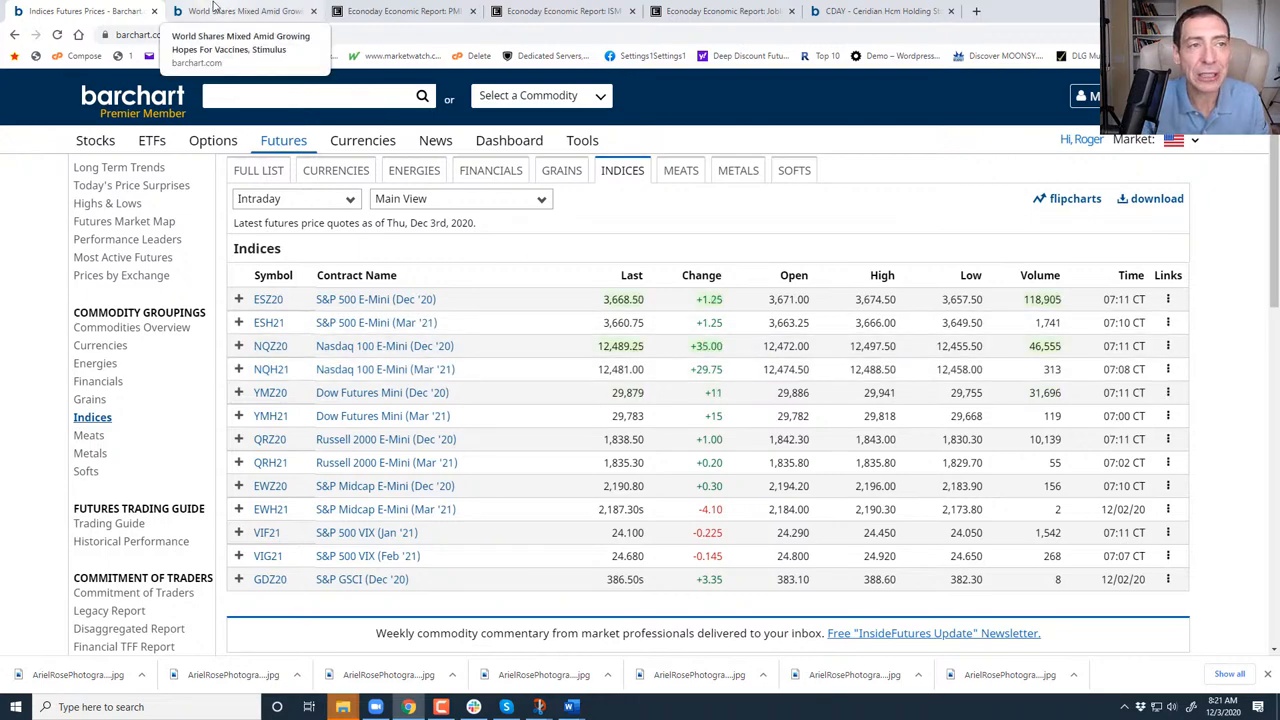
Return to the 'World Shares Mixed Amid Growing Hopes' news story.
click(244, 10)
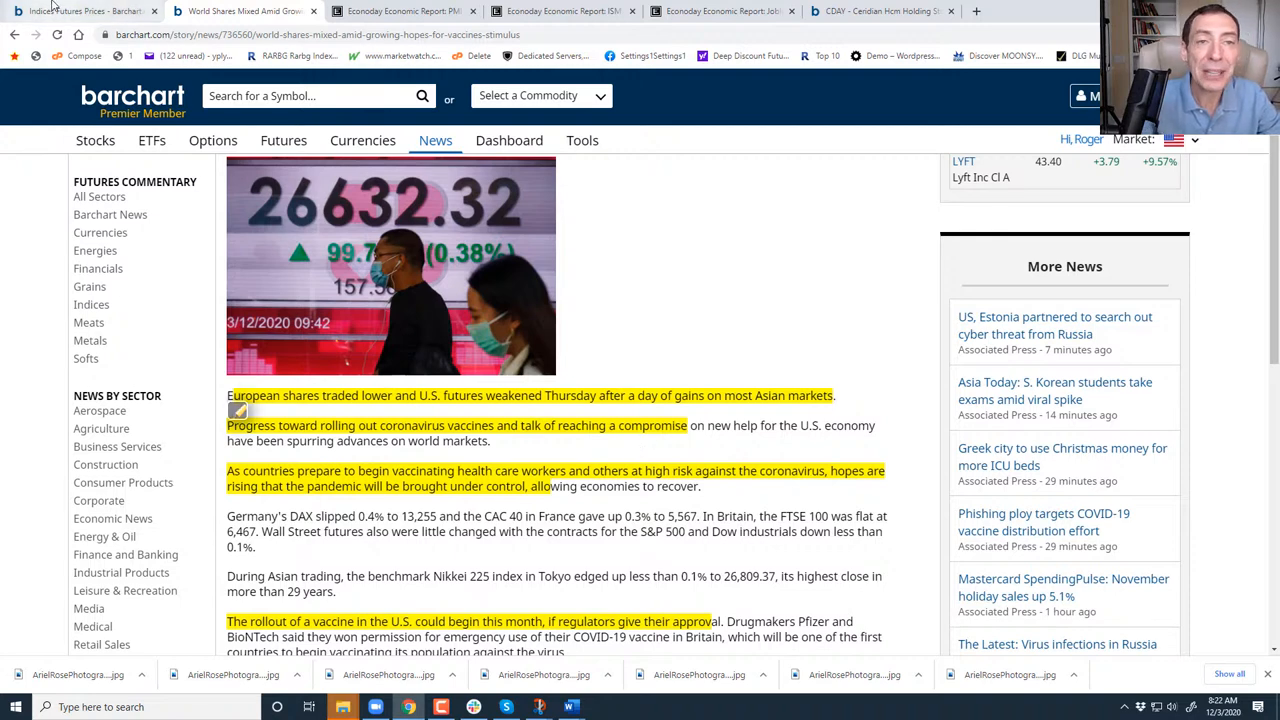
mouse_move(80, 12)
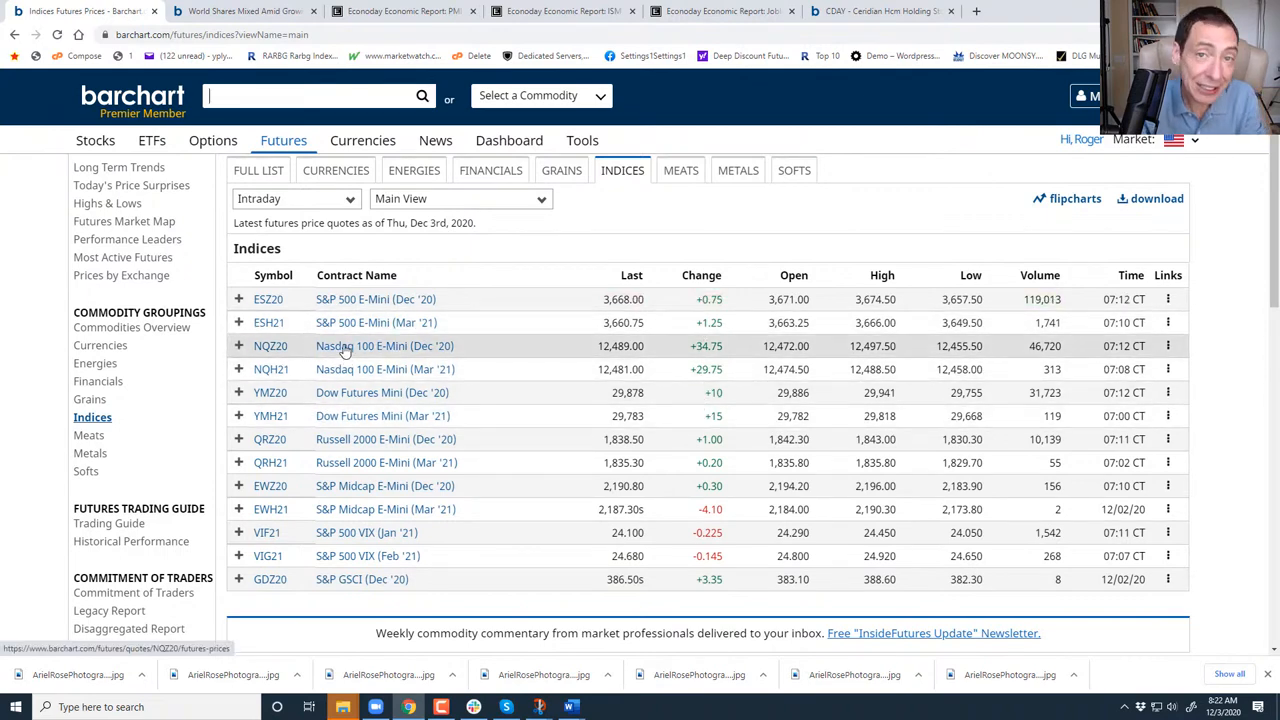
mouse_move(350, 346)
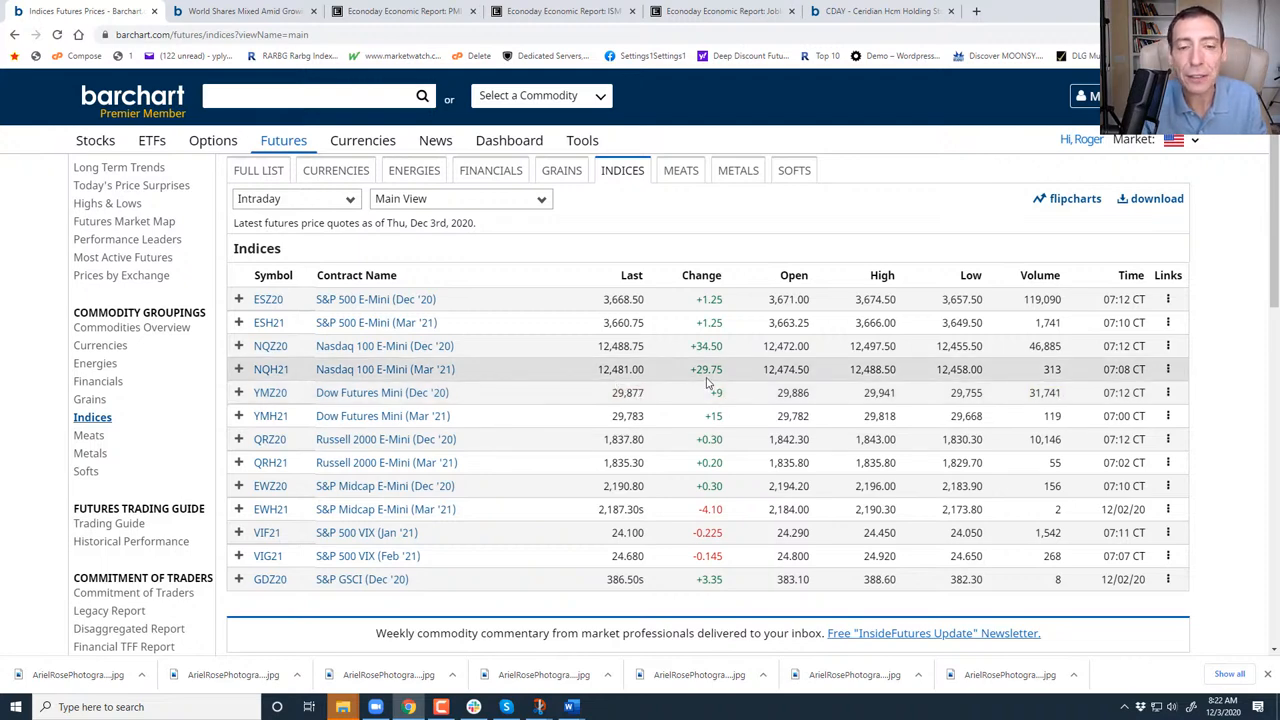
mouse_move(668, 344)
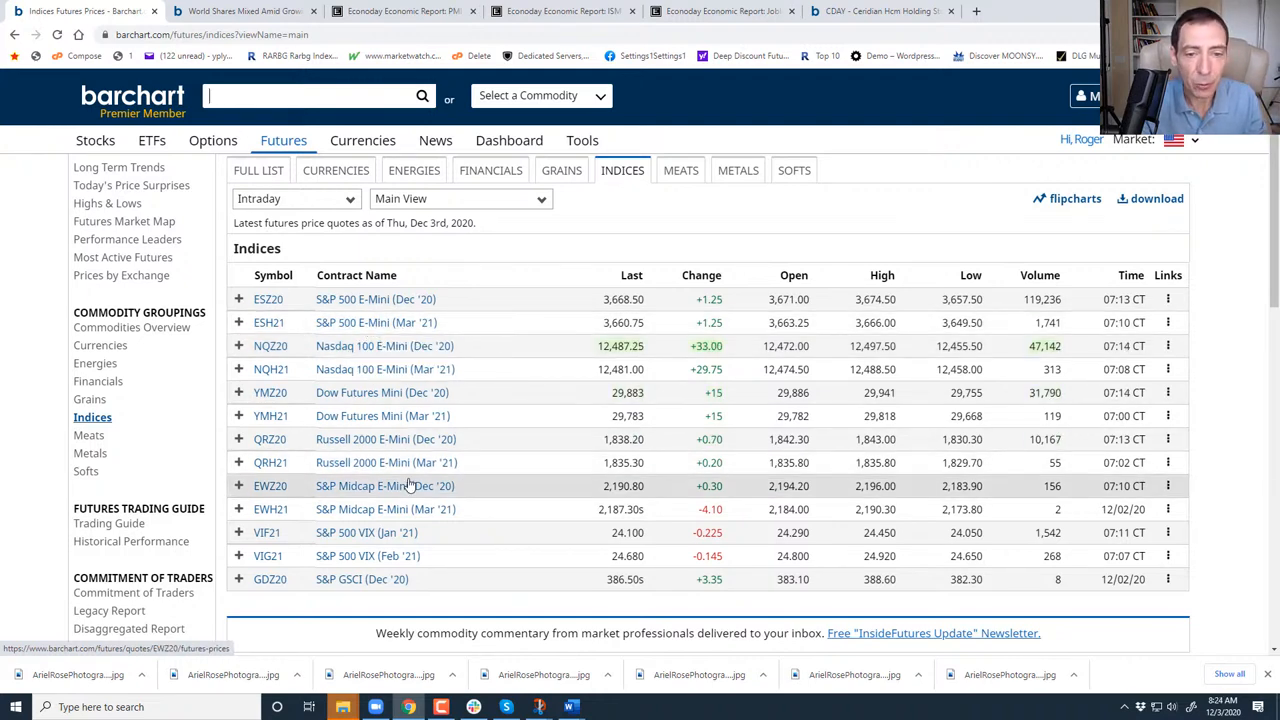
mouse_move(378, 486)
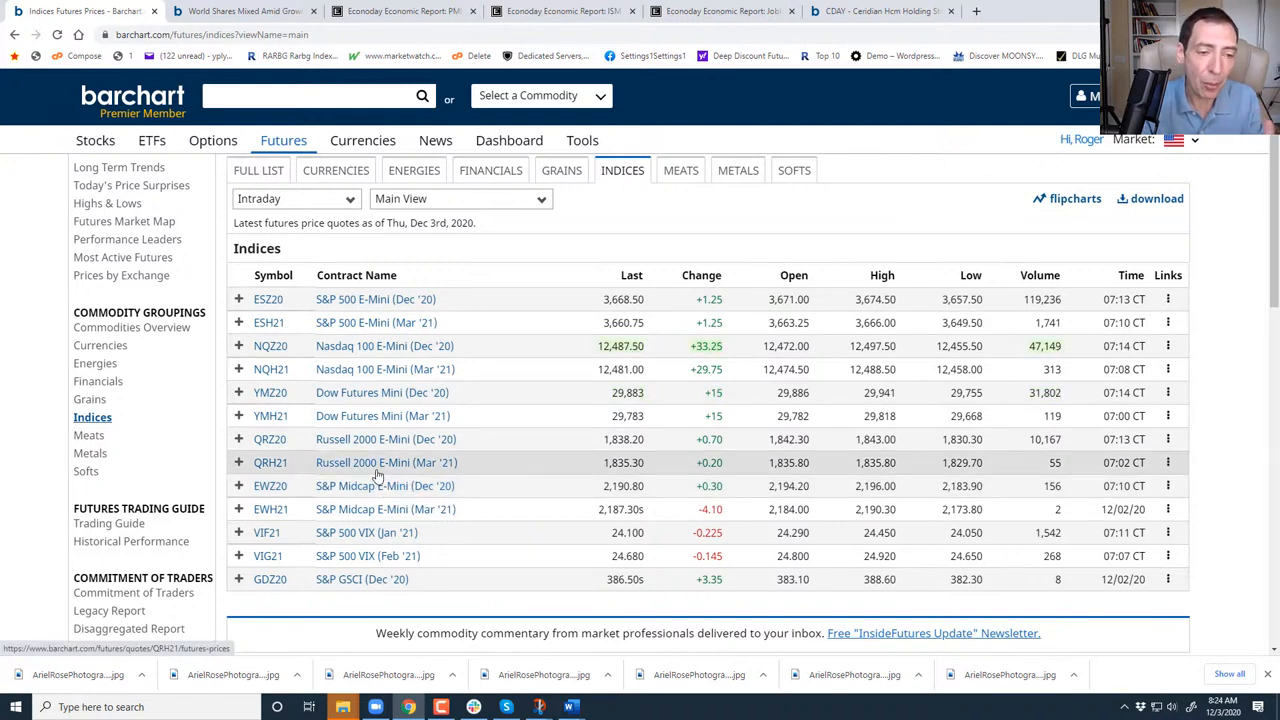
mouse_move(378, 462)
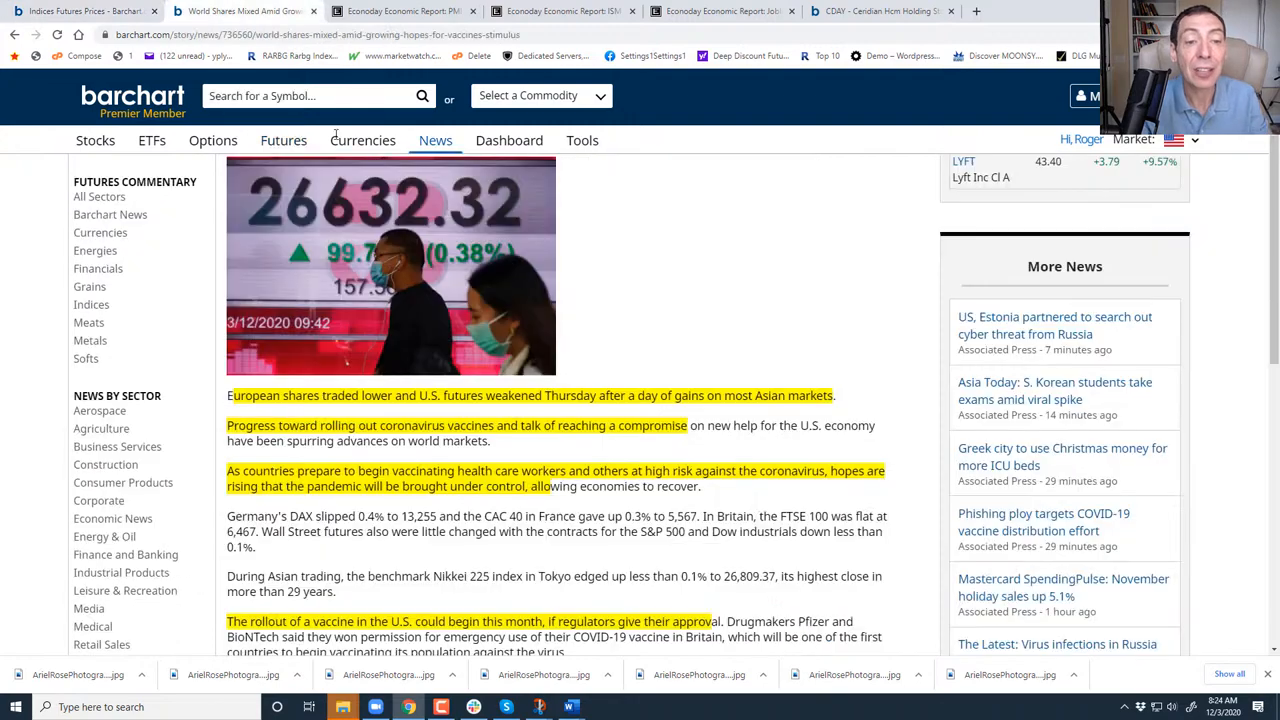
scroll(down, 3)
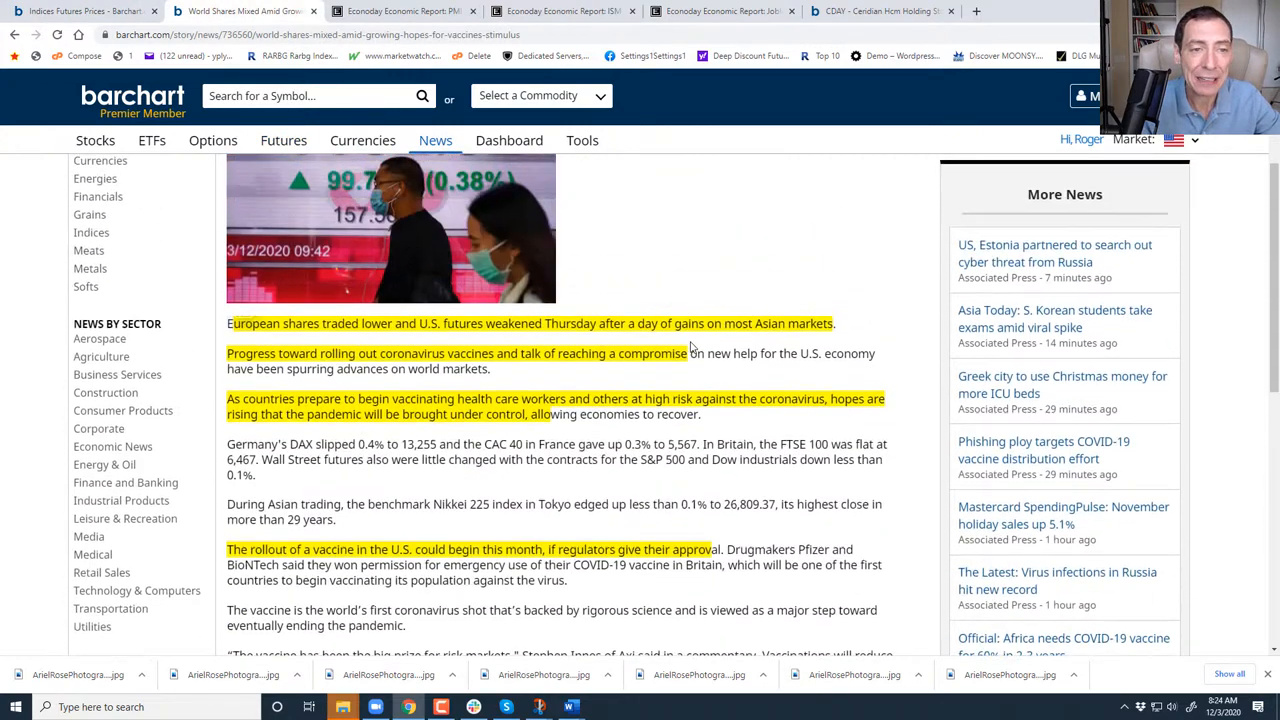
scroll(down, 3)
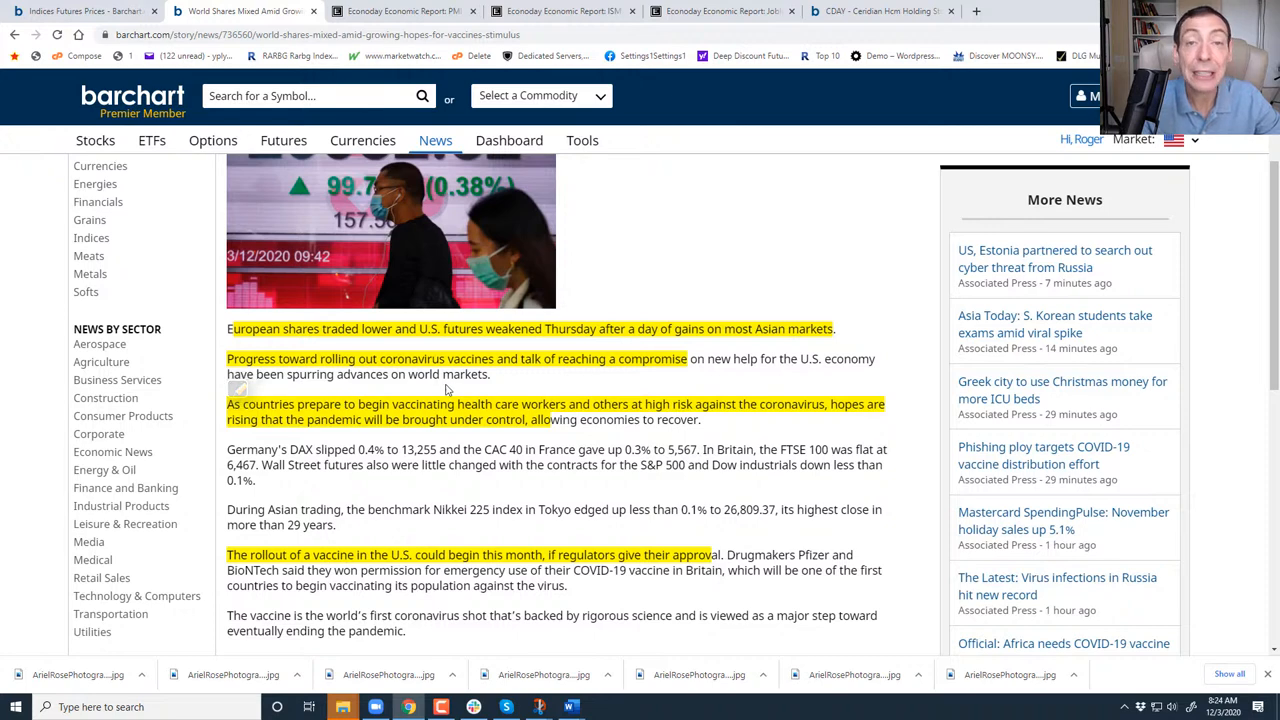
mouse_move(484, 388)
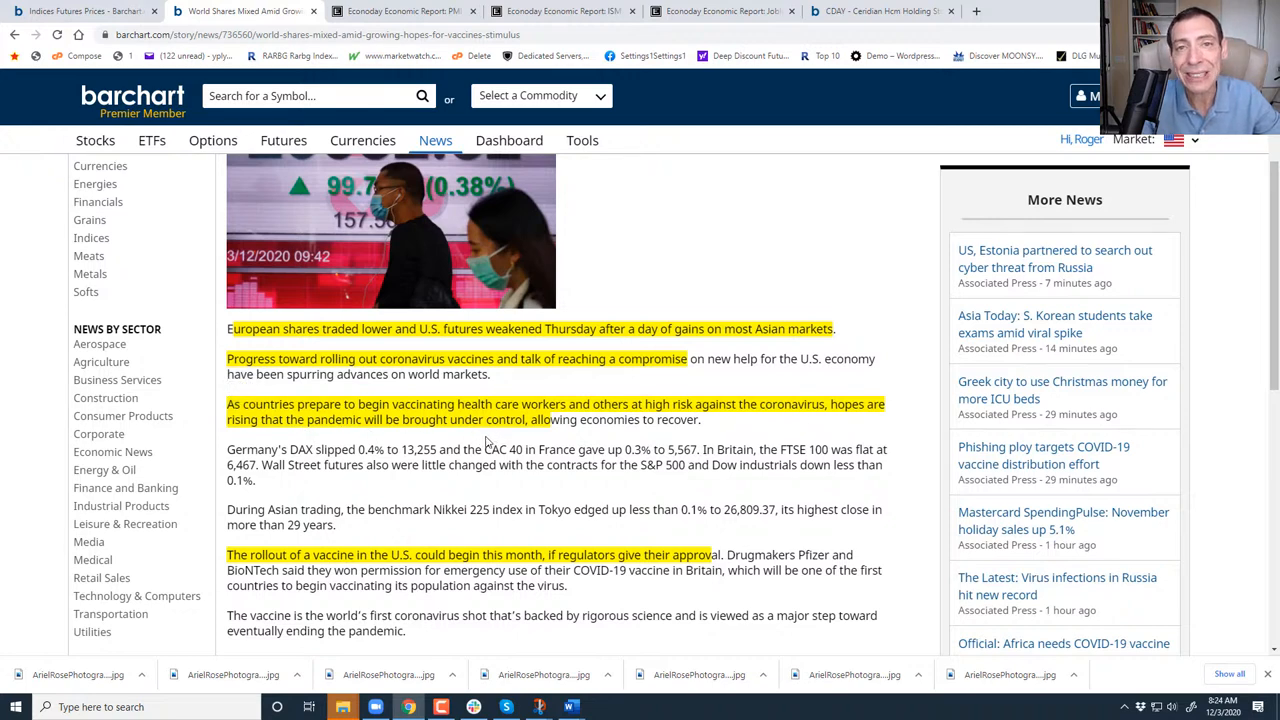
mouse_move(464, 436)
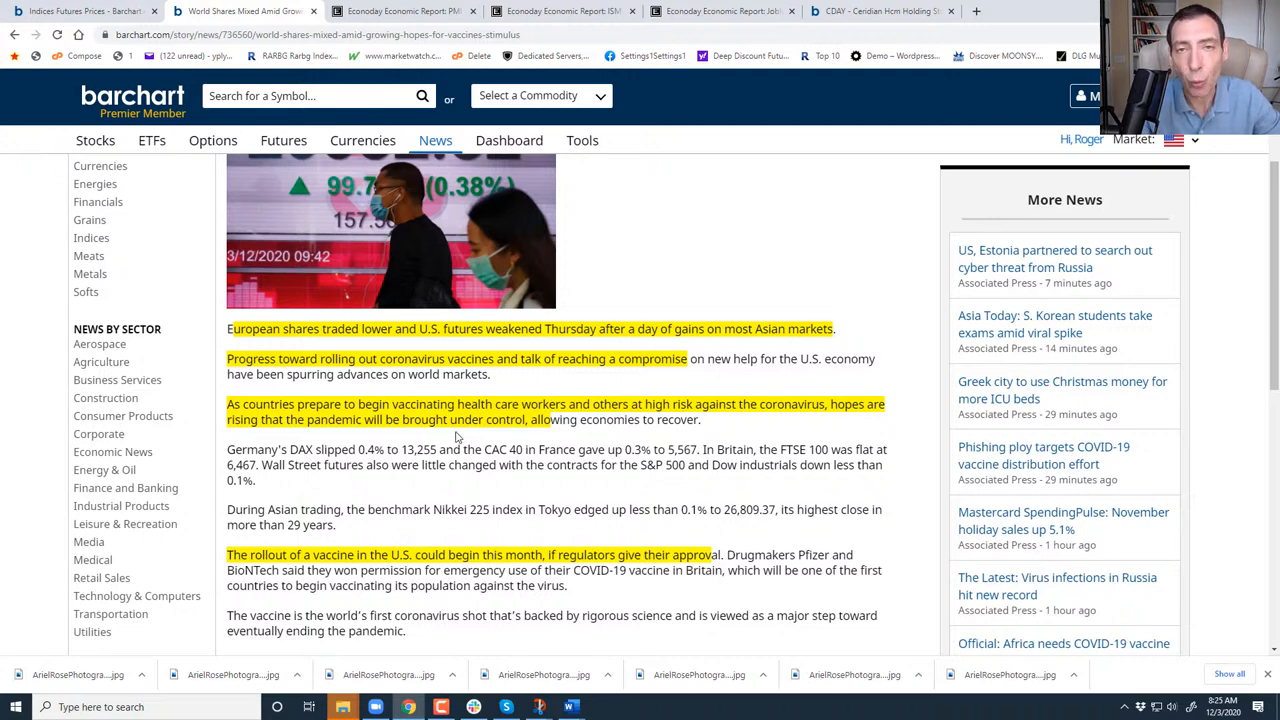
mouse_move(452, 438)
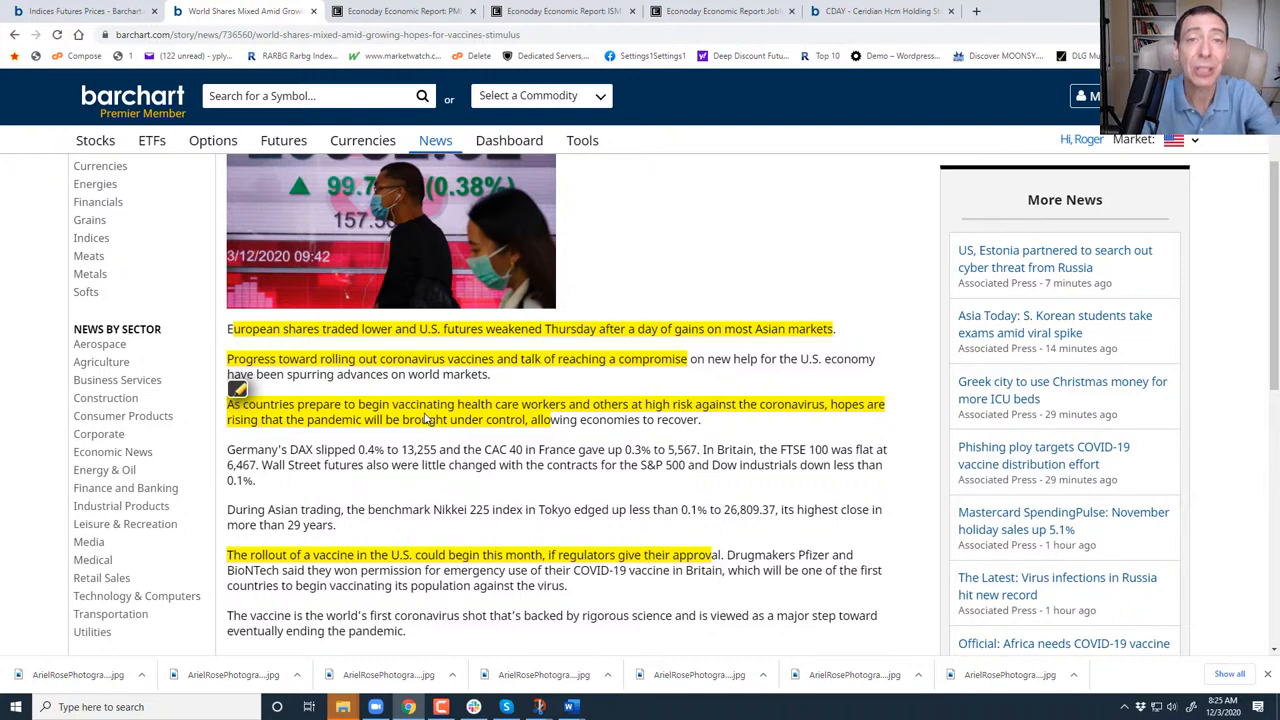
scroll(down, 3)
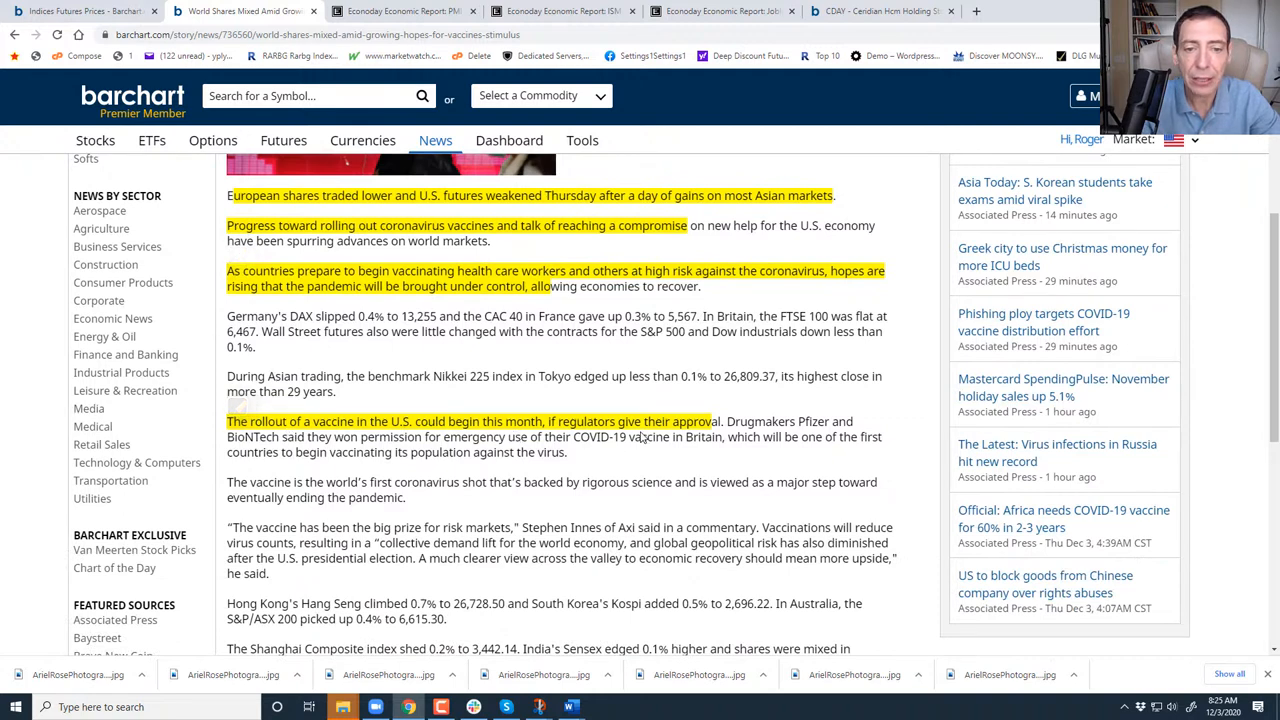
mouse_move(822, 432)
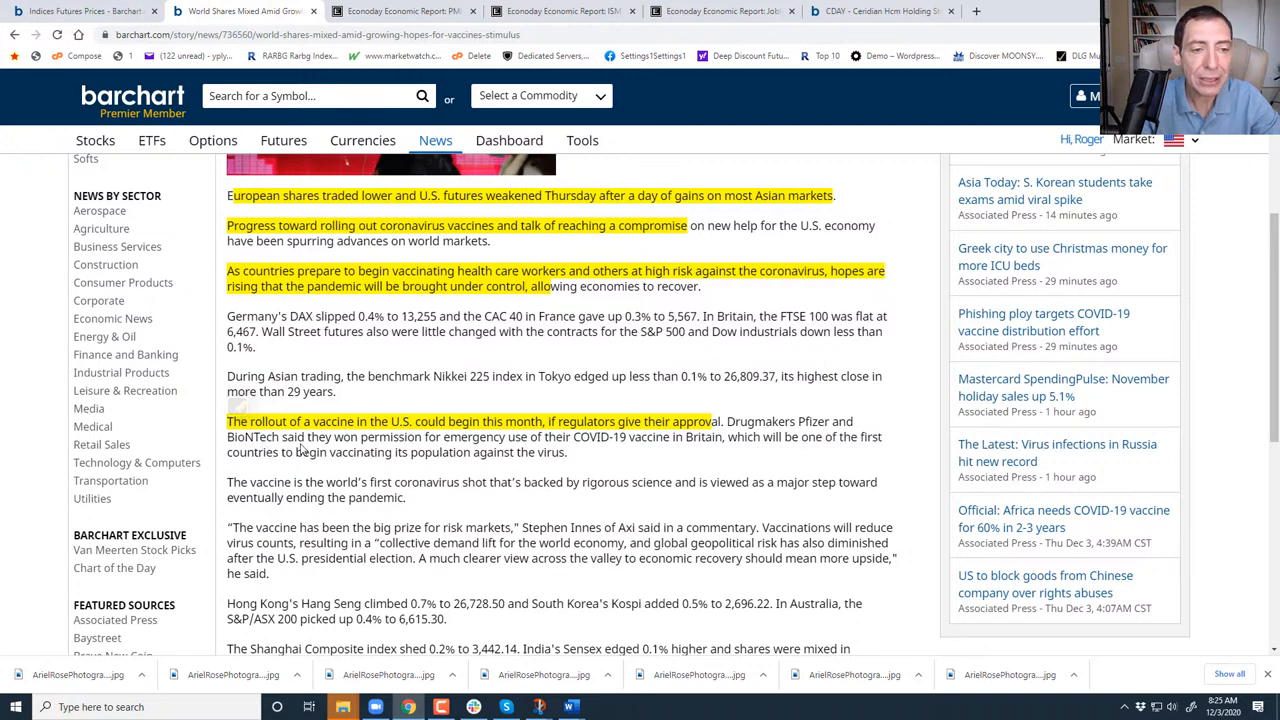
mouse_move(578, 454)
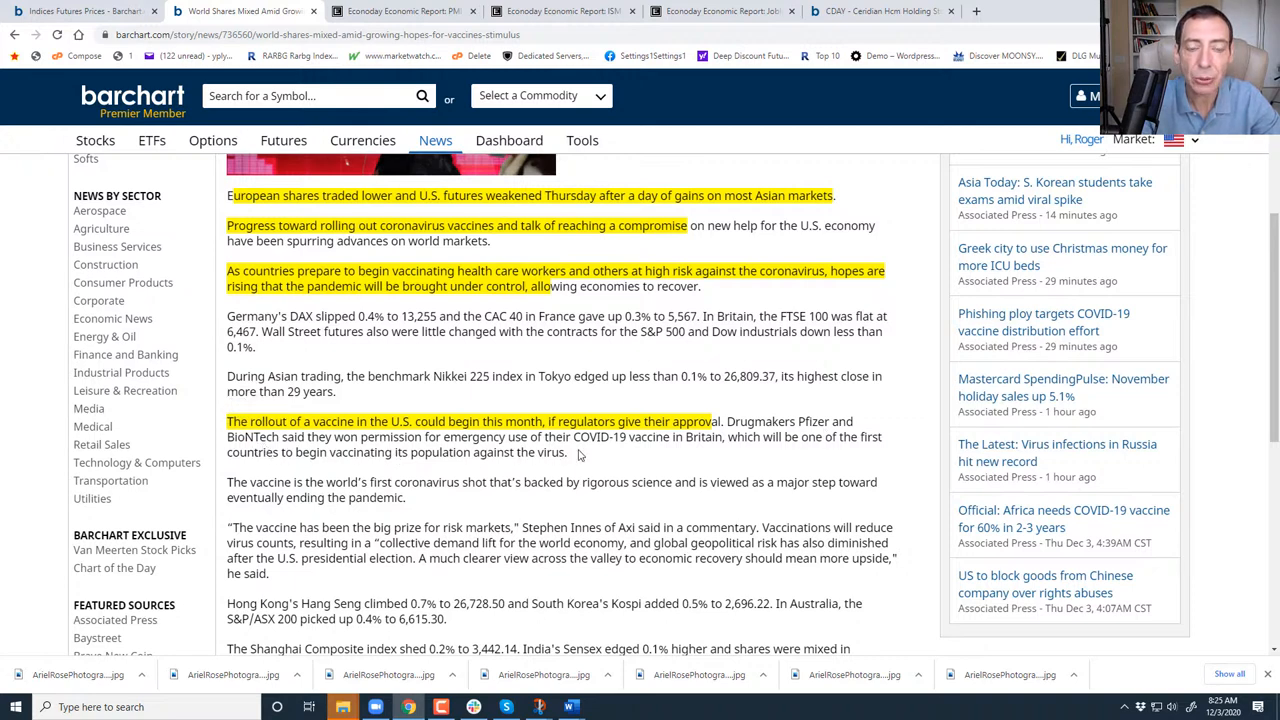
mouse_move(752, 460)
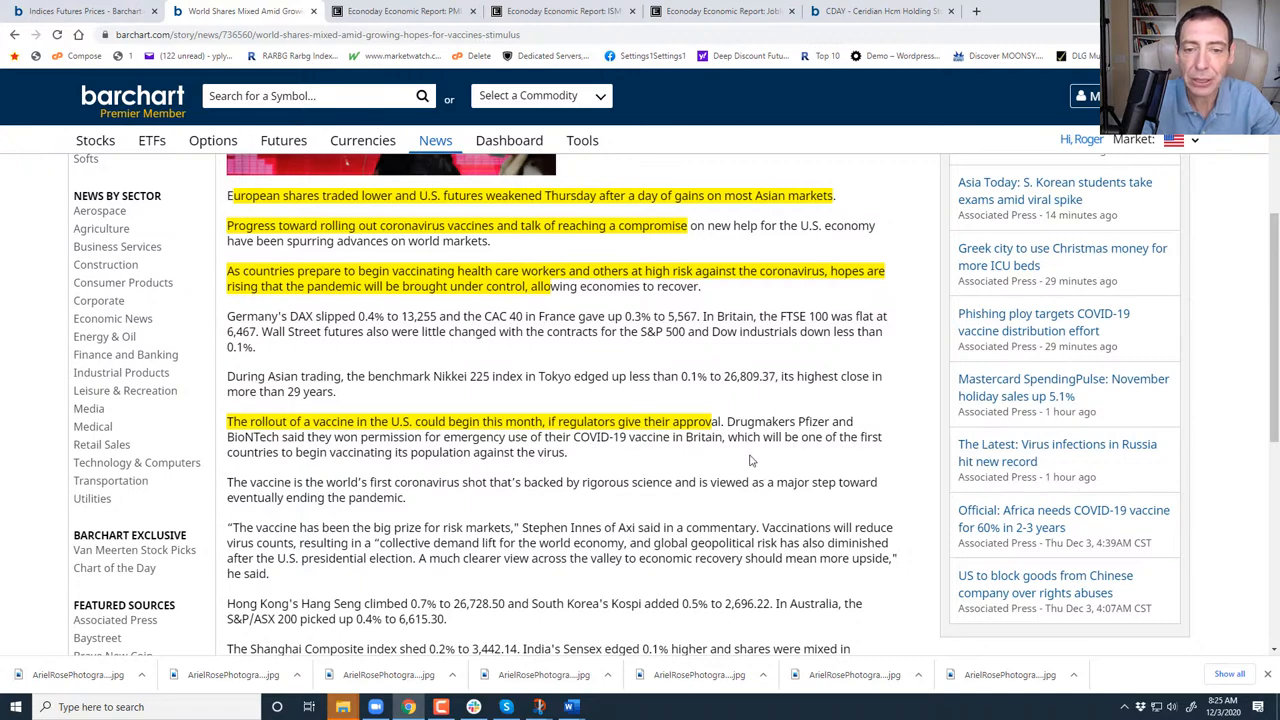
mouse_move(380, 472)
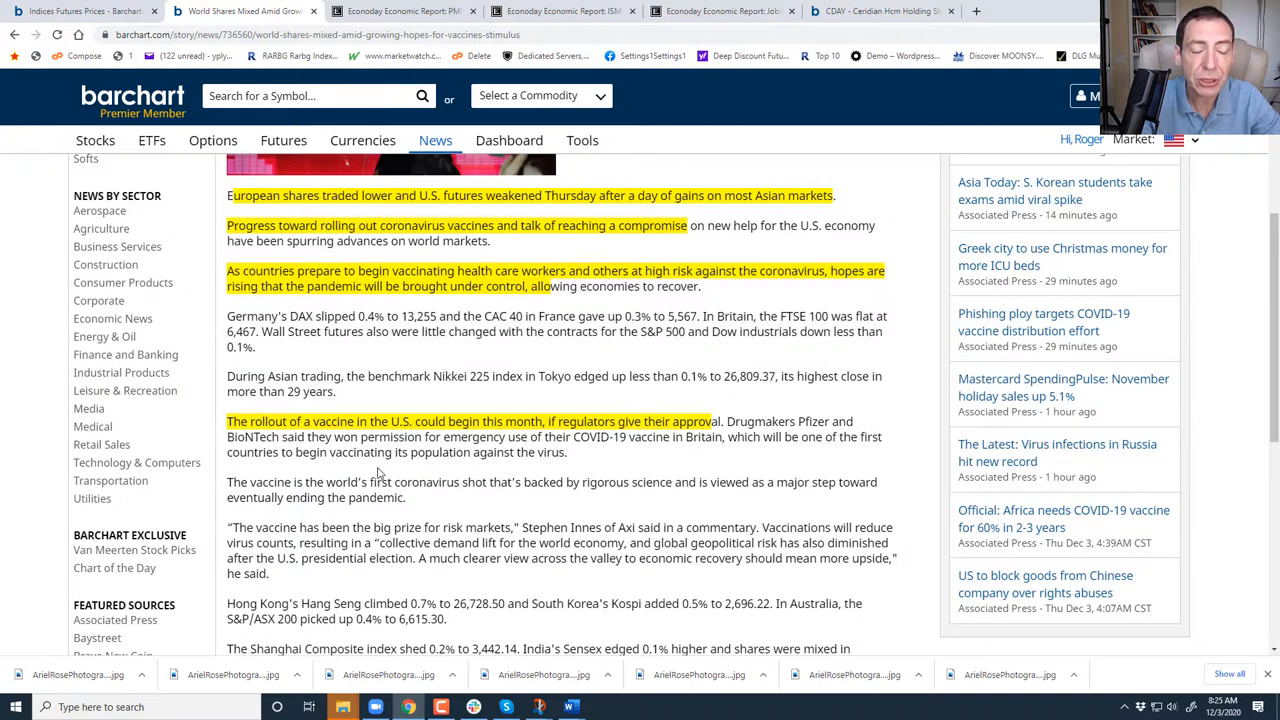
scroll(down, 3)
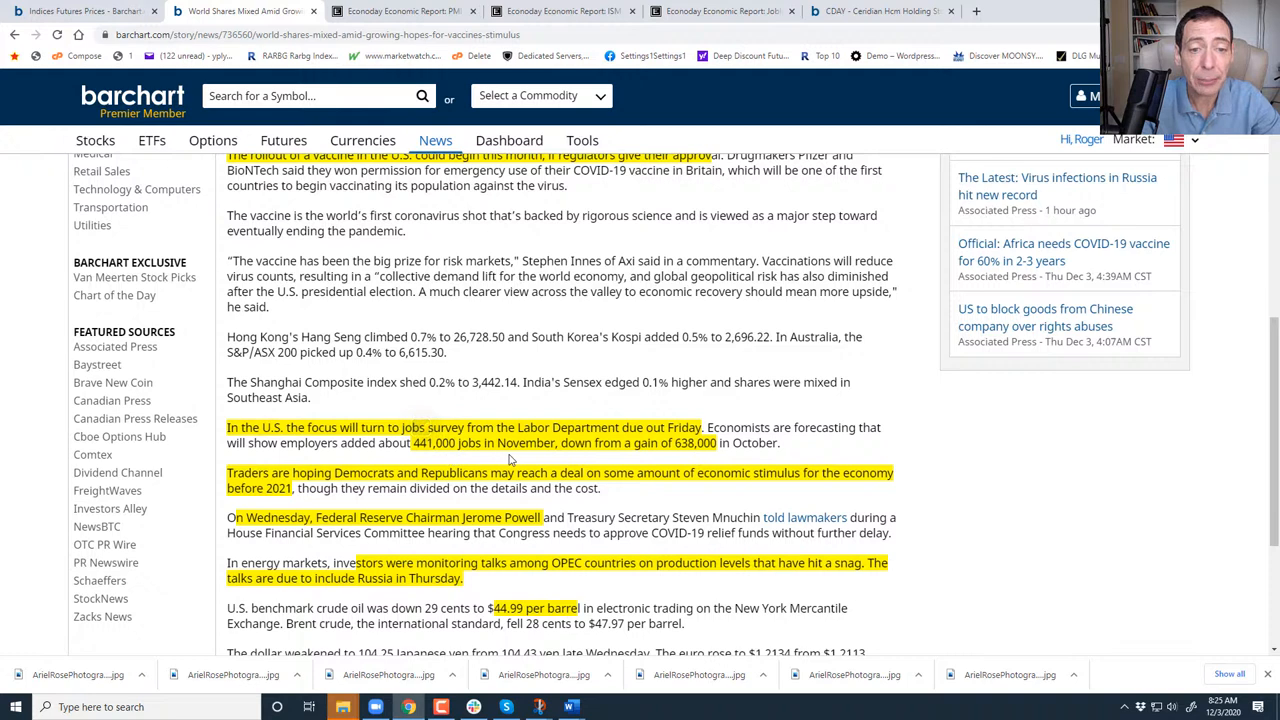
mouse_move(690, 458)
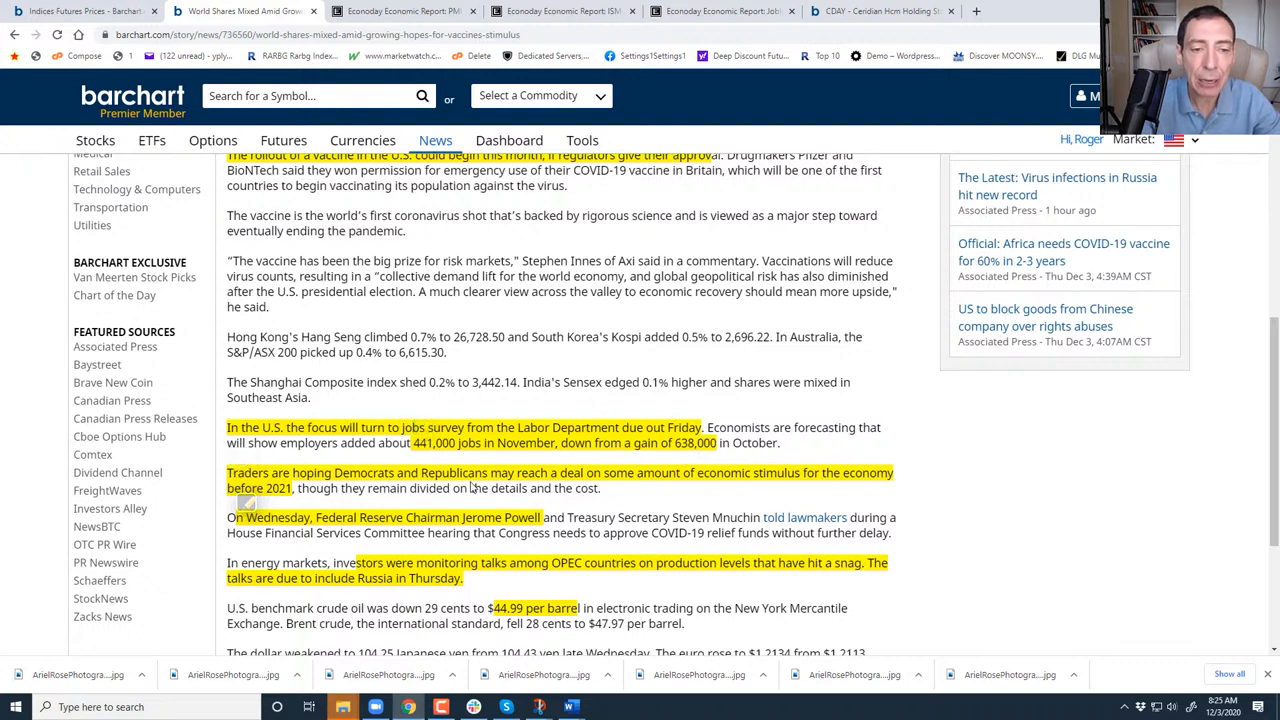
mouse_move(744, 492)
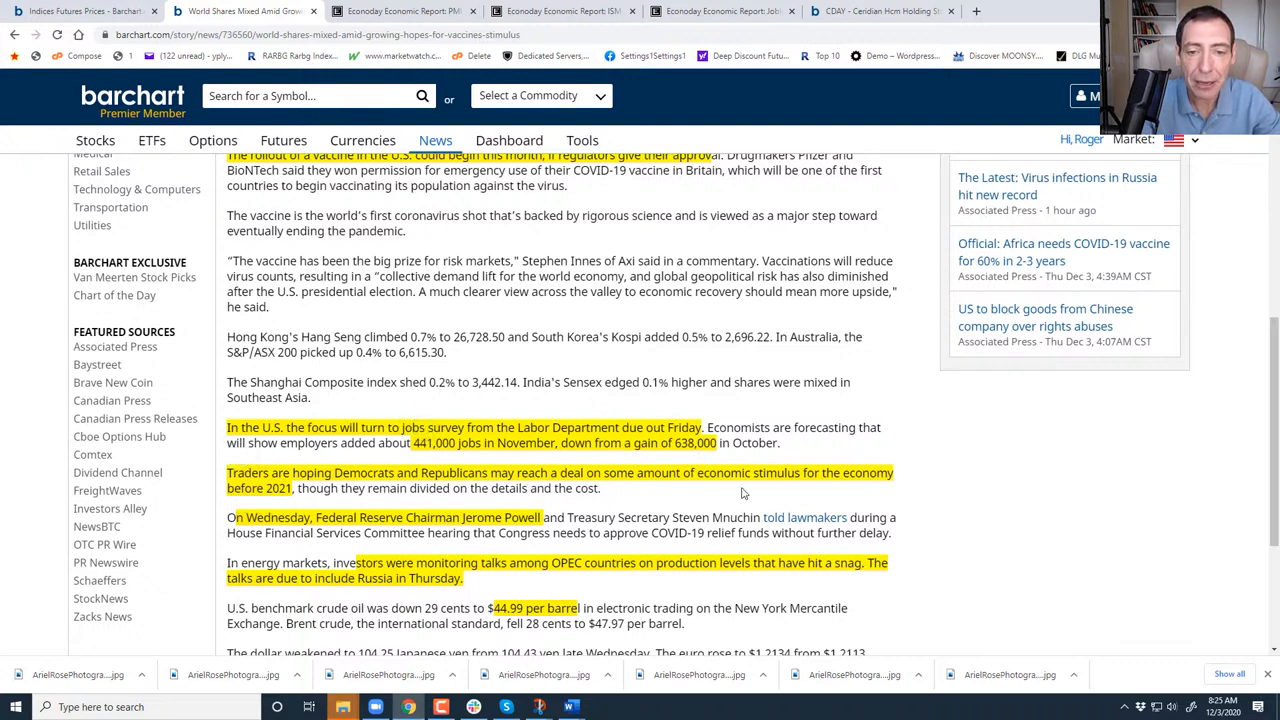
mouse_move(294, 504)
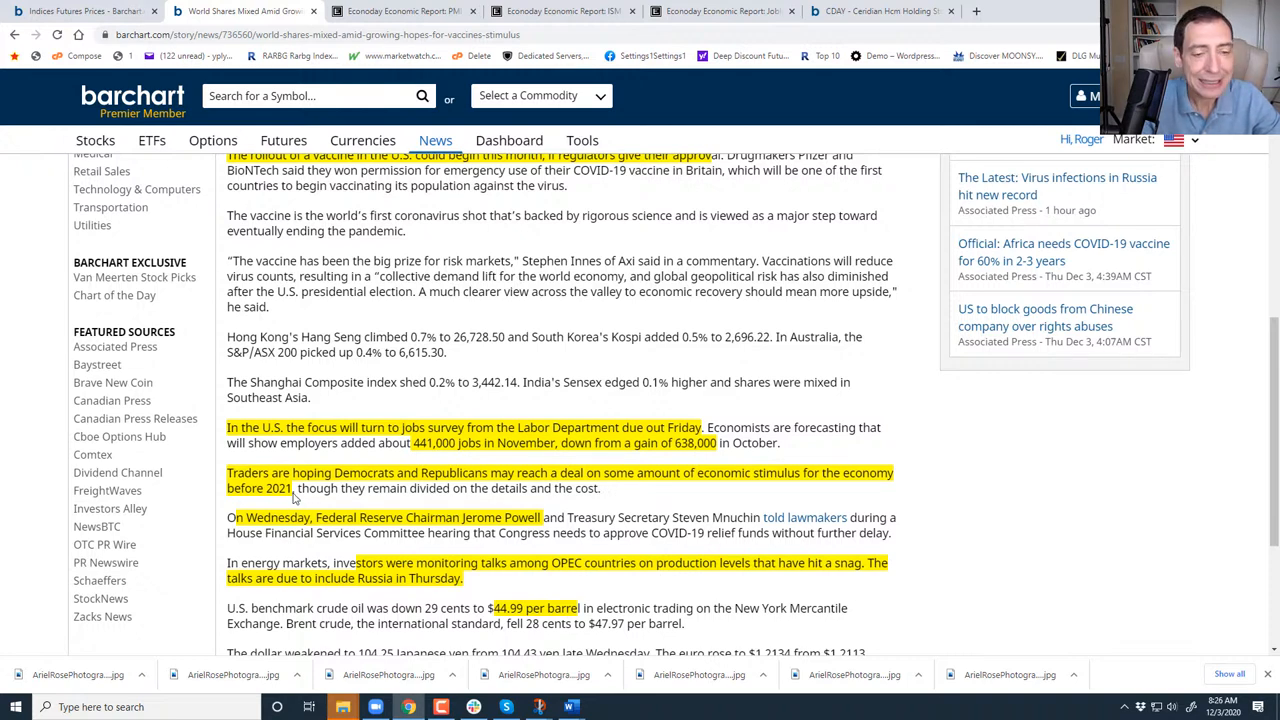
mouse_move(408, 448)
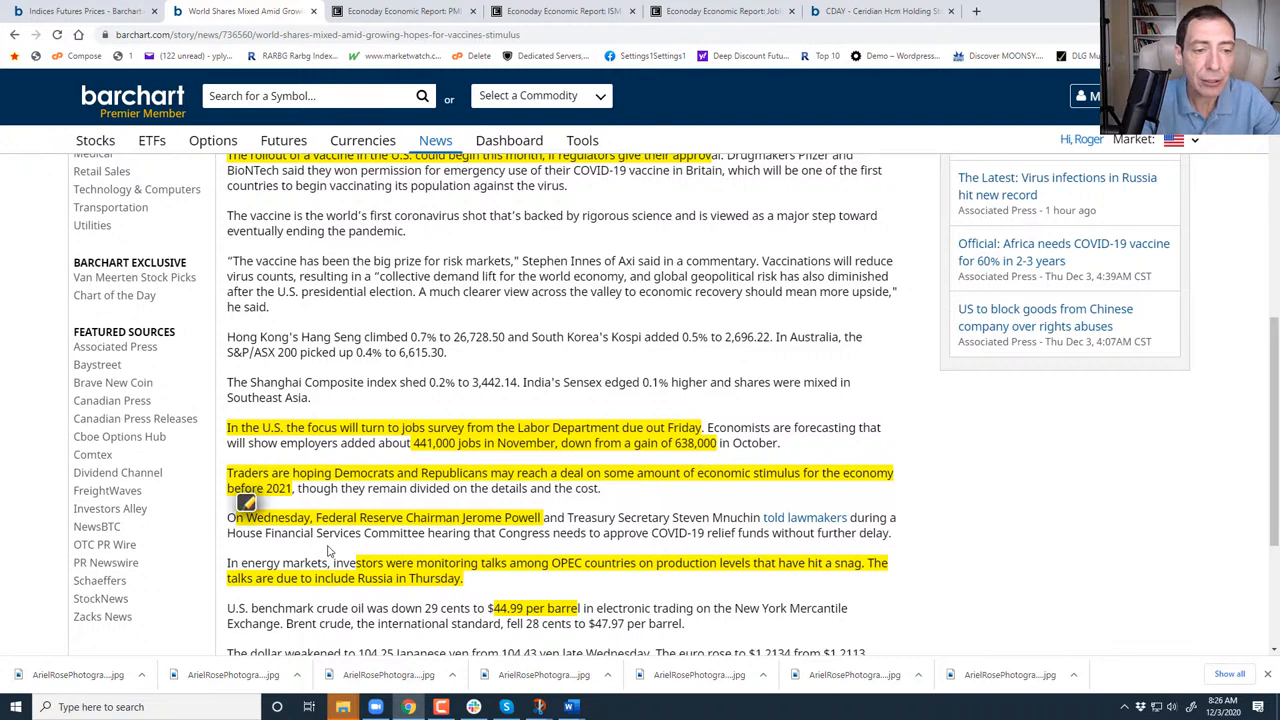
scroll(down, 3)
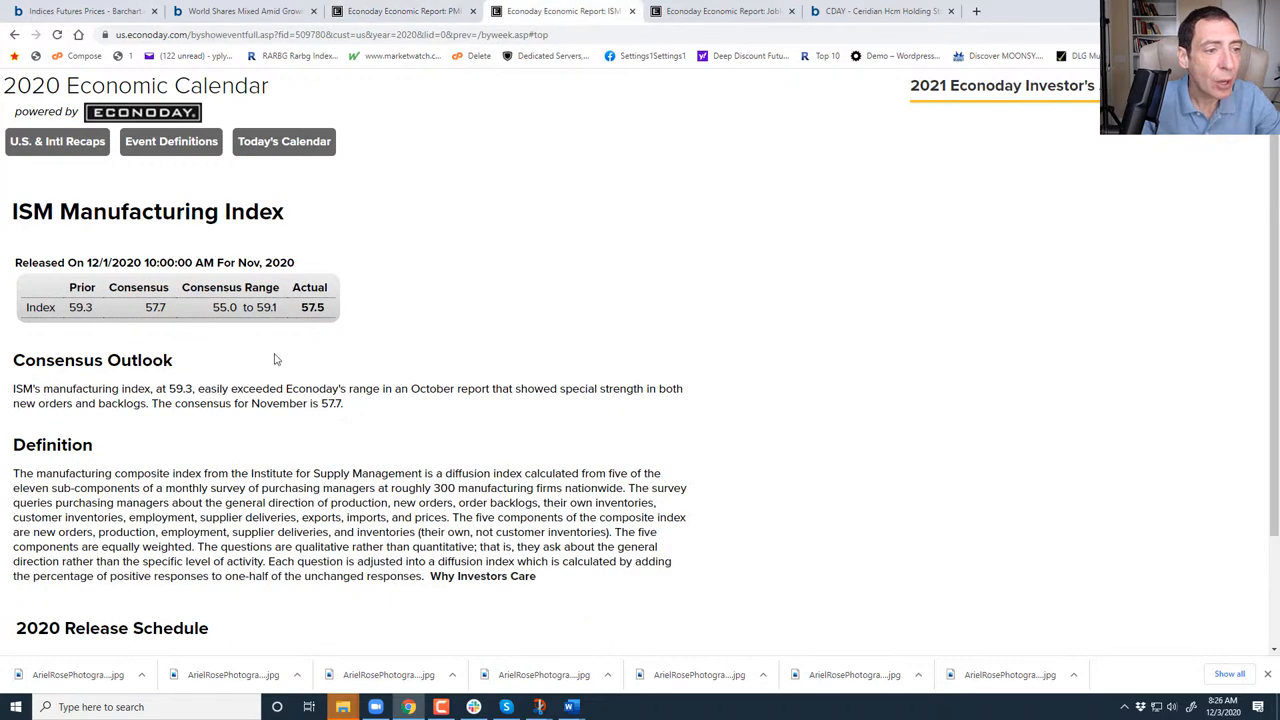
mouse_move(222, 226)
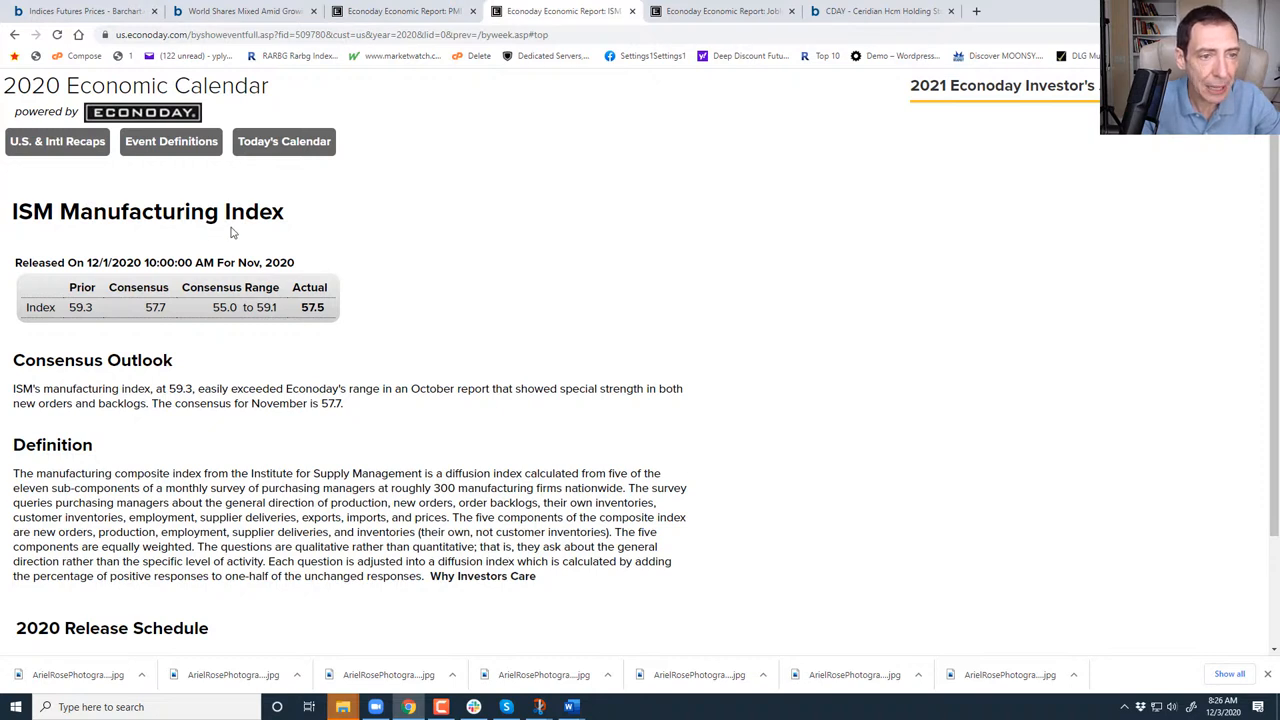
mouse_move(312, 324)
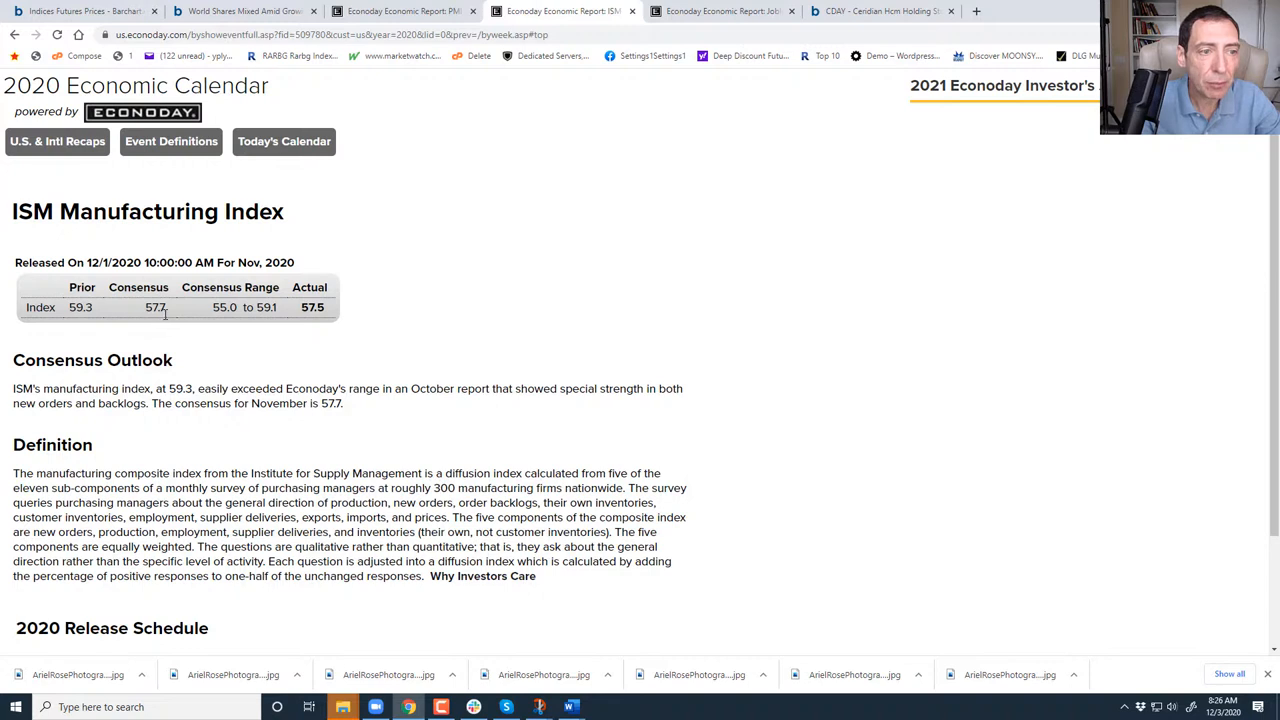
mouse_move(326, 320)
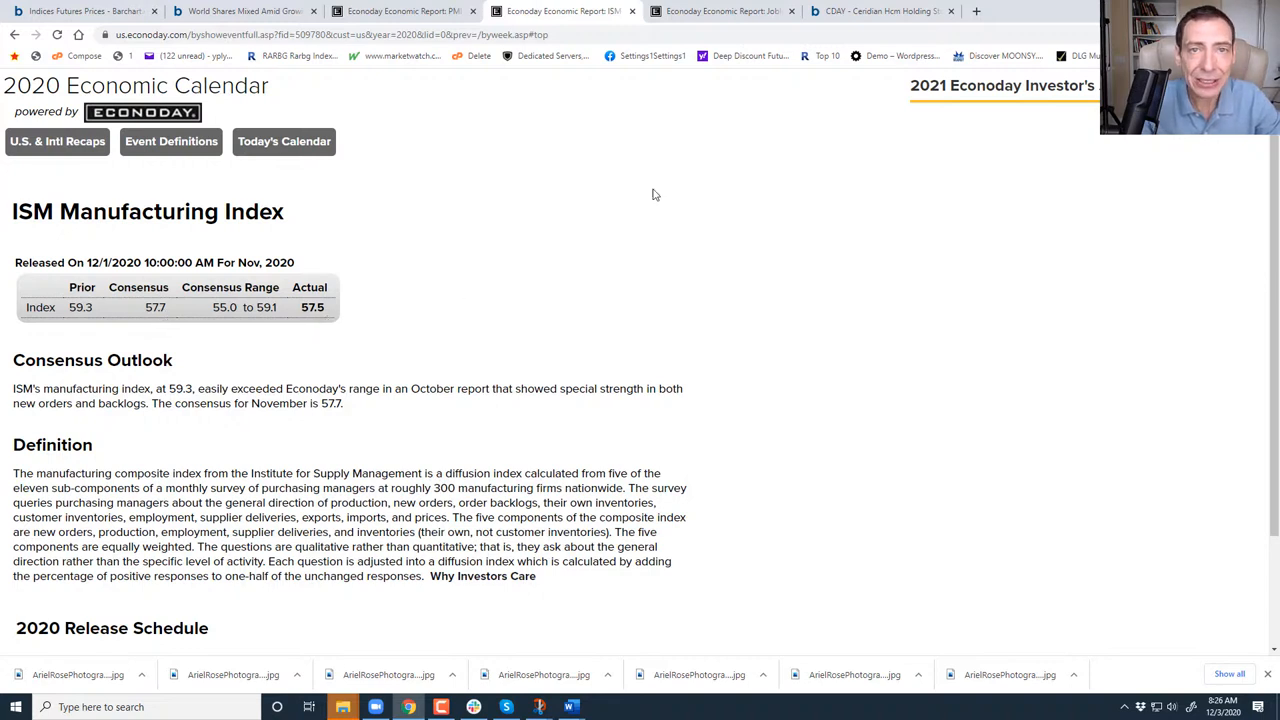
Switch from the ISM Manufacturing Index report to the Econoday Jobless Claims report.
click(720, 12)
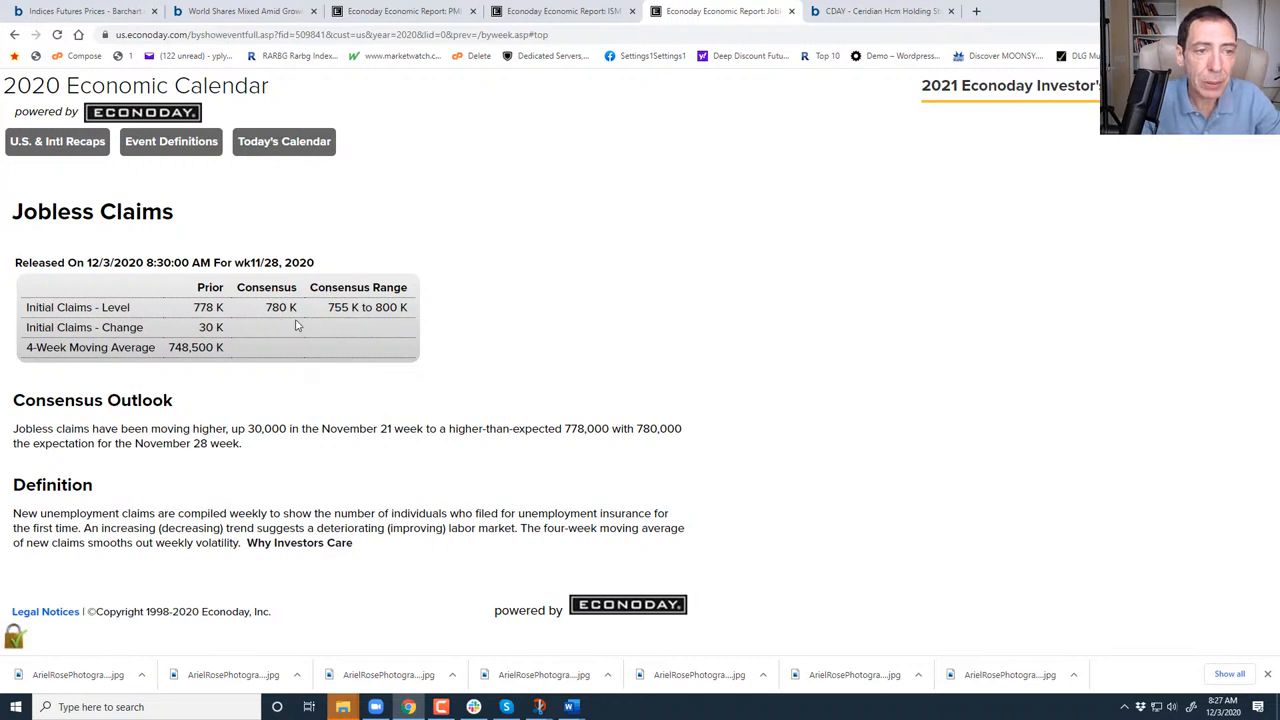
mouse_move(302, 324)
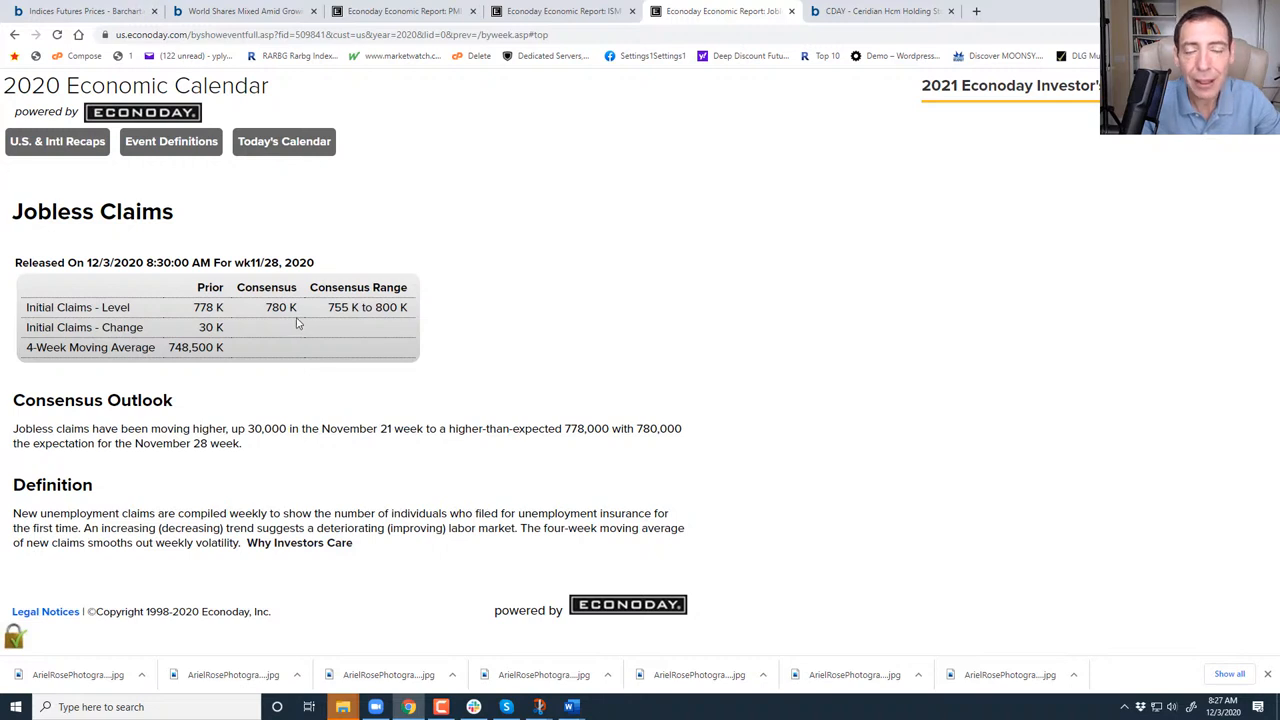
mouse_move(278, 330)
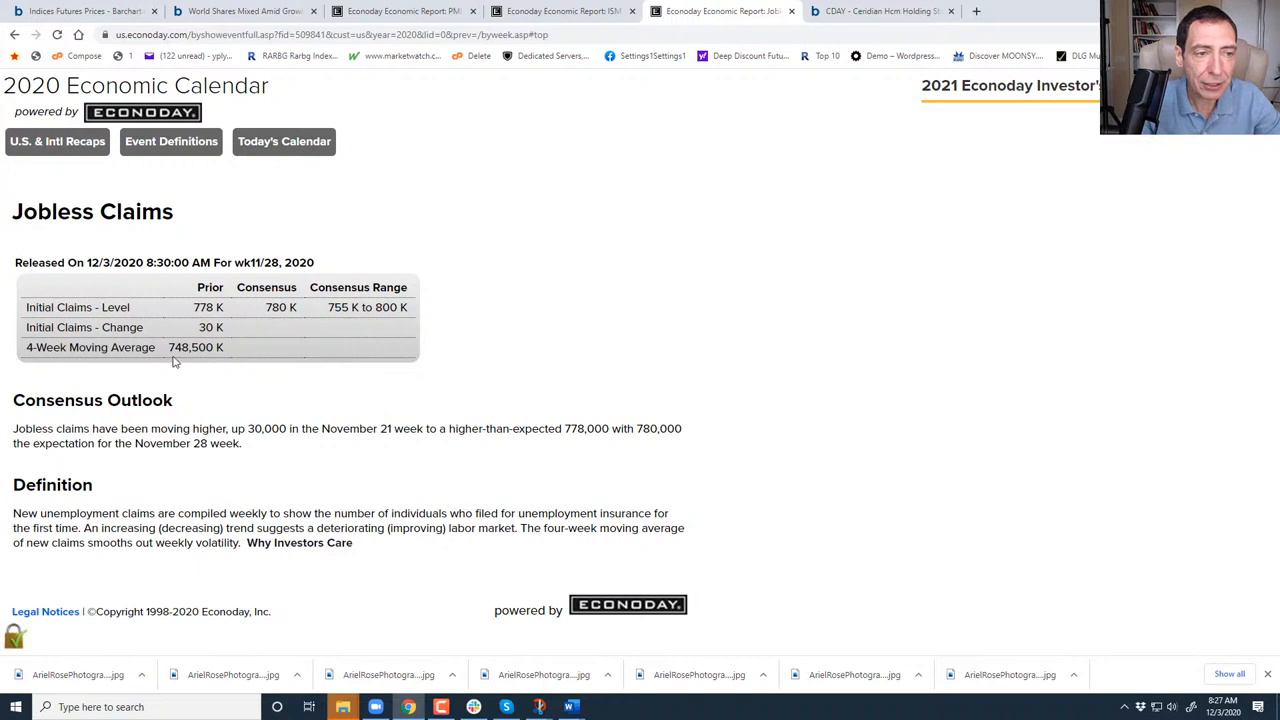
mouse_move(204, 362)
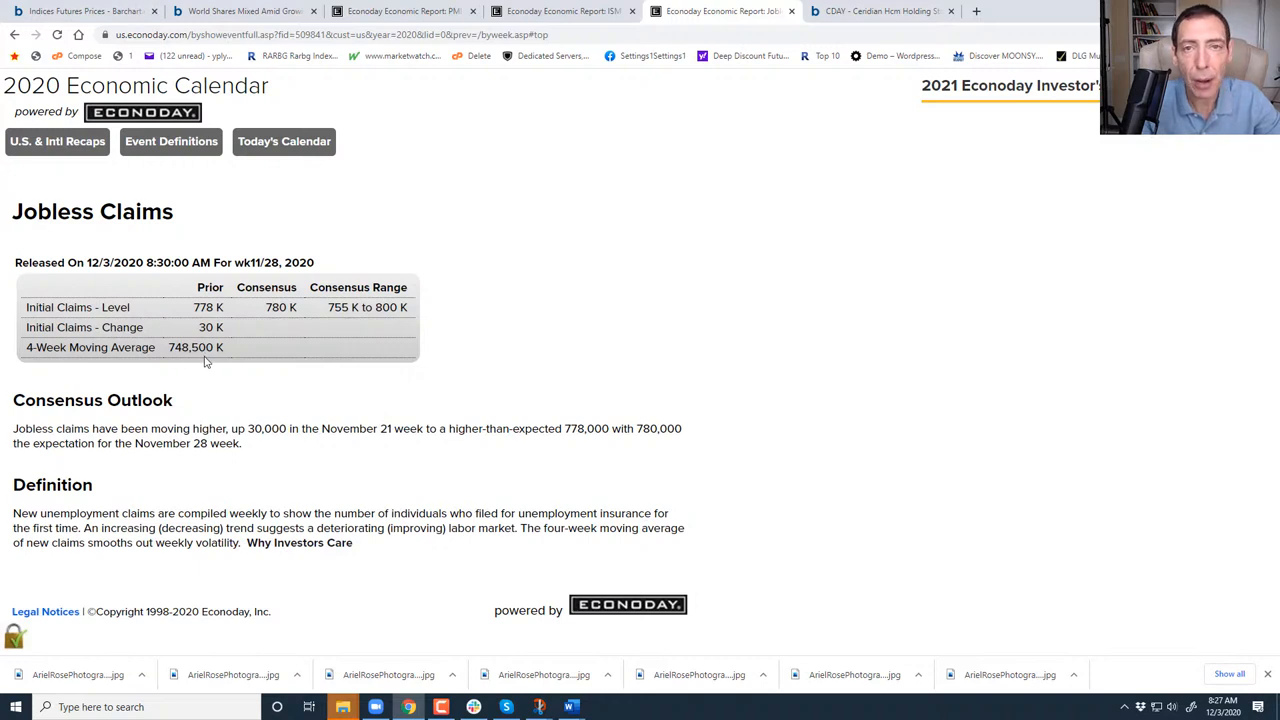
mouse_move(212, 340)
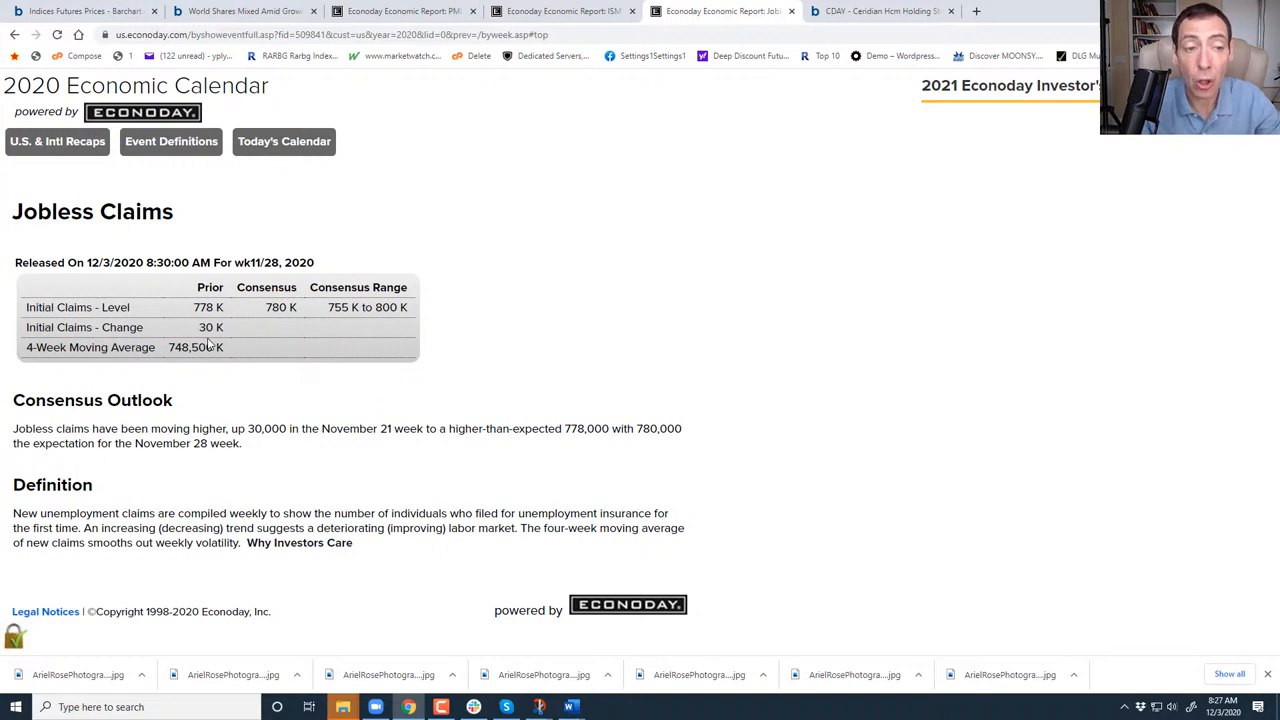
mouse_move(344, 324)
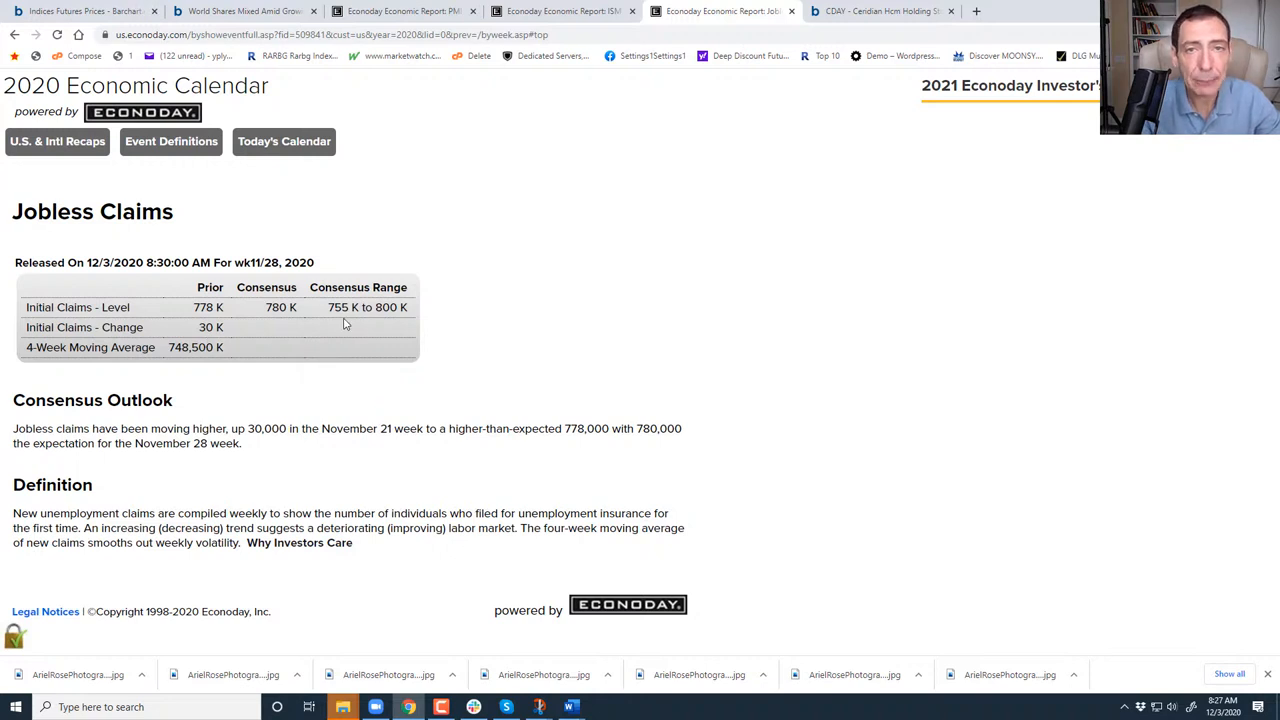
mouse_move(364, 328)
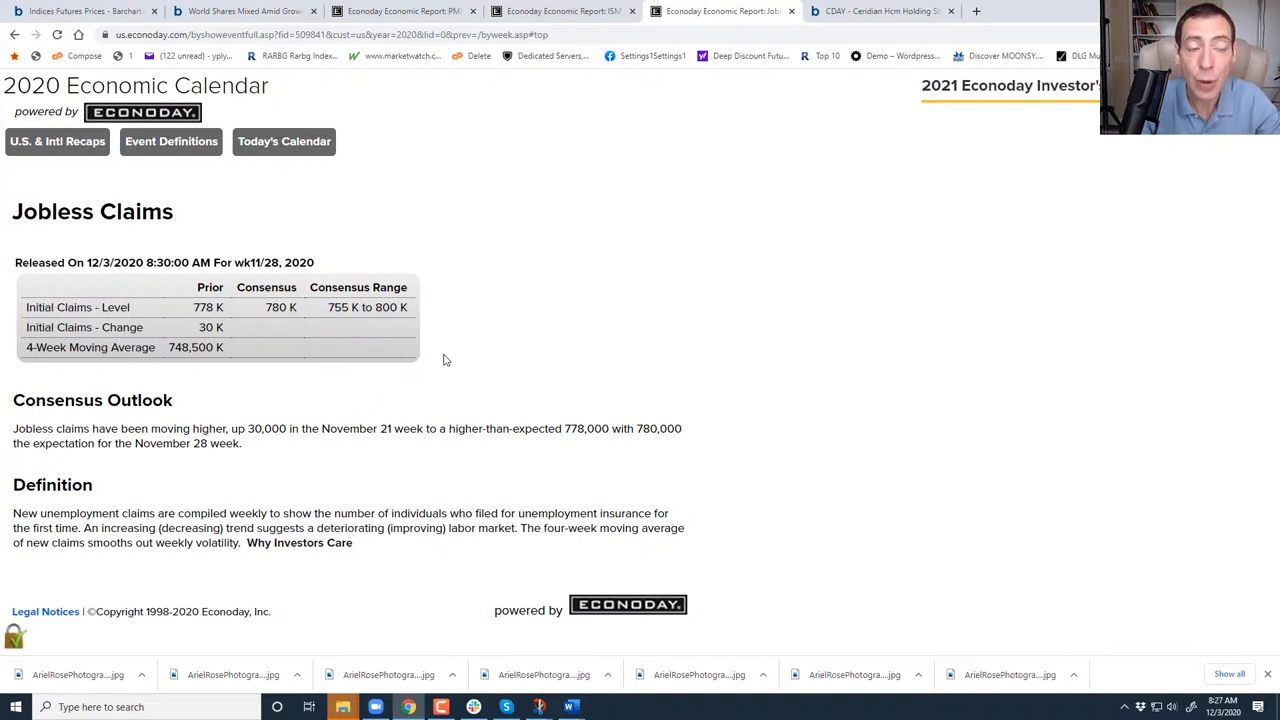
mouse_move(350, 320)
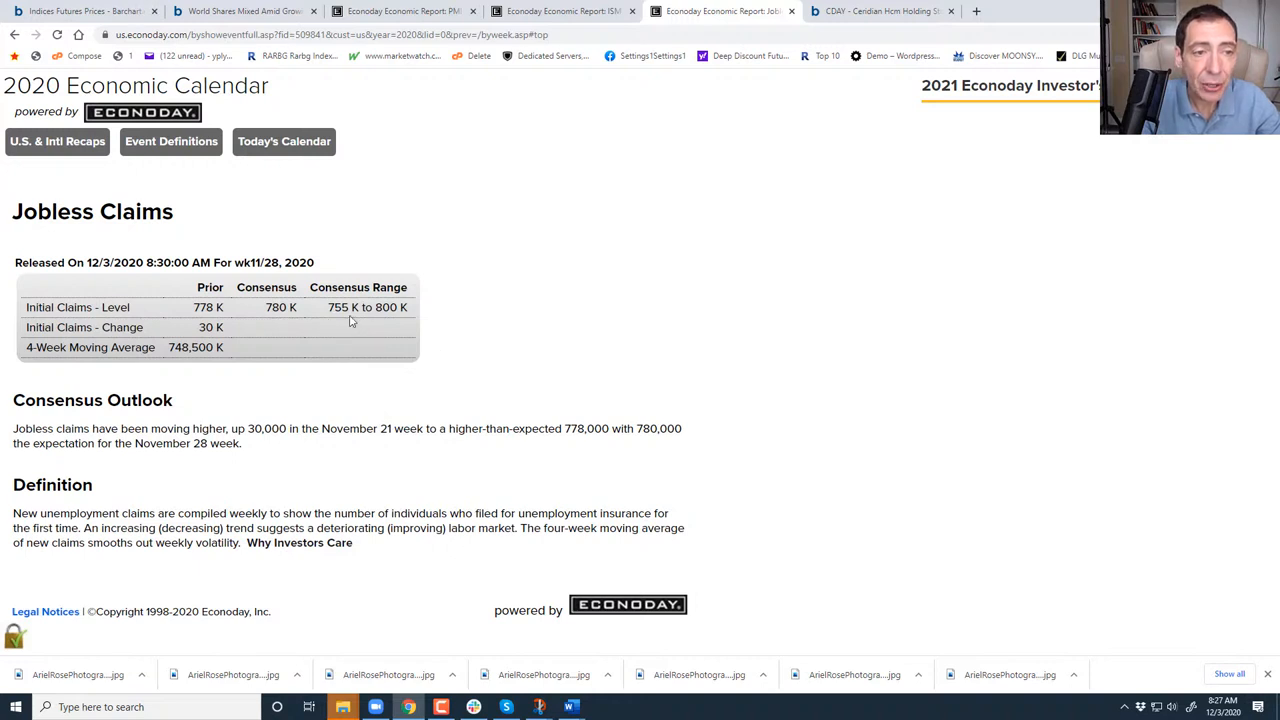
mouse_move(336, 320)
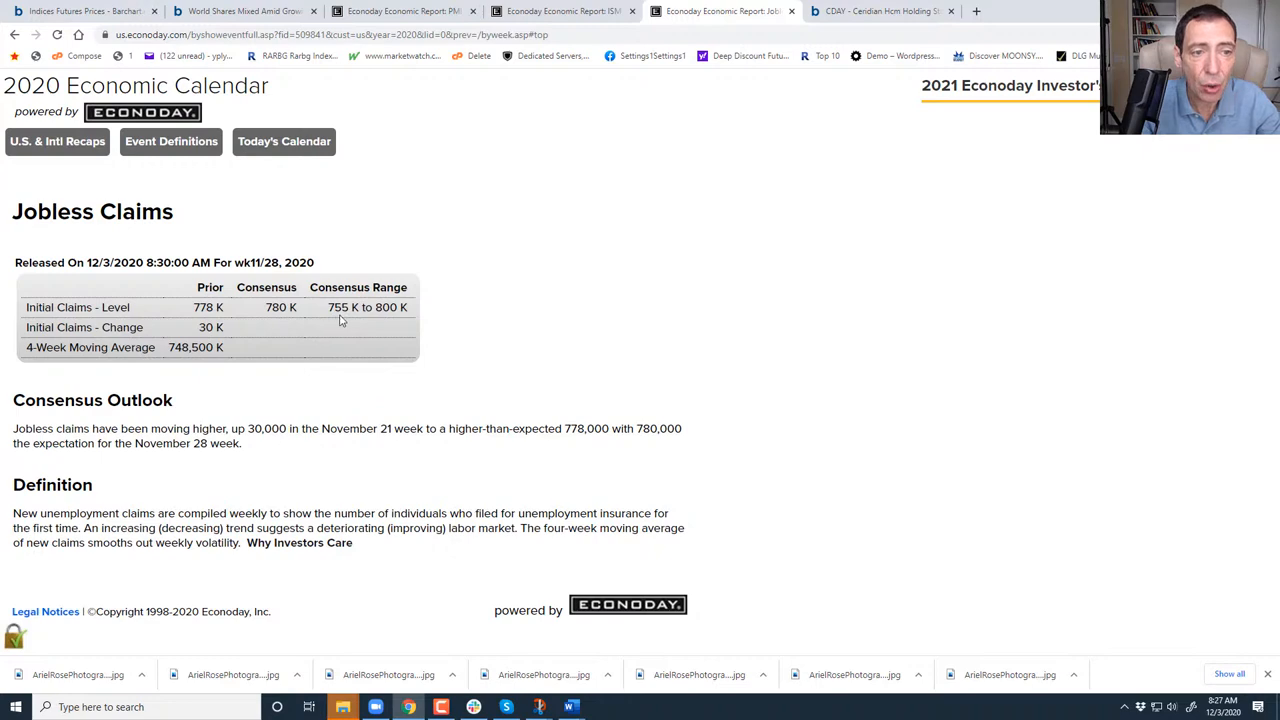
Bring up the Econoday November 2020 Employment Situation report from the Jobless Claims page.
click(14, 34)
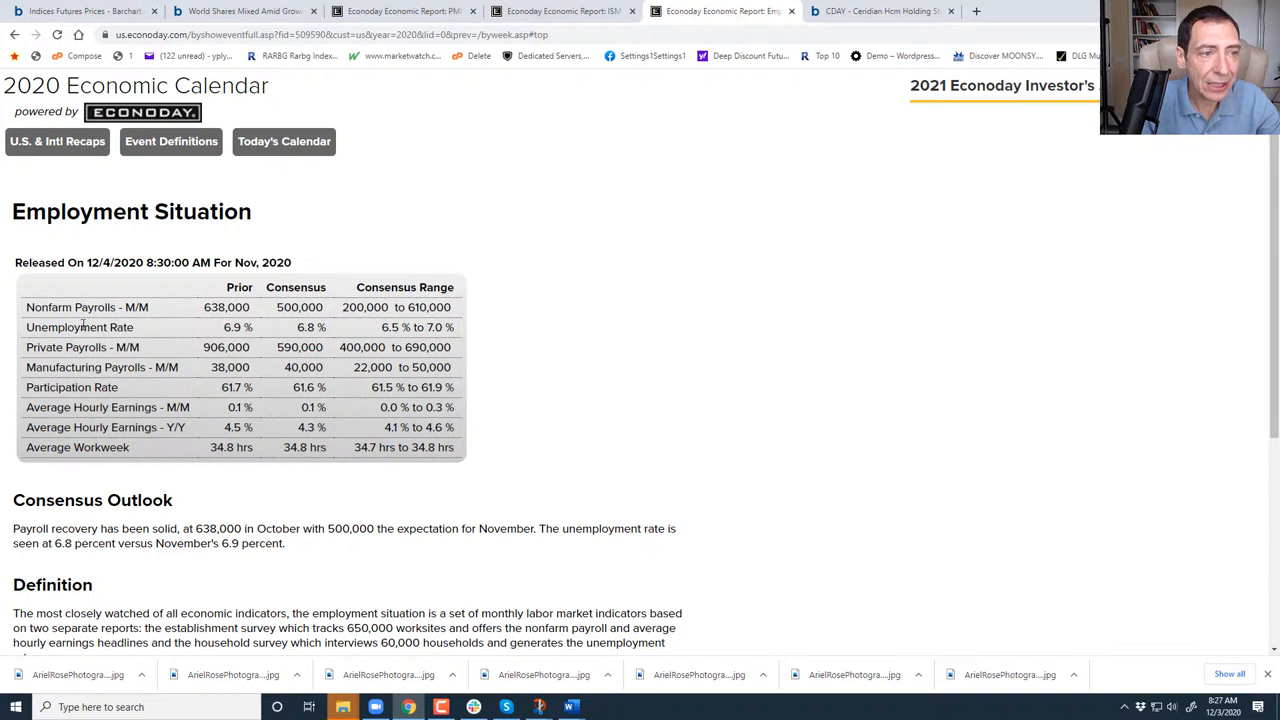
mouse_move(420, 320)
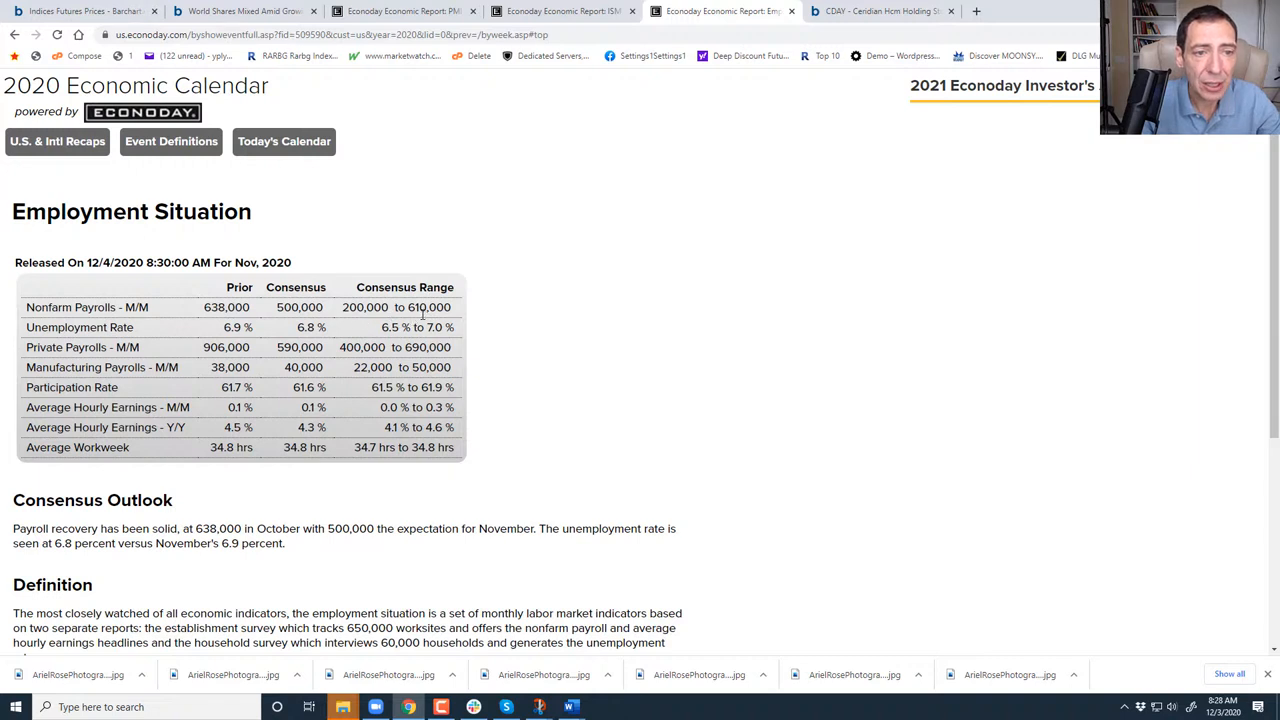
mouse_move(292, 328)
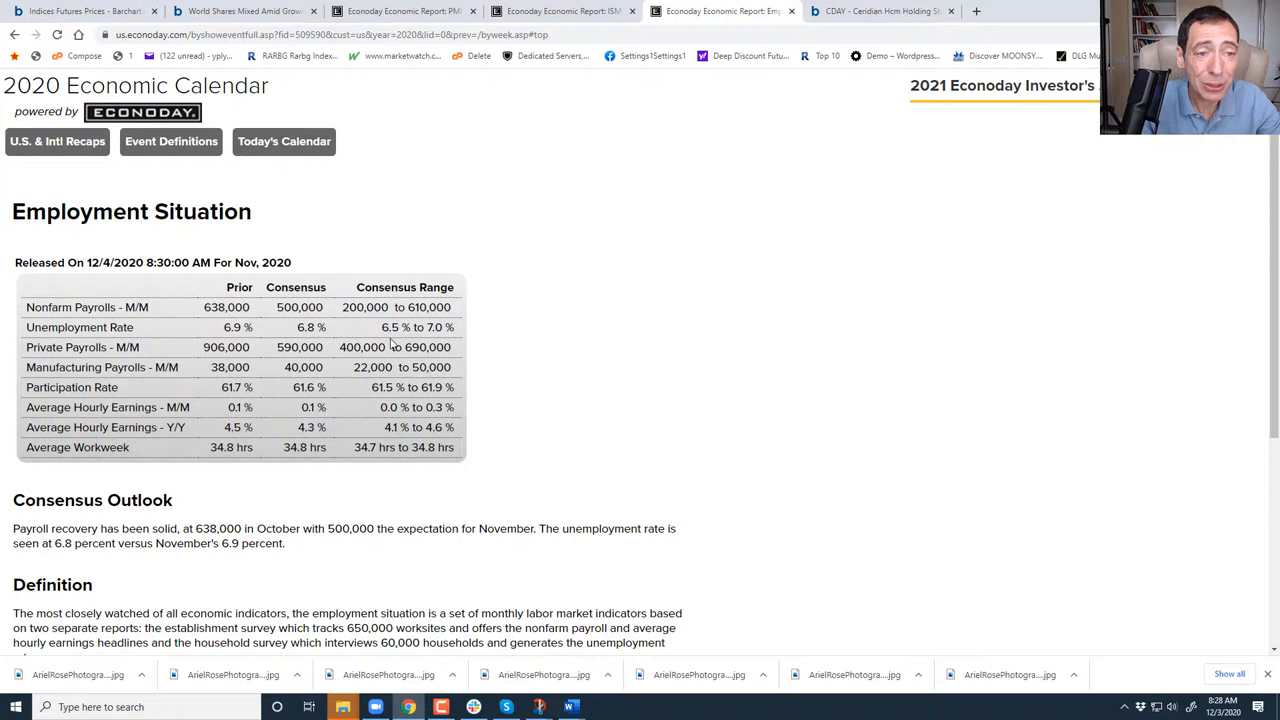
mouse_move(436, 344)
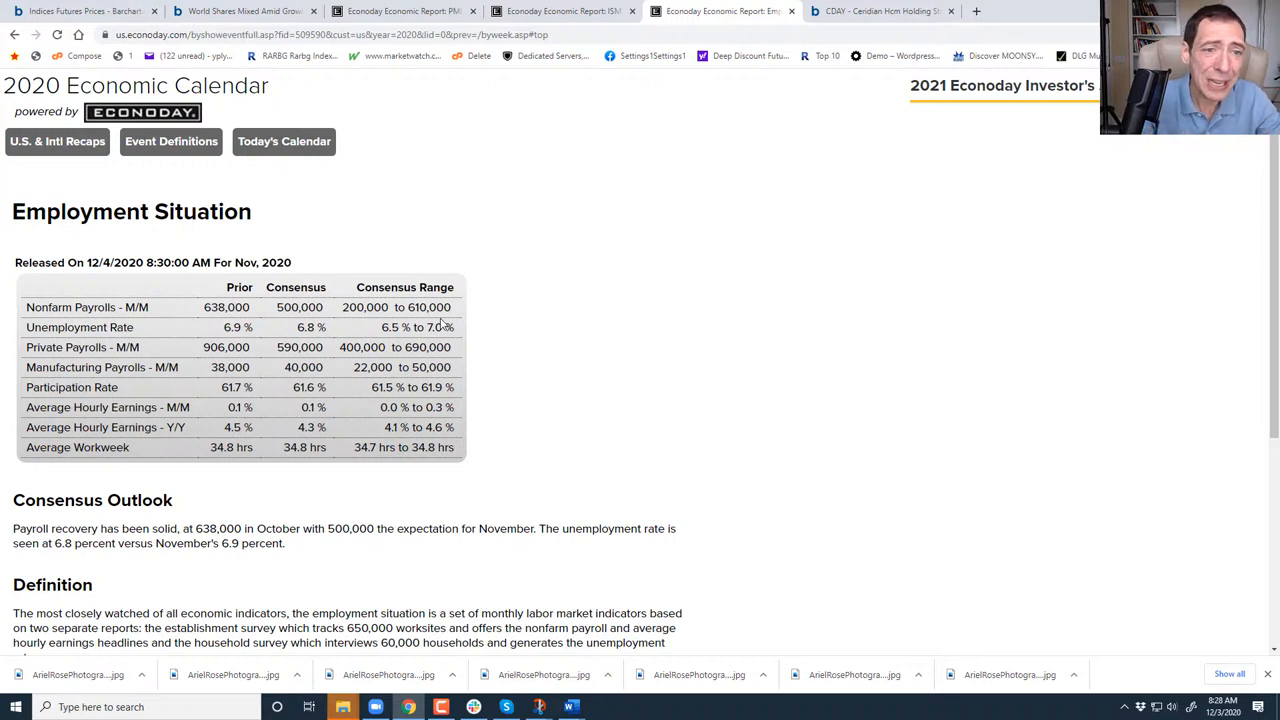
mouse_move(448, 338)
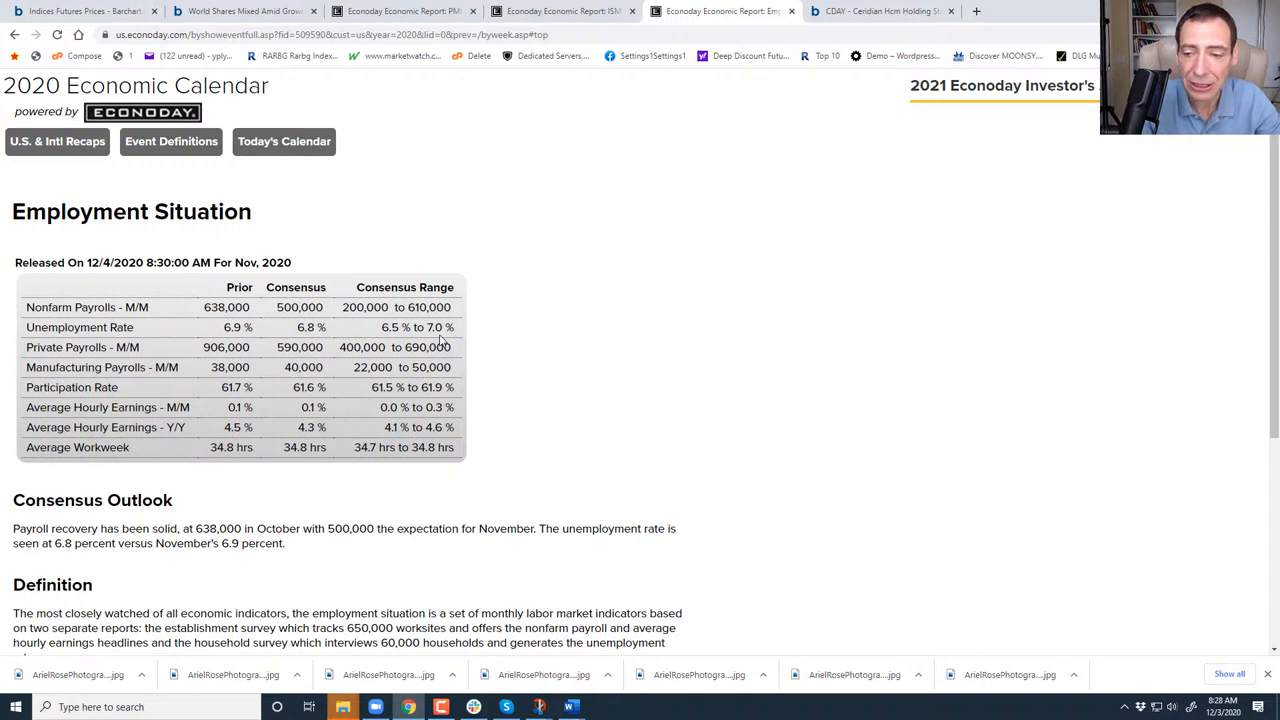
mouse_move(406, 332)
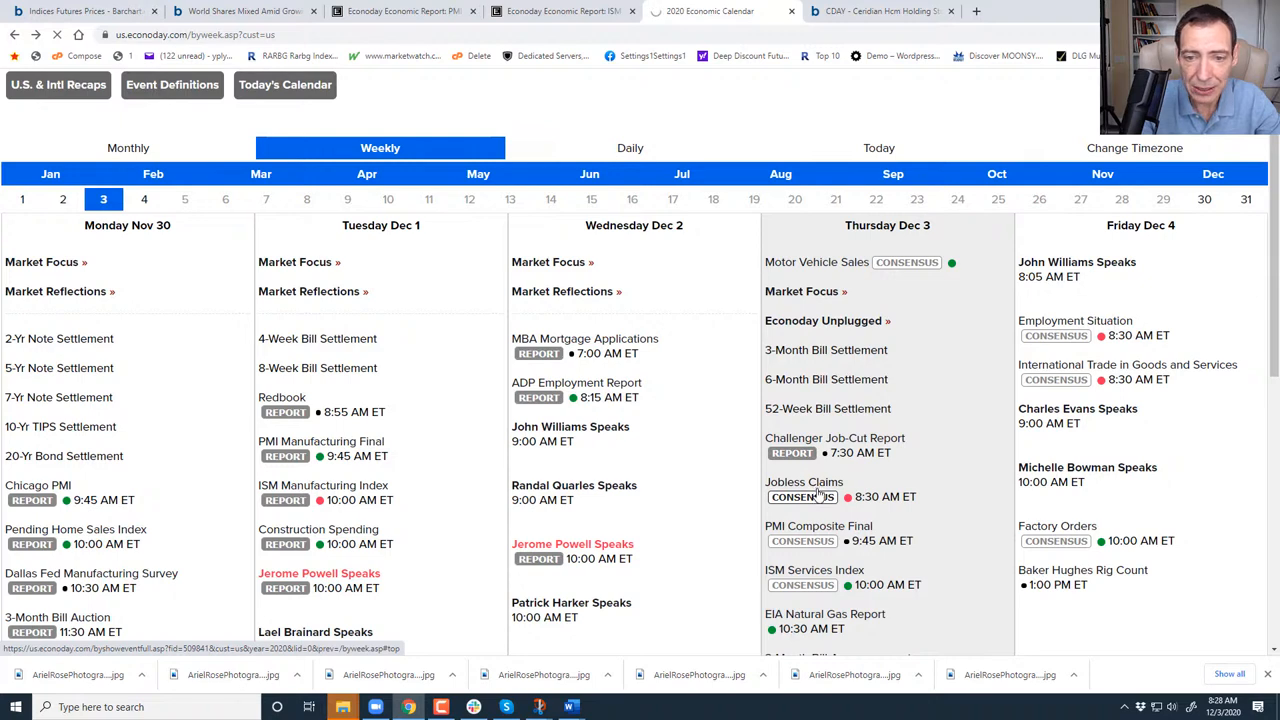
Revisit the week 11/28 Jobless Claims report, then move to the CDAY interactive chart.
click(804, 482)
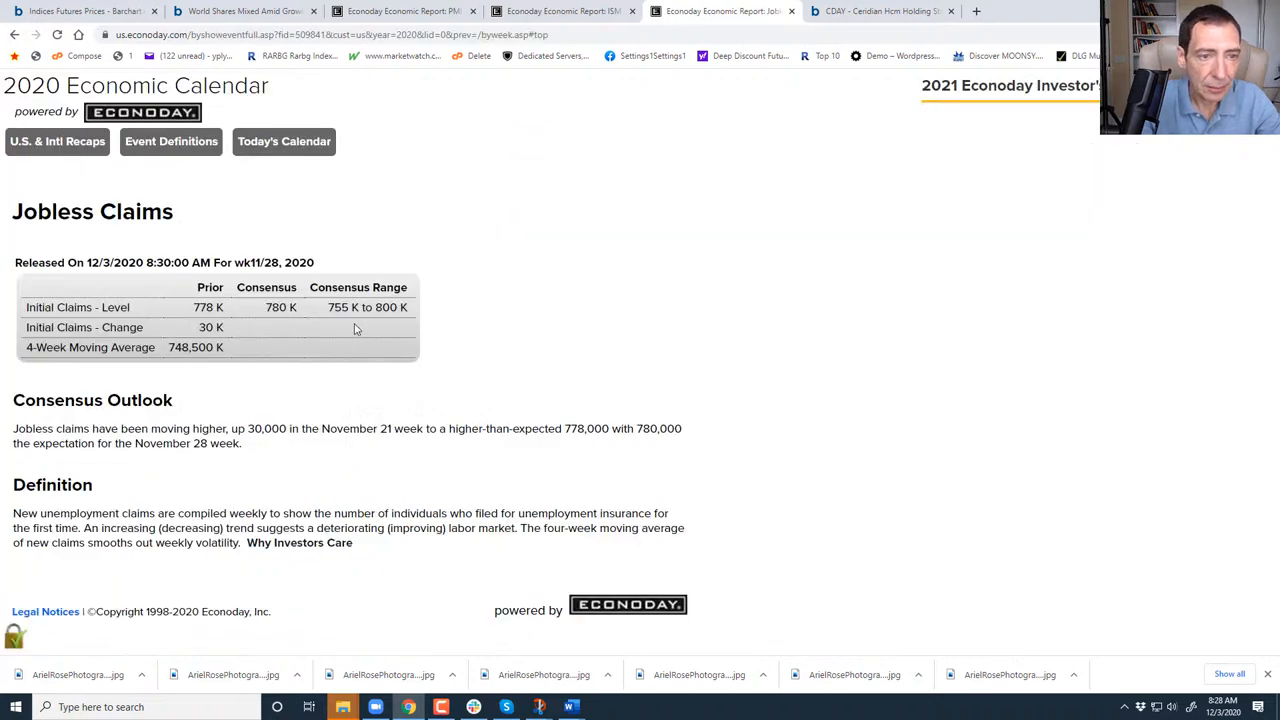
mouse_move(368, 324)
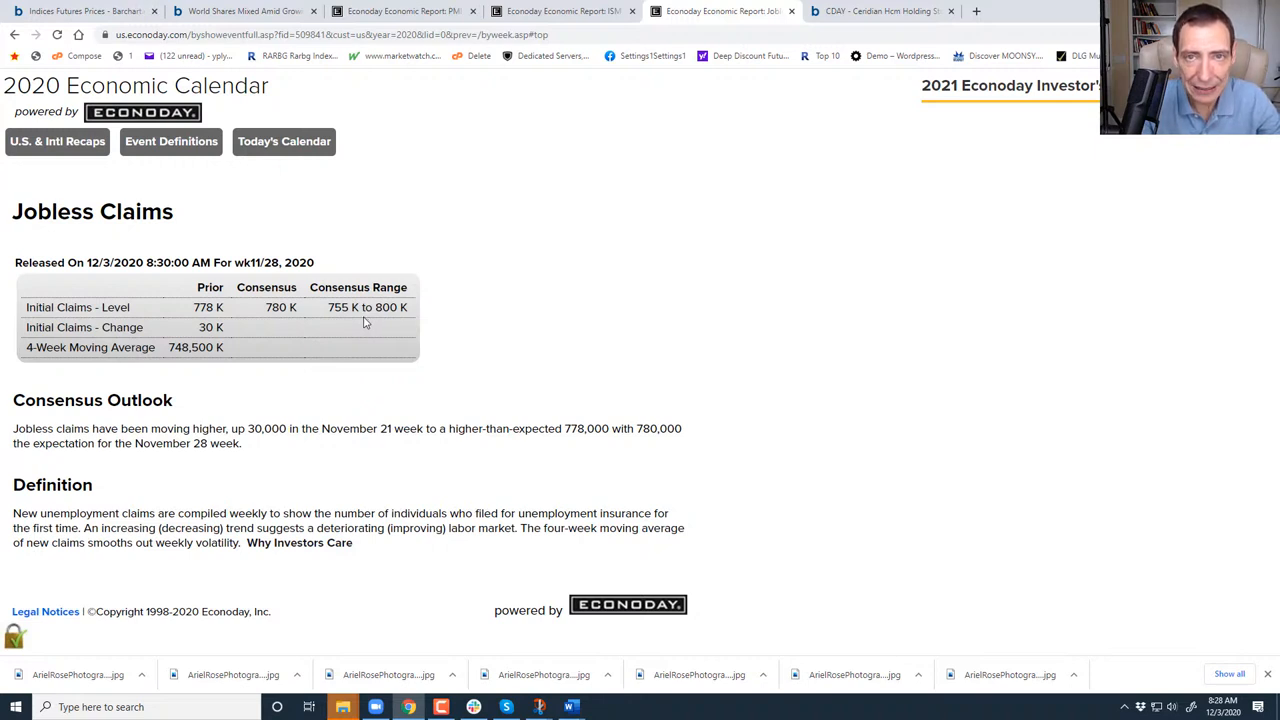
mouse_move(390, 320)
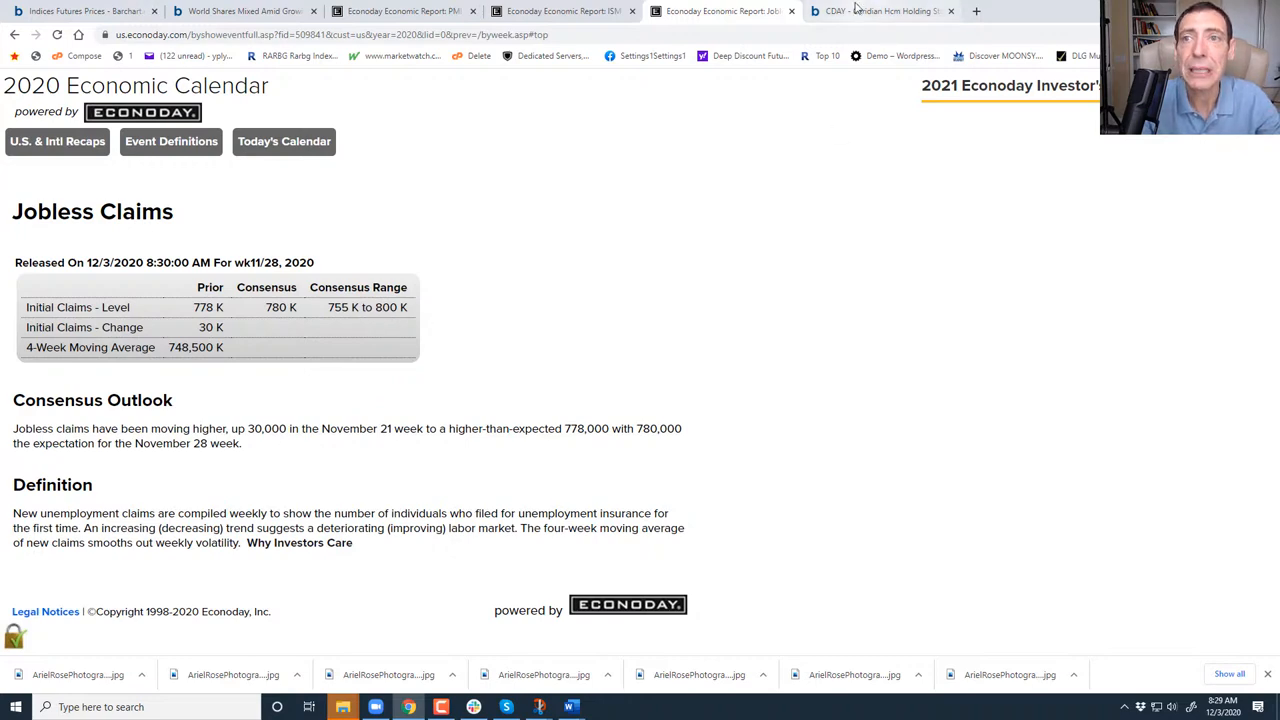
click(880, 12)
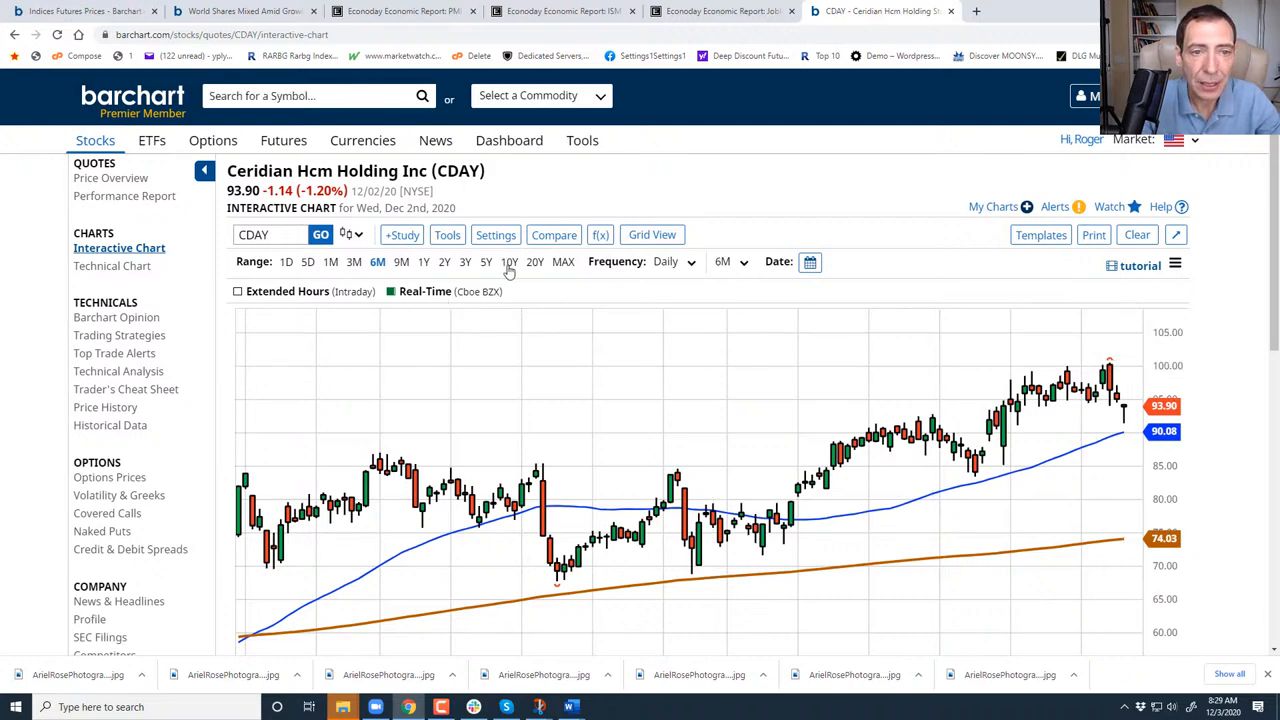
click(444, 260)
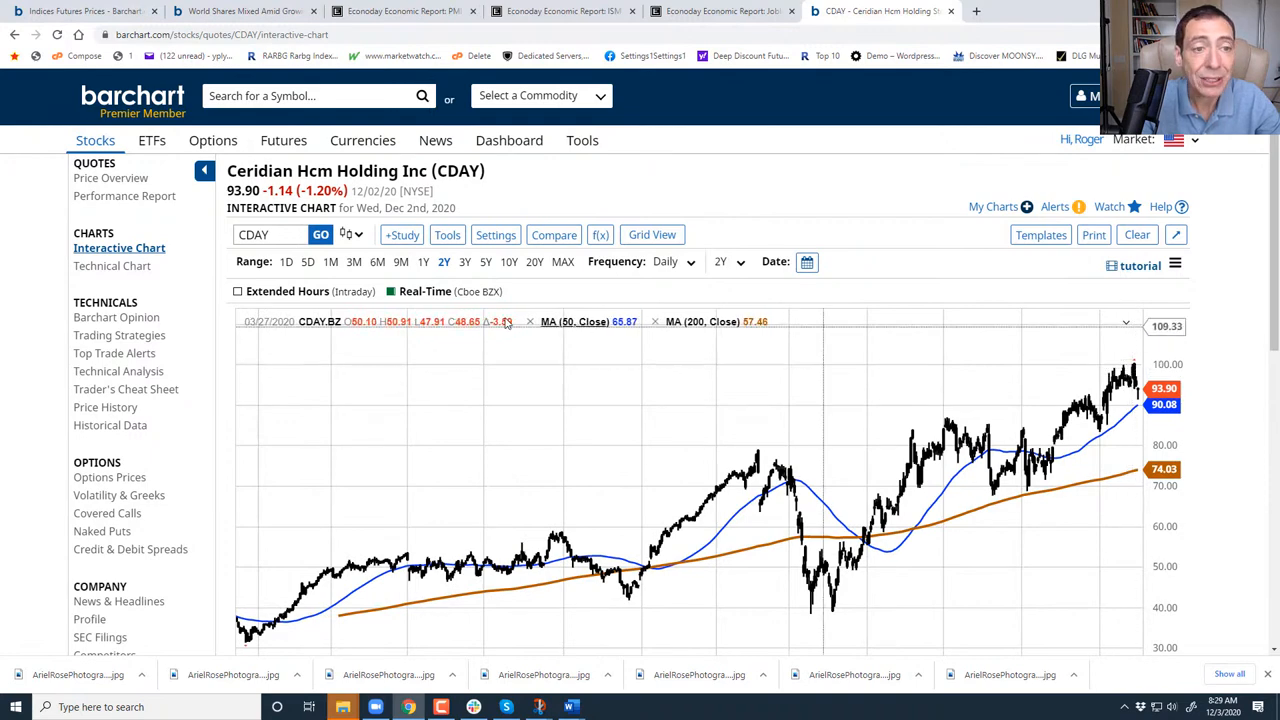
click(376, 260)
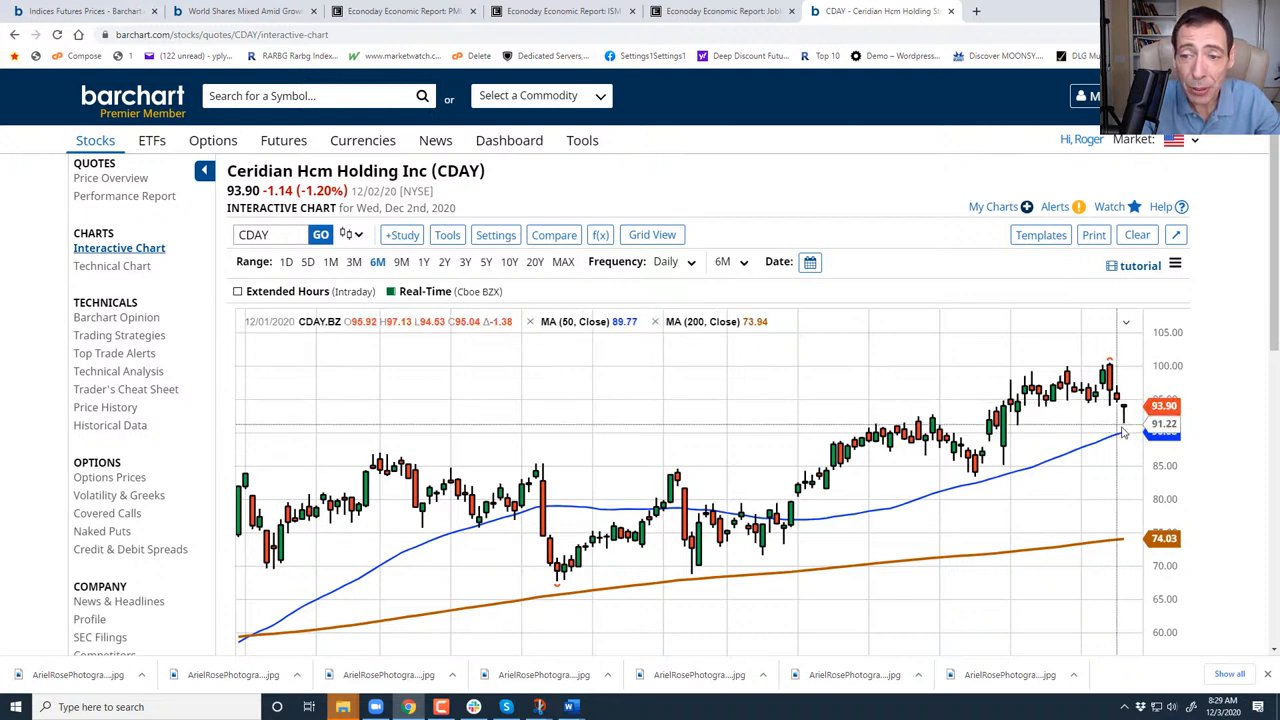
mouse_move(1122, 436)
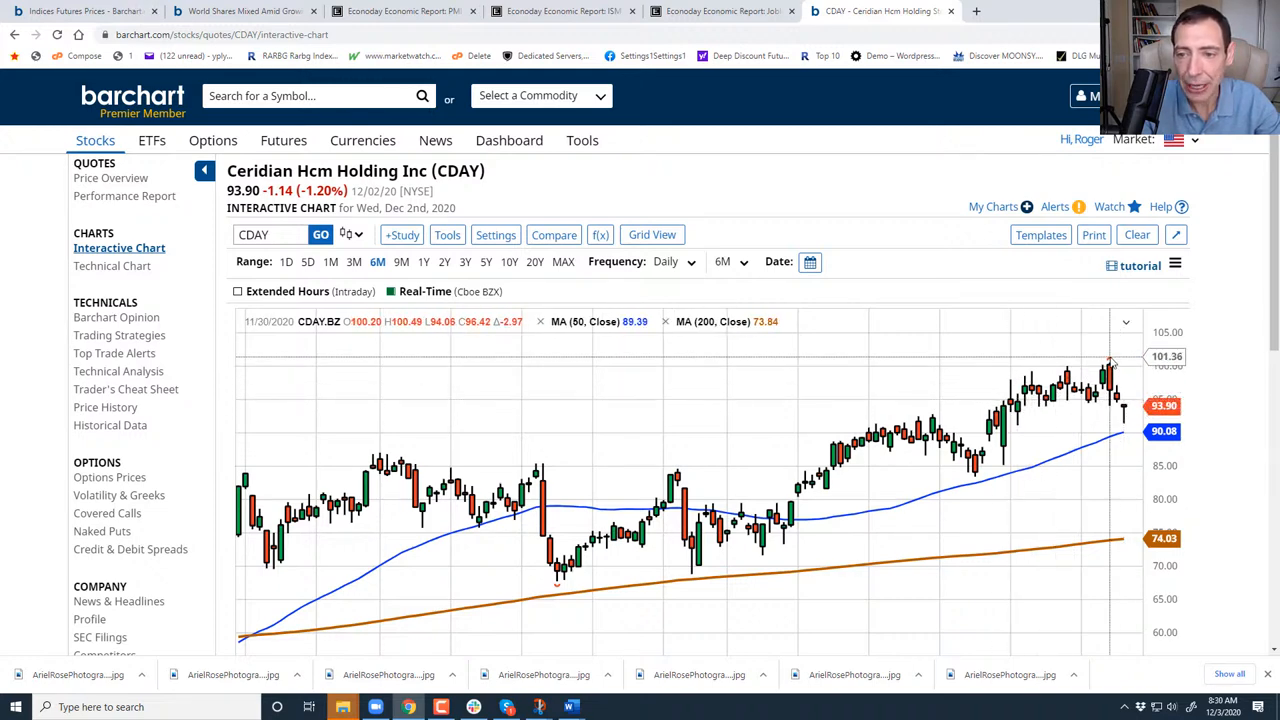
mouse_move(1128, 420)
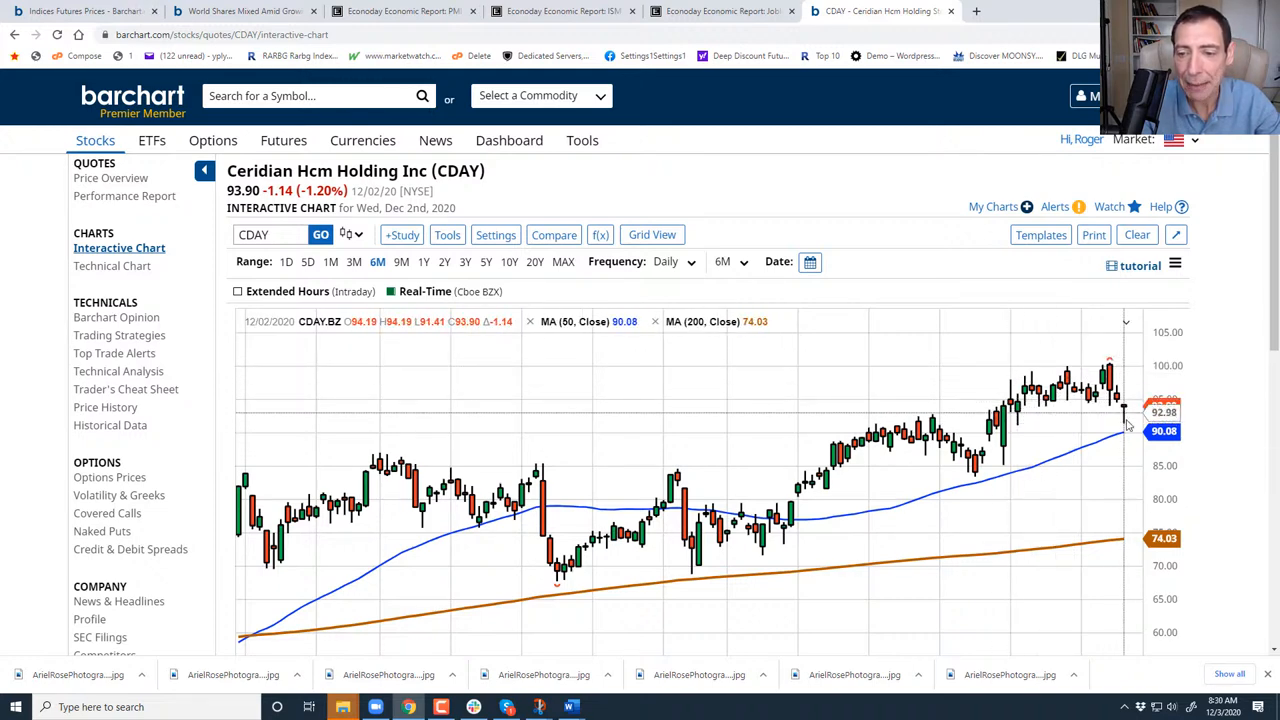
mouse_move(1068, 396)
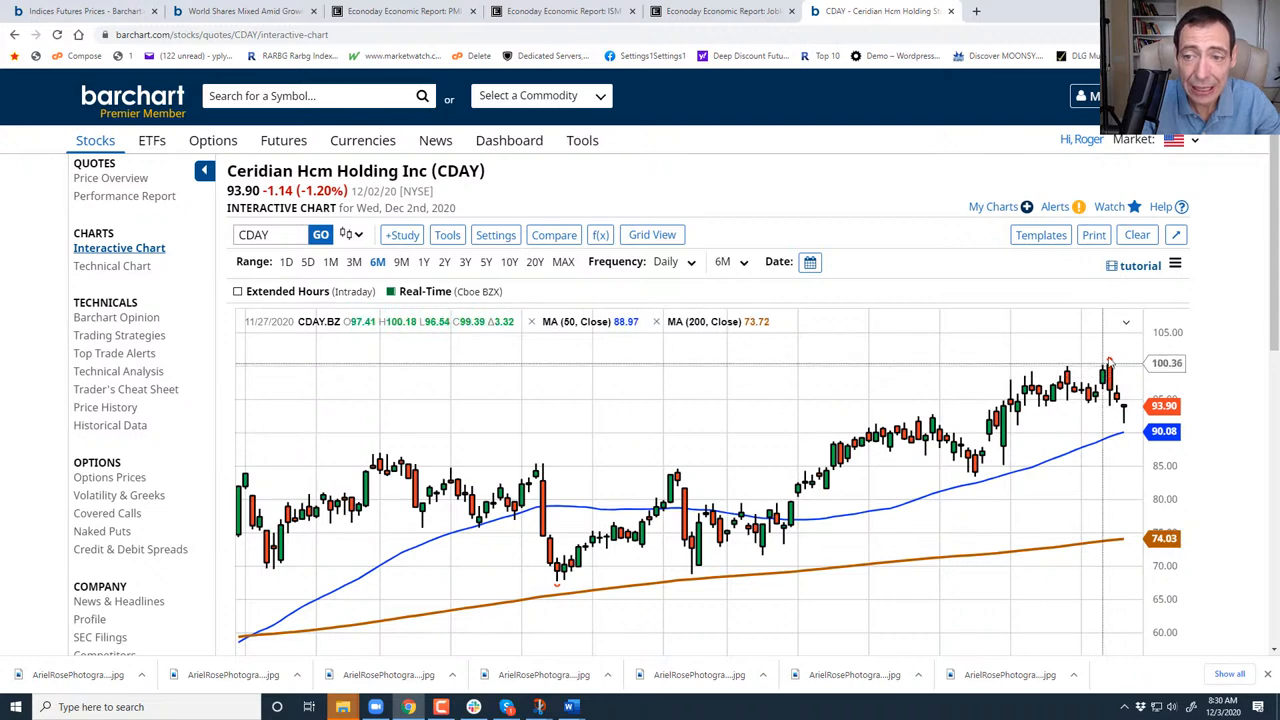
mouse_move(1110, 364)
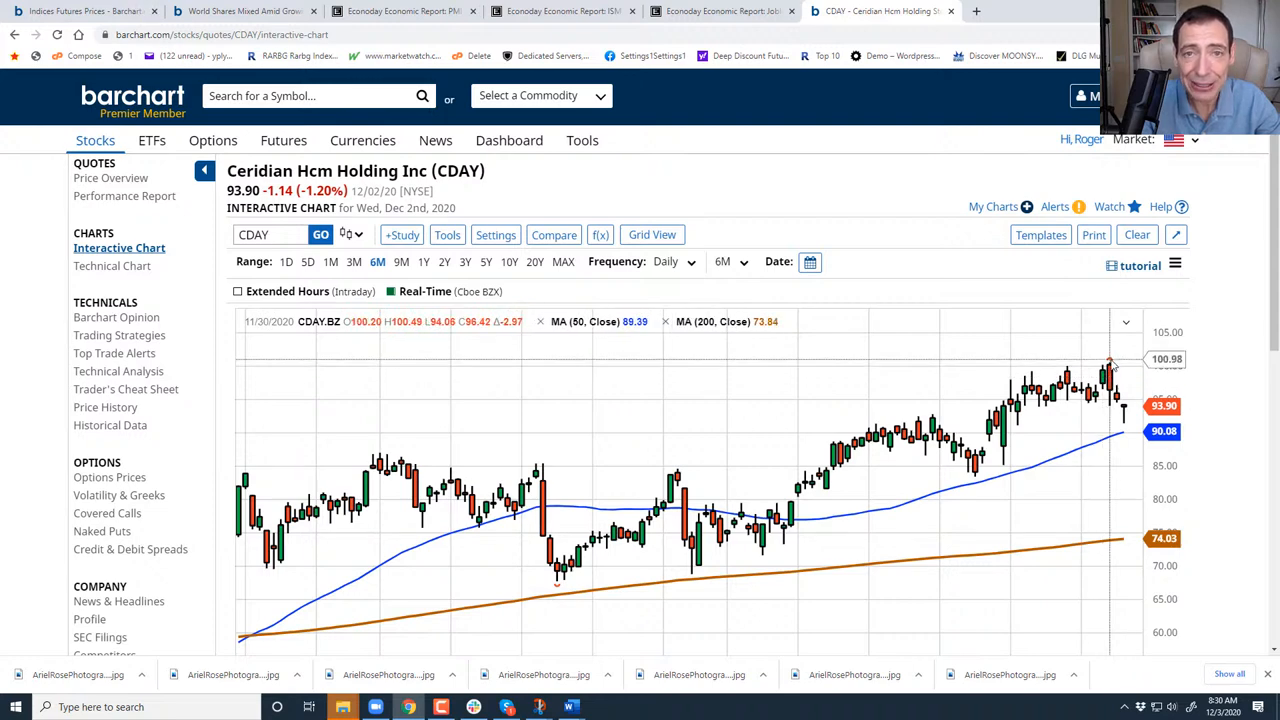
click(88, 620)
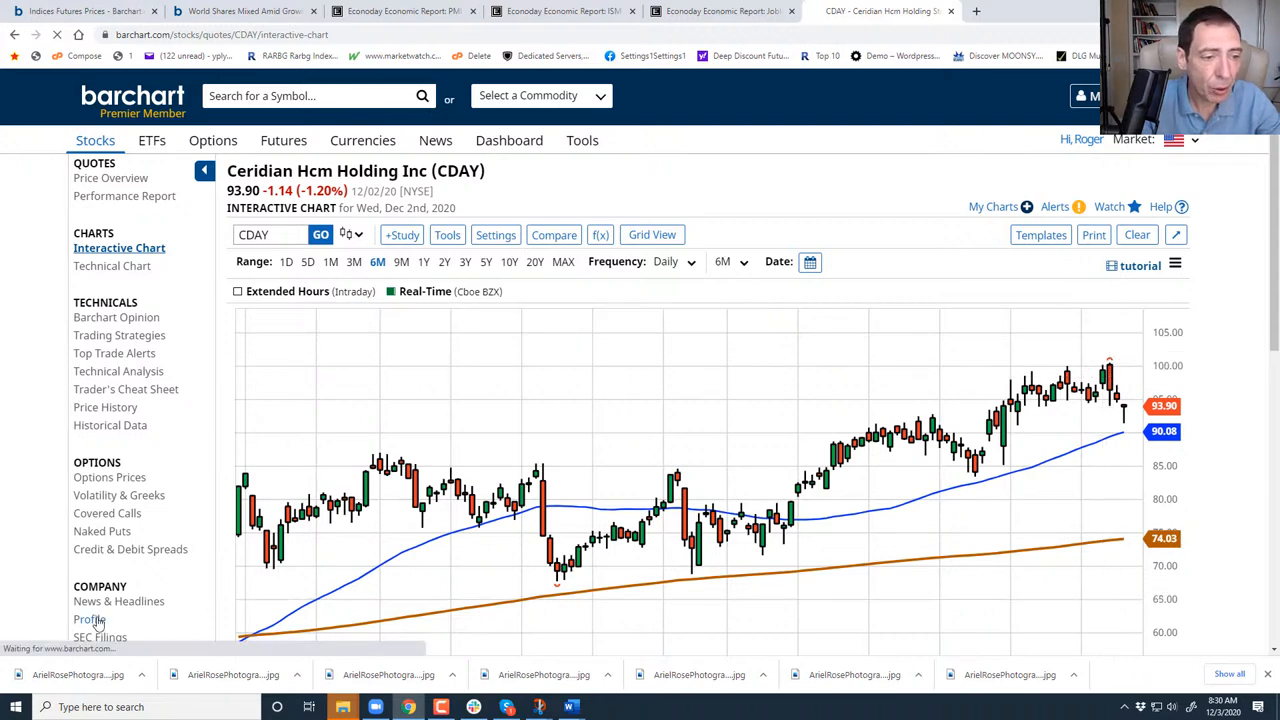
Review Ceridian HCM's company profile and return to the CDAY interactive chart.
click(90, 620)
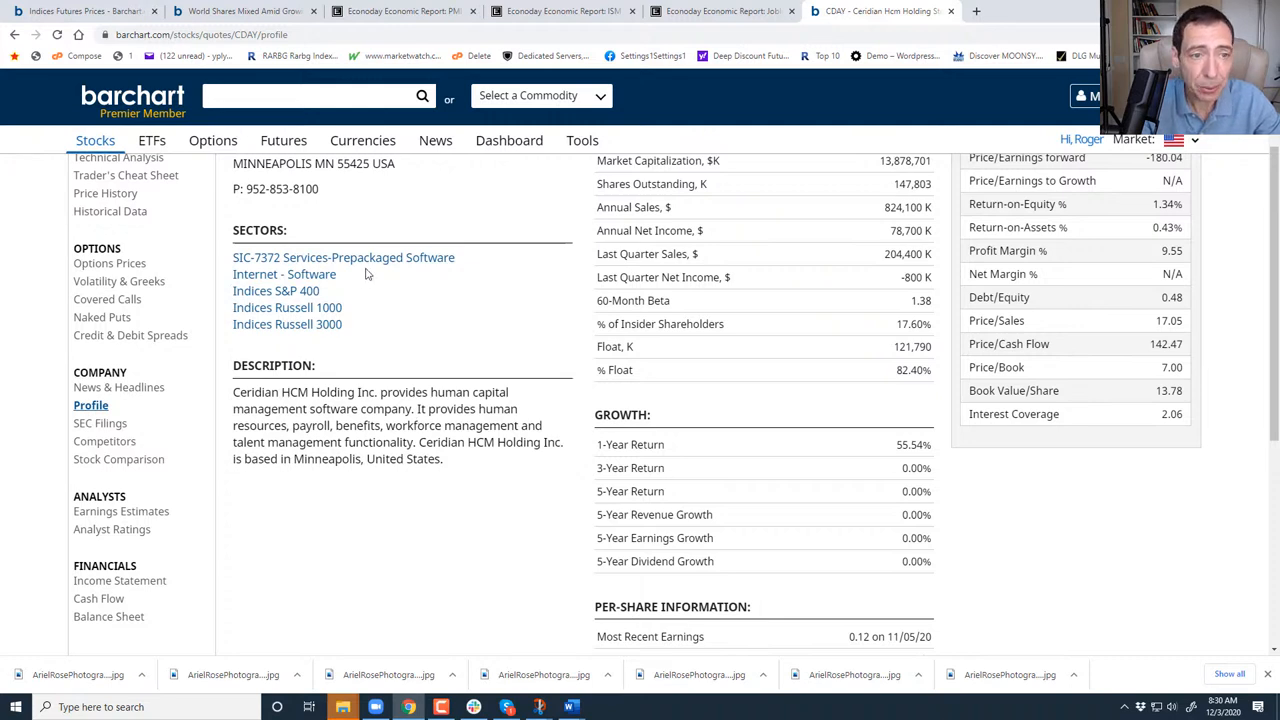
click(310, 96)
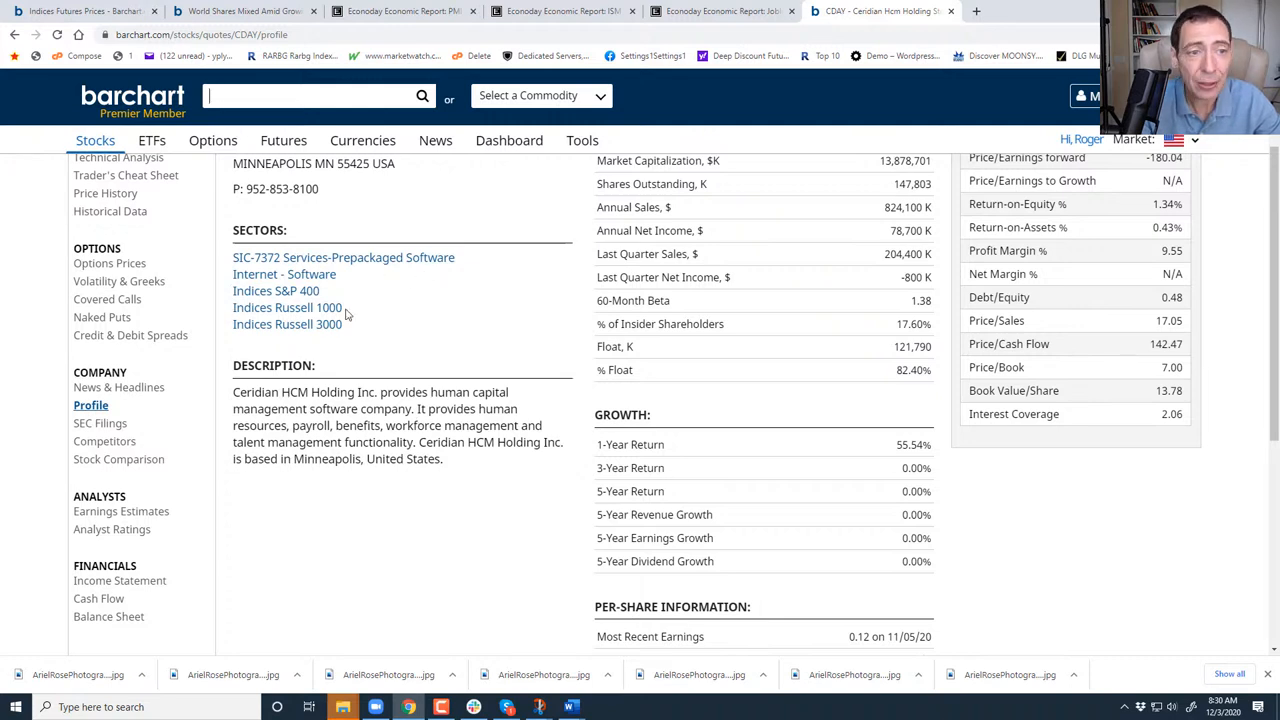
mouse_move(288, 308)
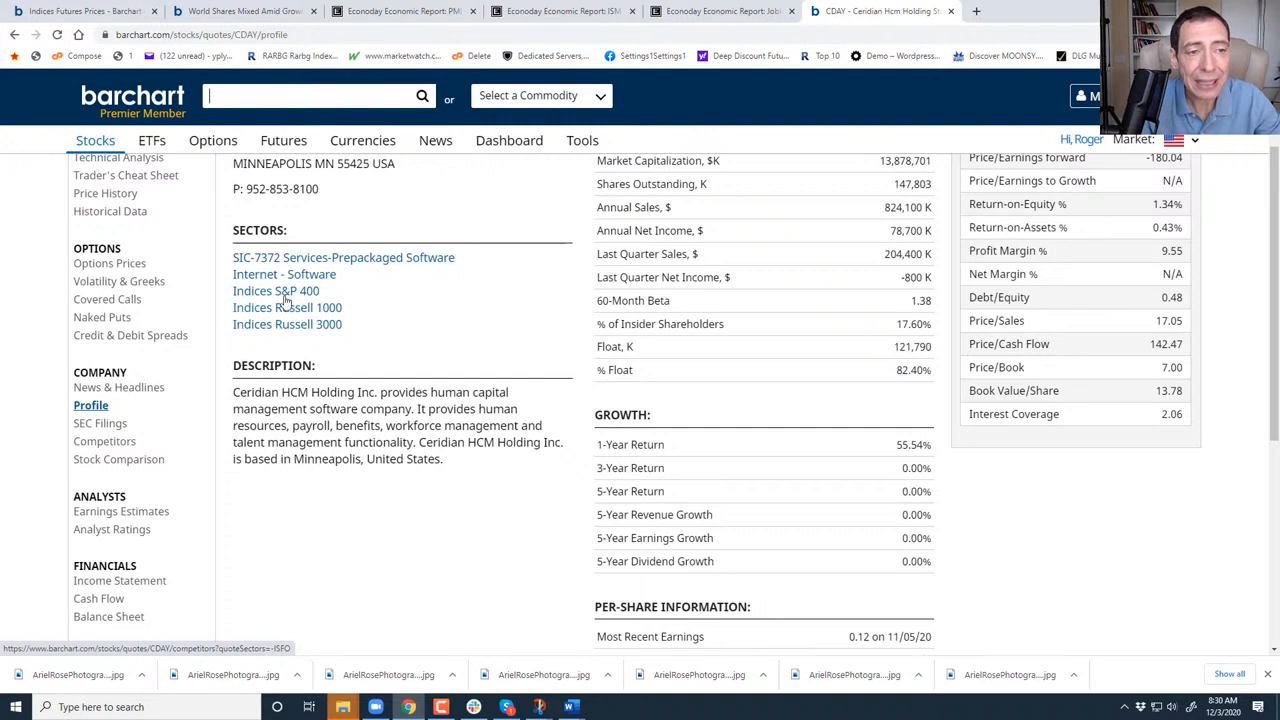
mouse_move(310, 308)
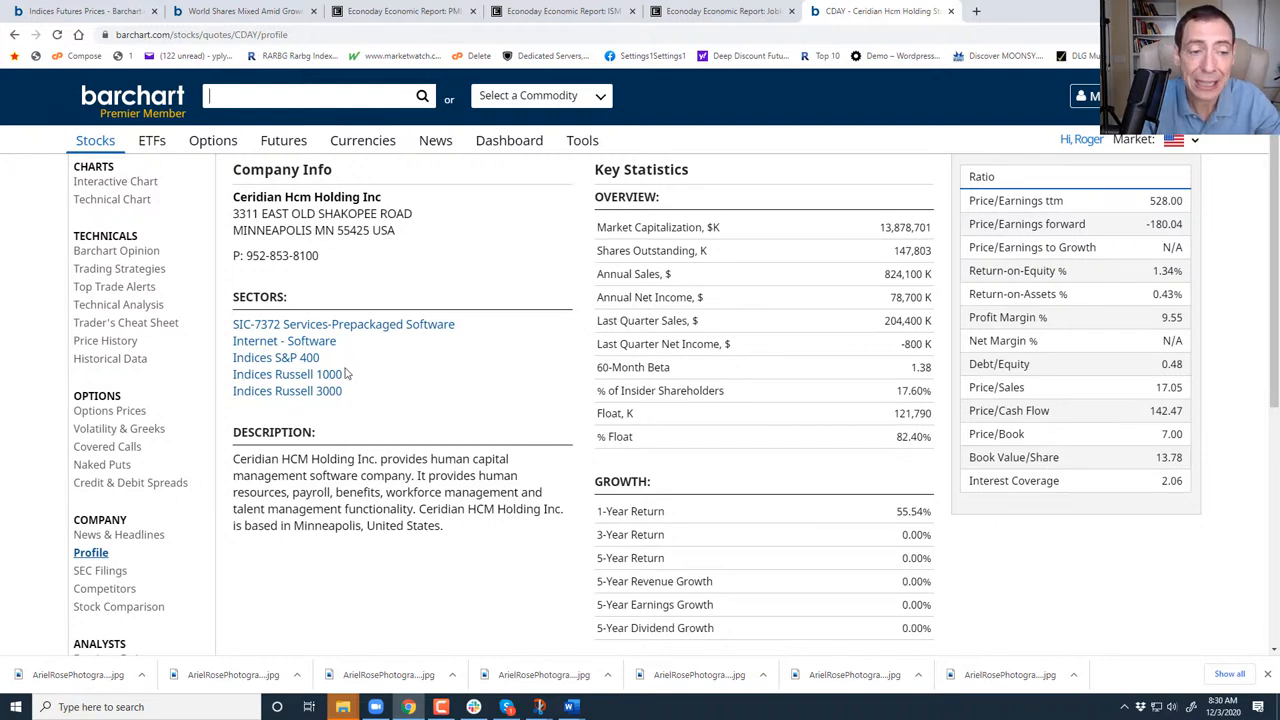
mouse_move(372, 378)
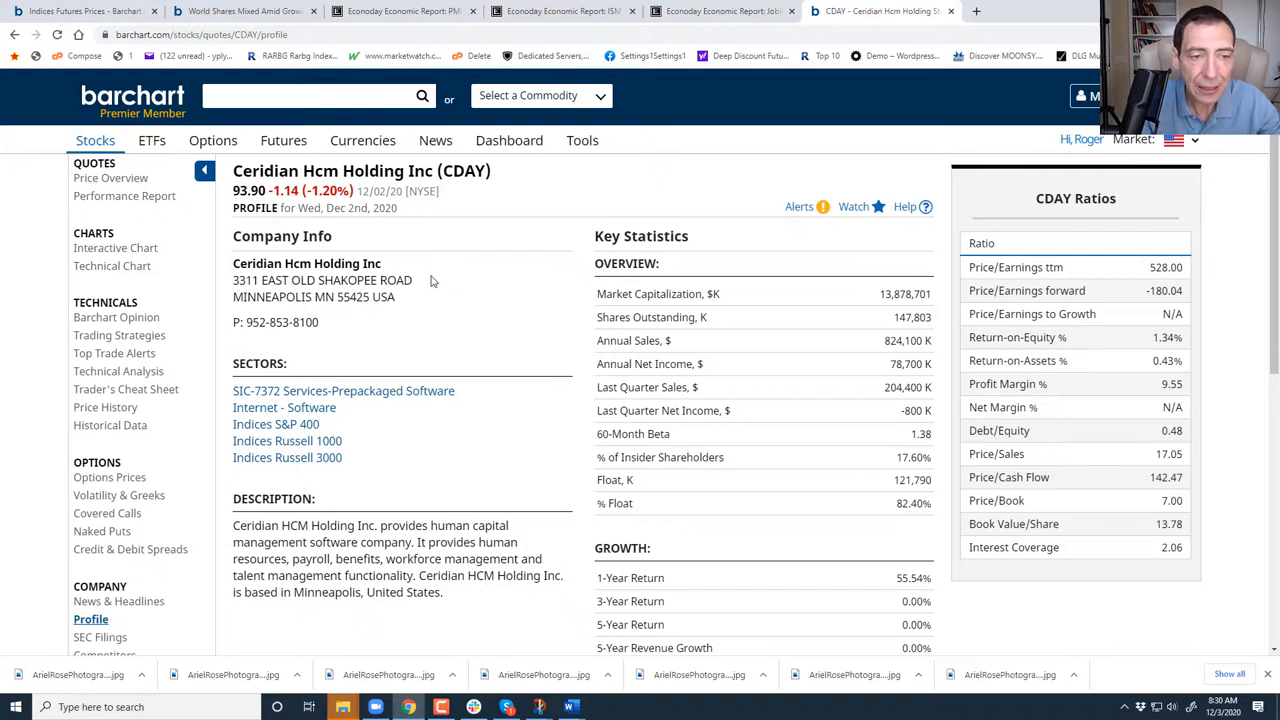
mouse_move(486, 430)
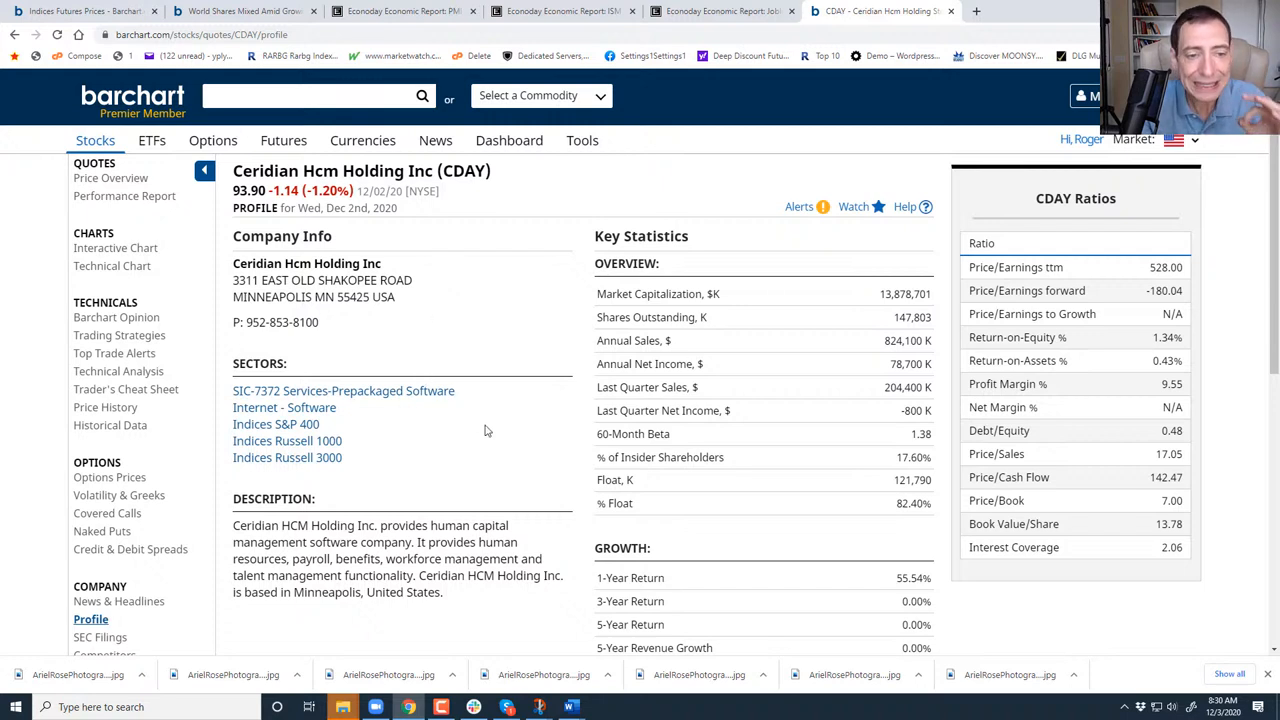
mouse_move(492, 444)
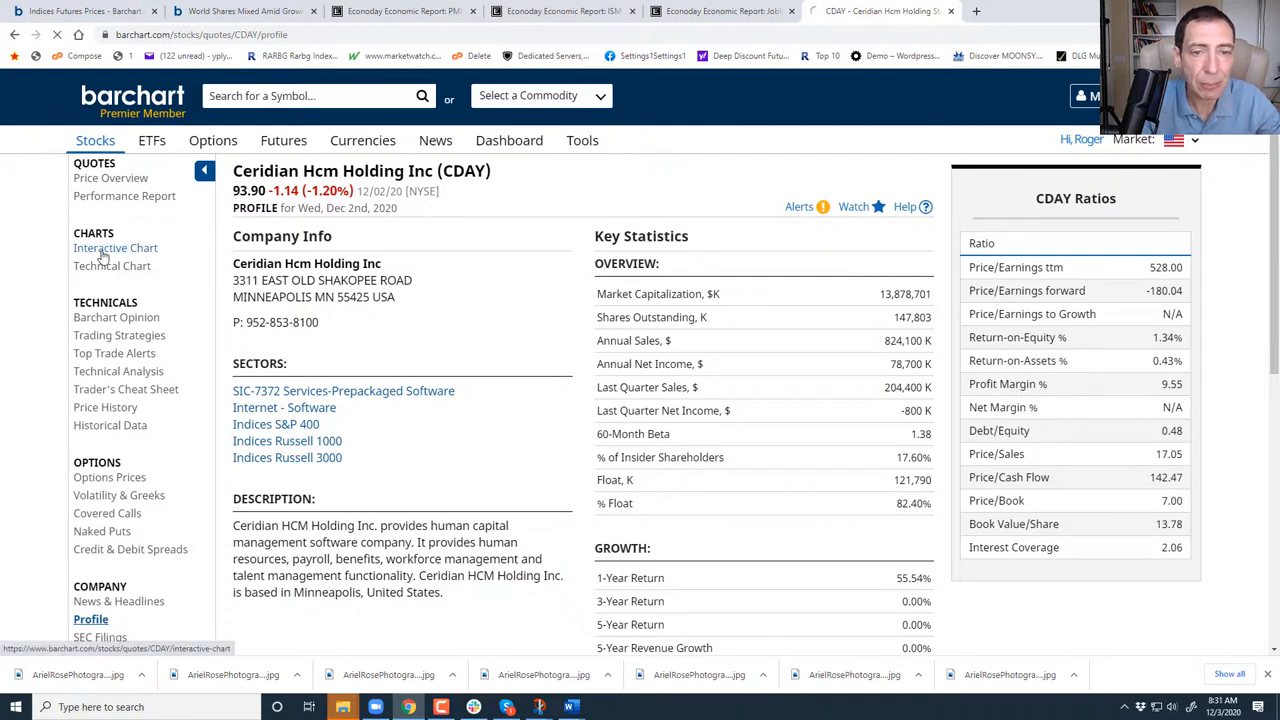
click(116, 248)
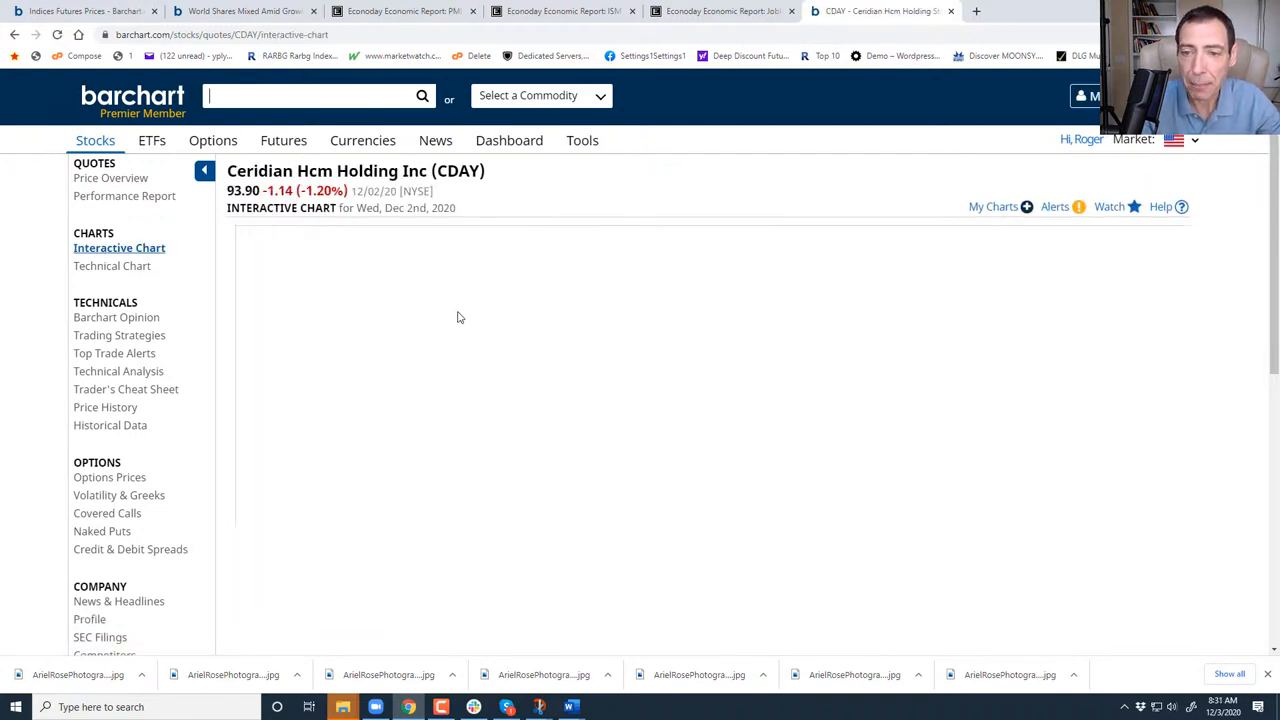
click(120, 248)
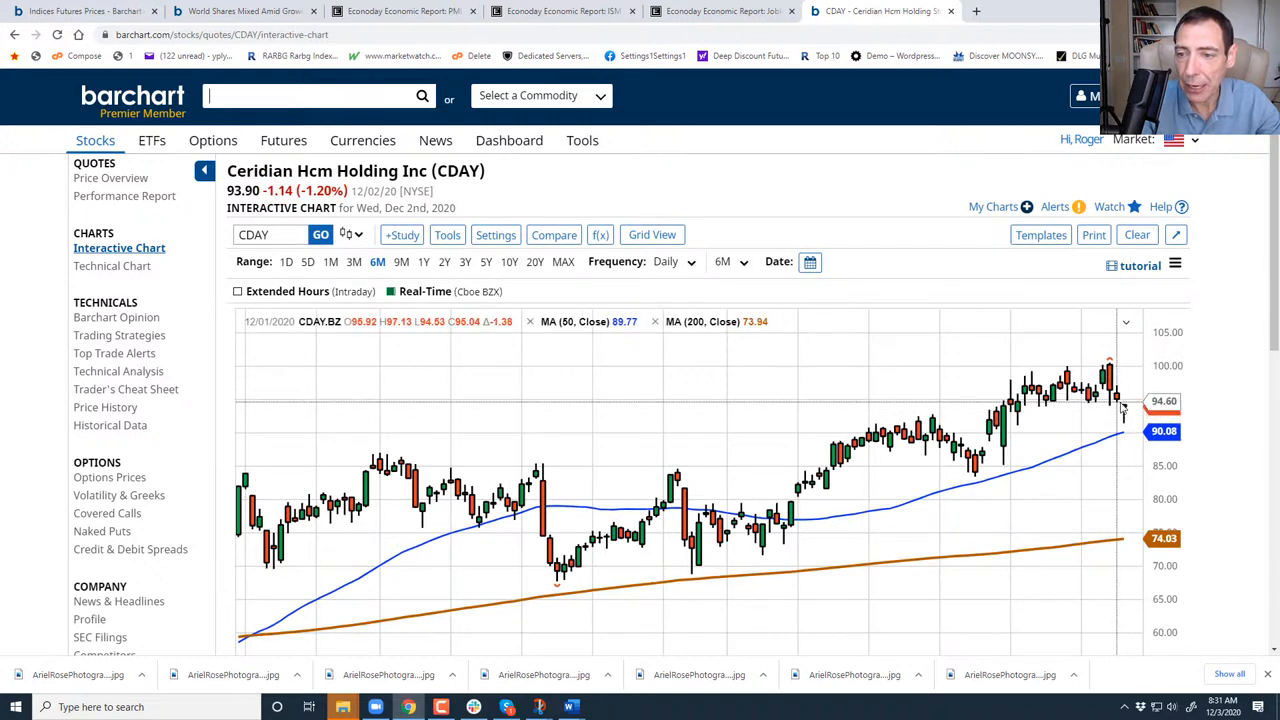
mouse_move(1122, 408)
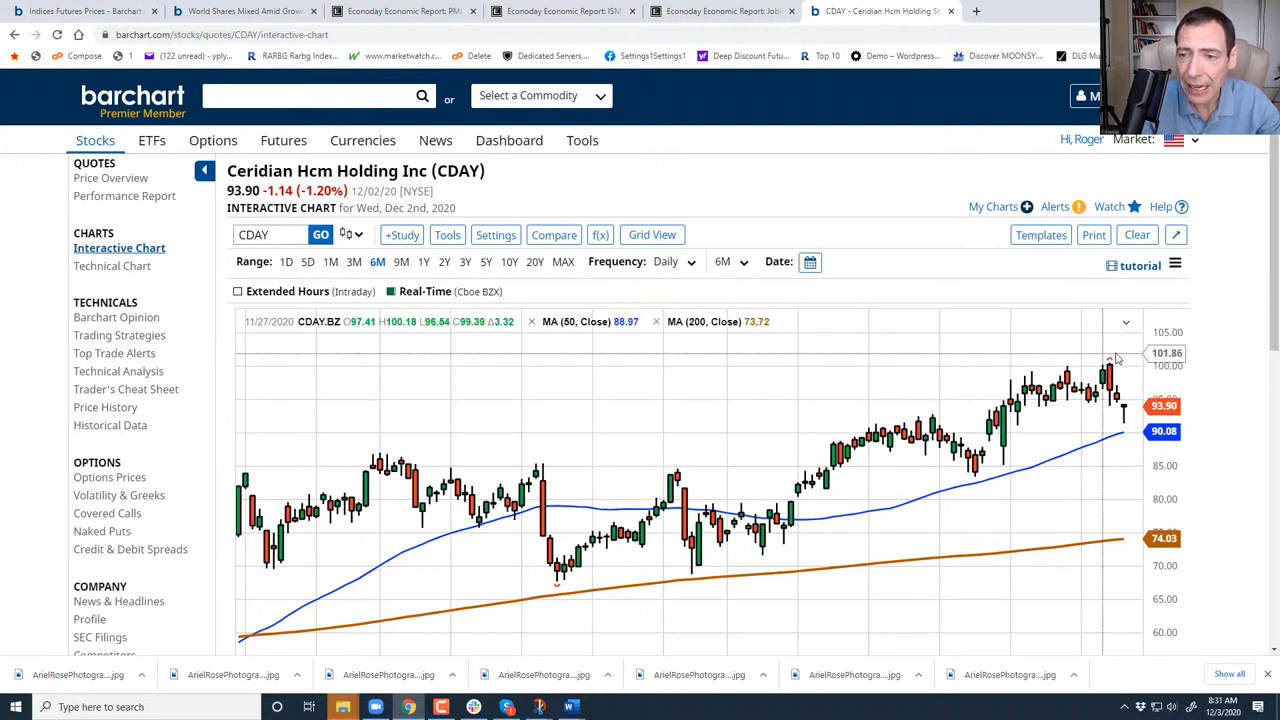
mouse_move(1104, 352)
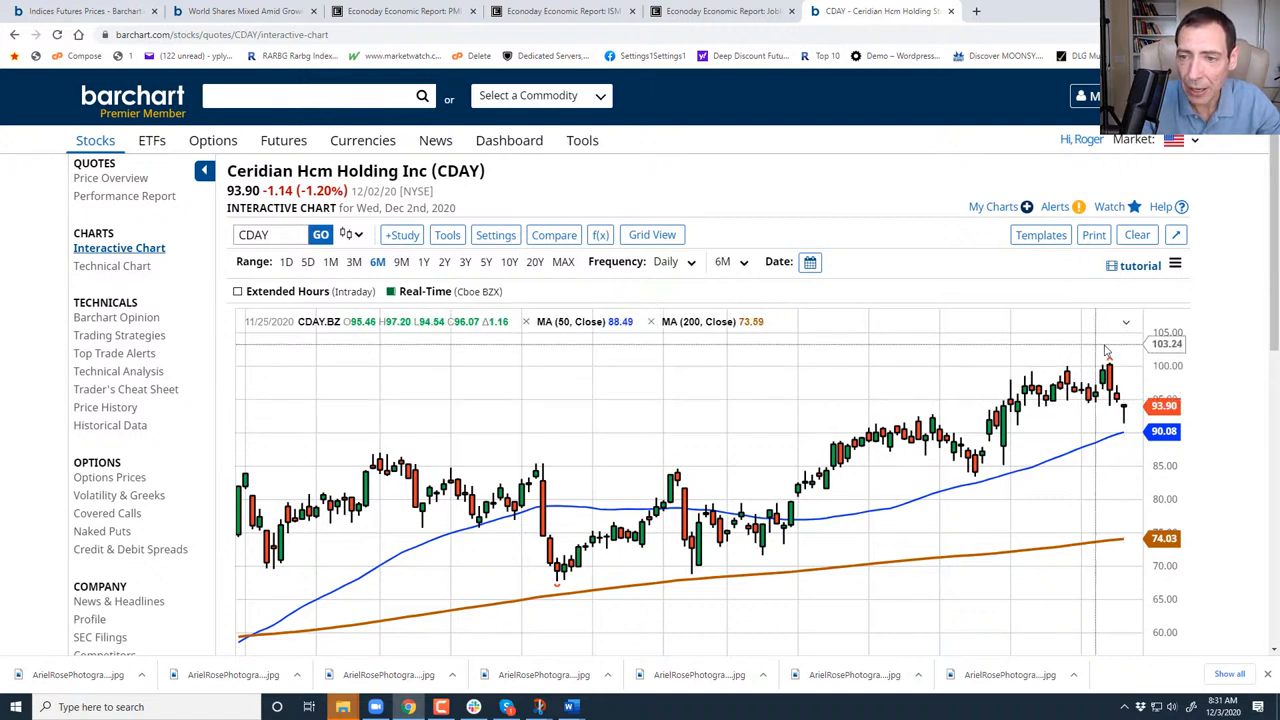
mouse_move(1108, 356)
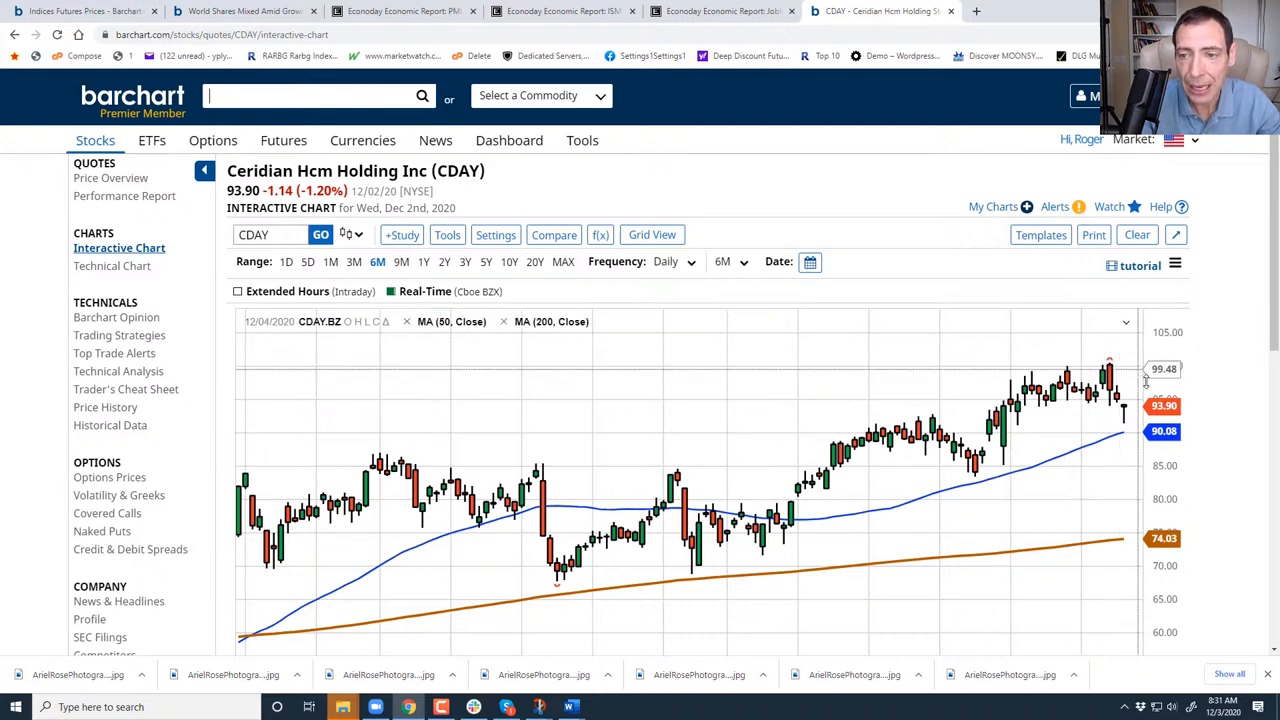
mouse_move(1122, 412)
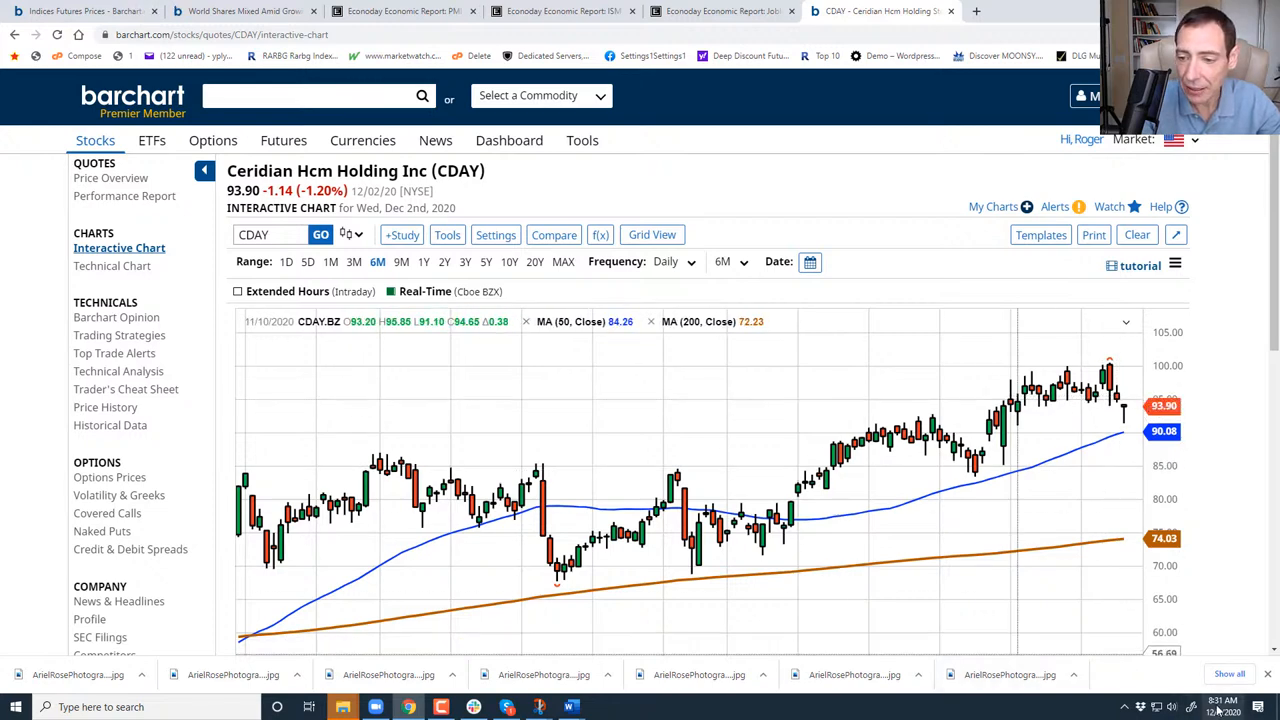
click(720, 12)
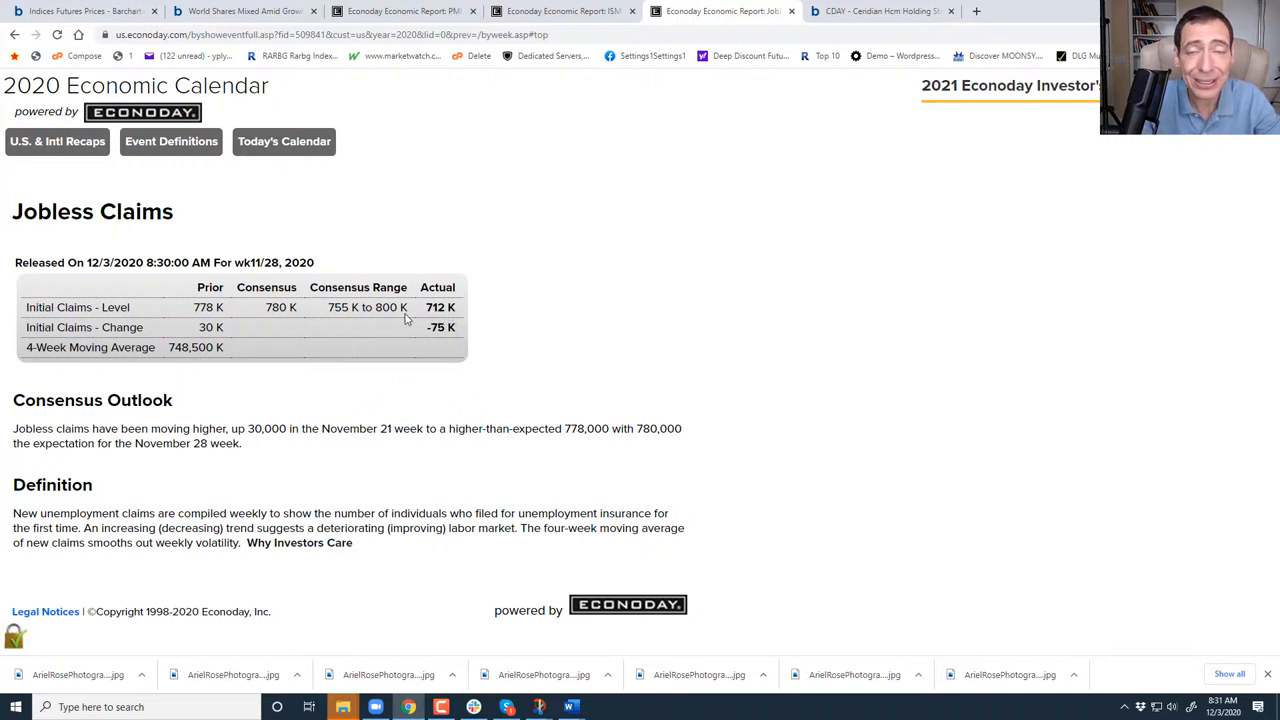
mouse_move(440, 324)
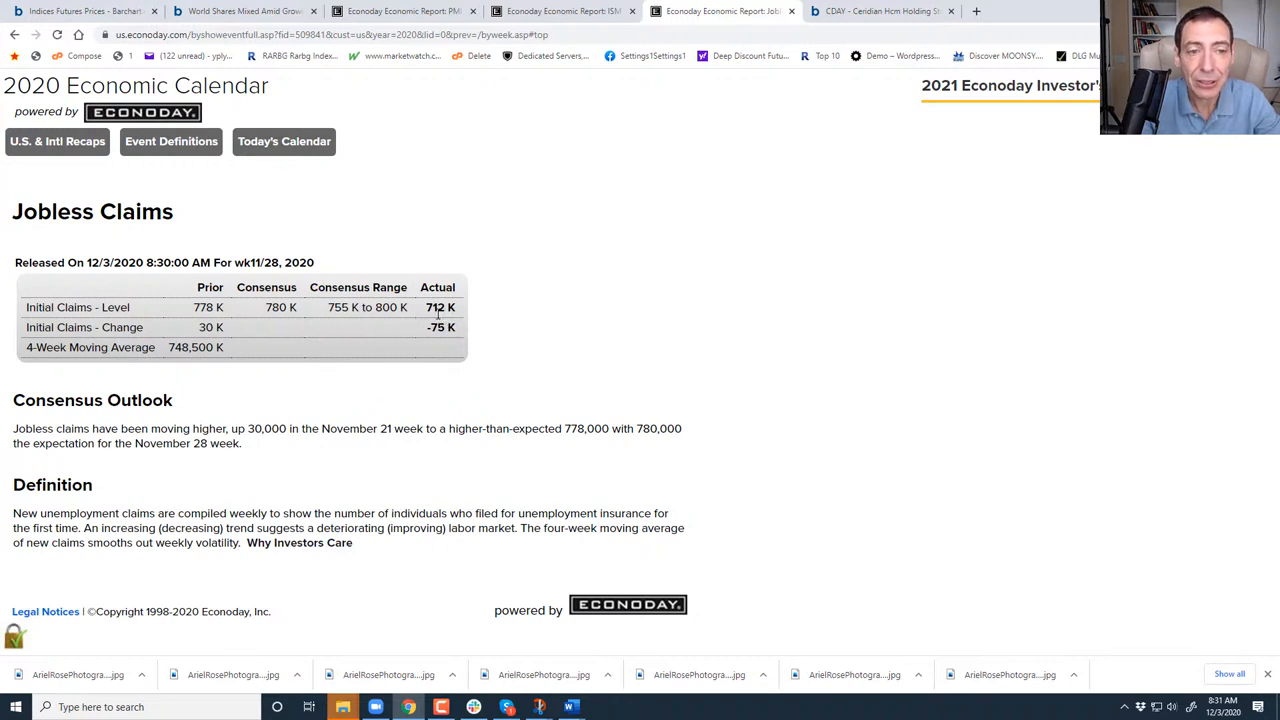
mouse_move(440, 318)
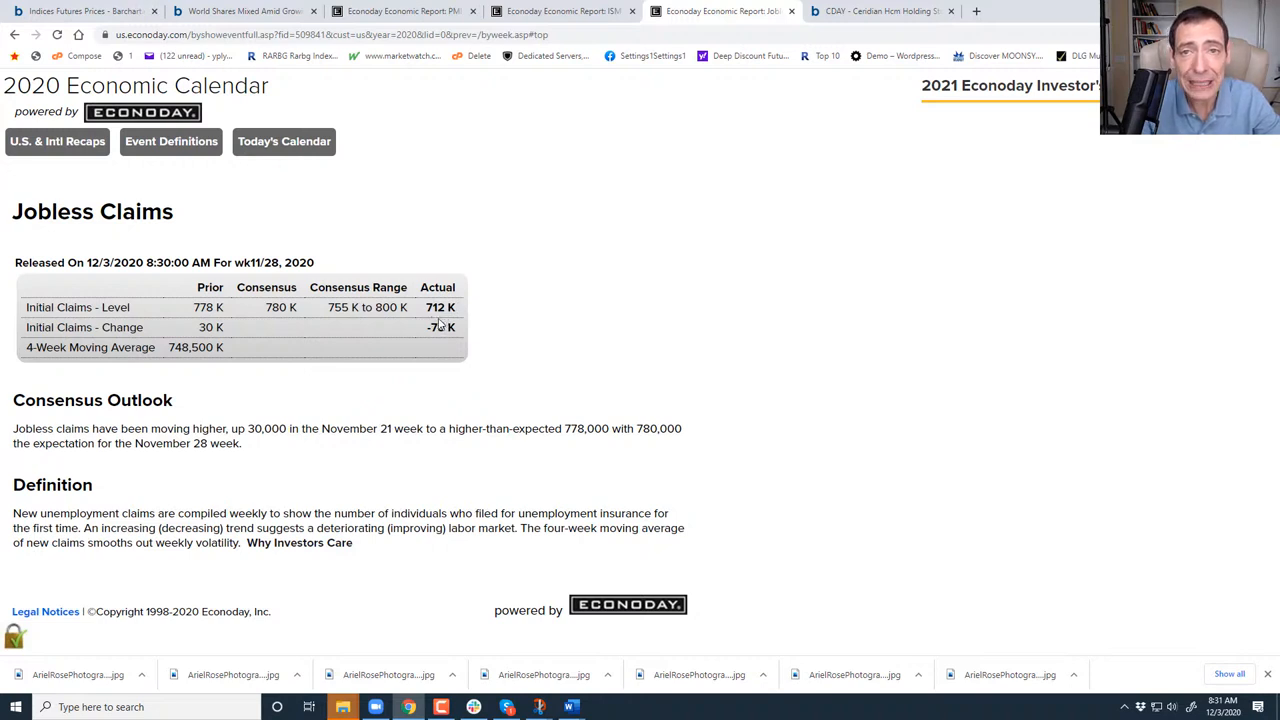
mouse_move(444, 322)
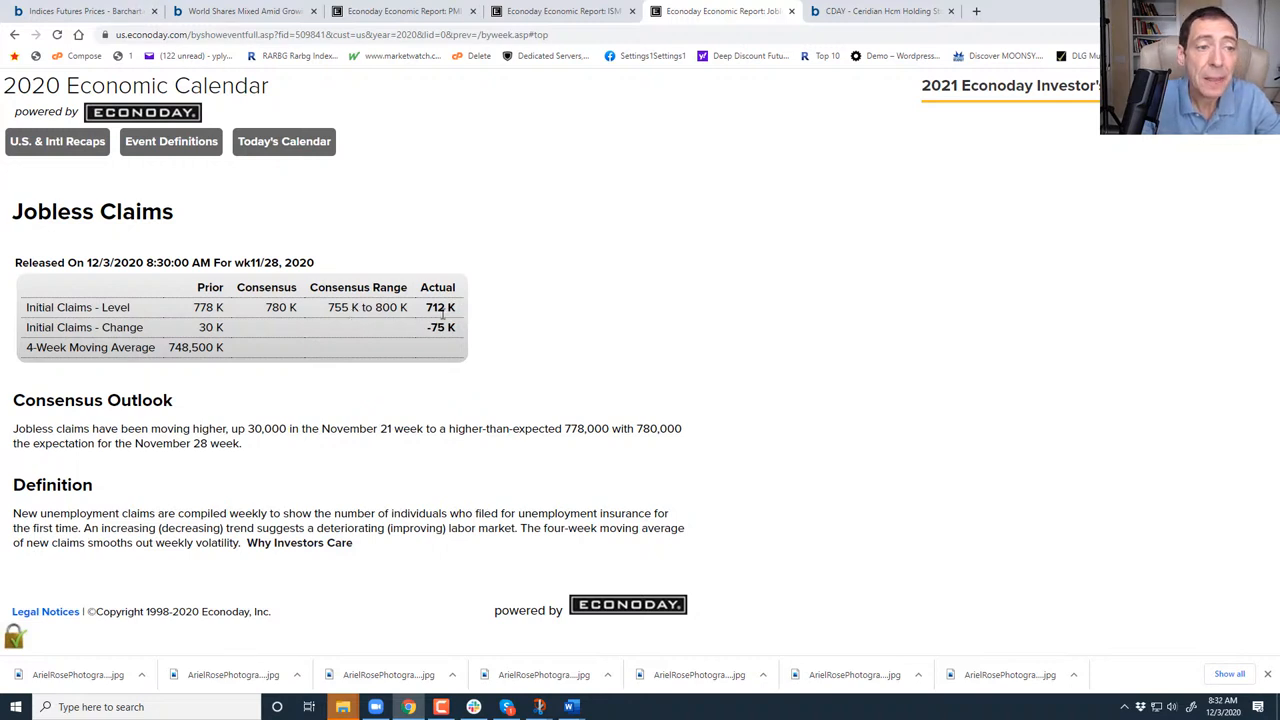
mouse_move(446, 318)
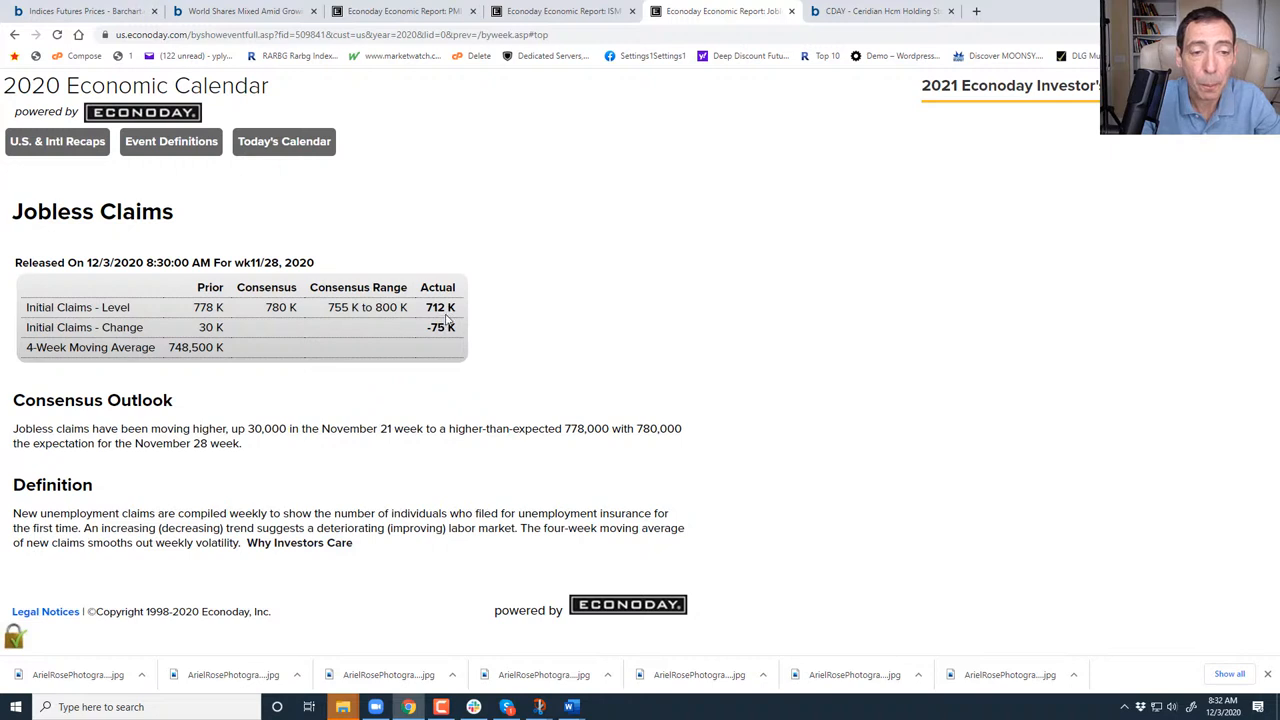
mouse_move(460, 316)
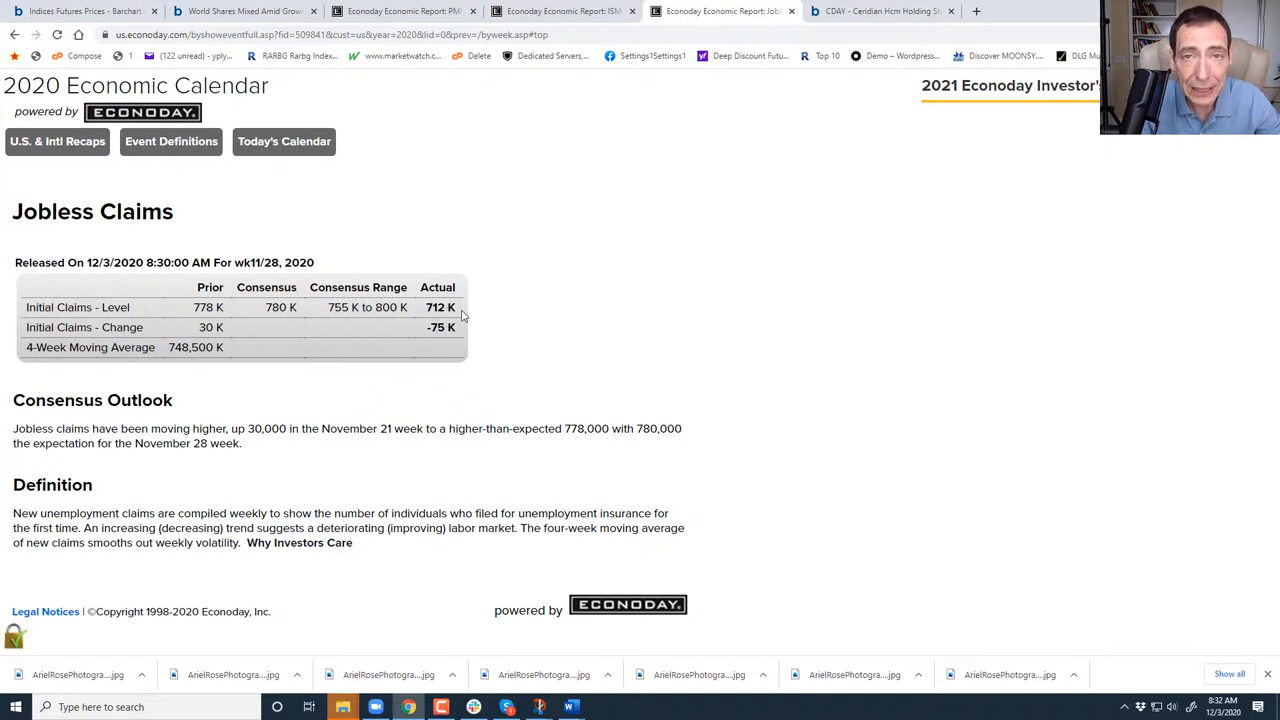
mouse_move(444, 340)
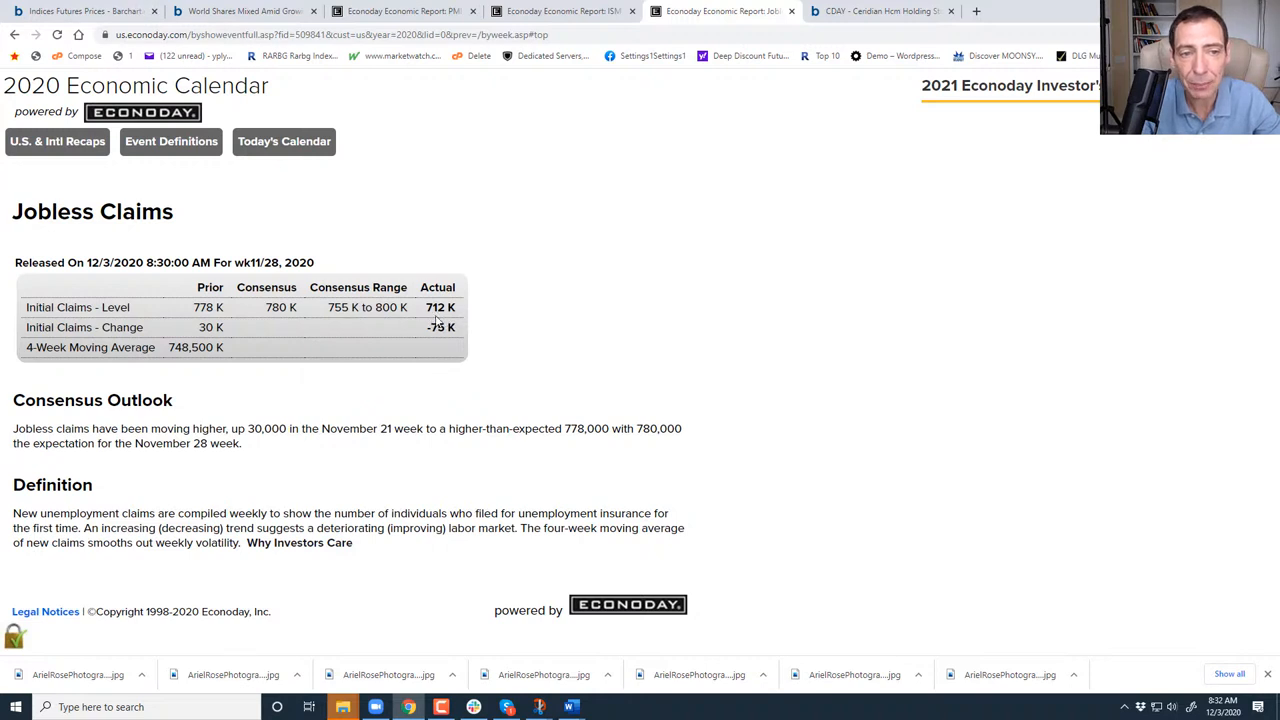
mouse_move(450, 322)
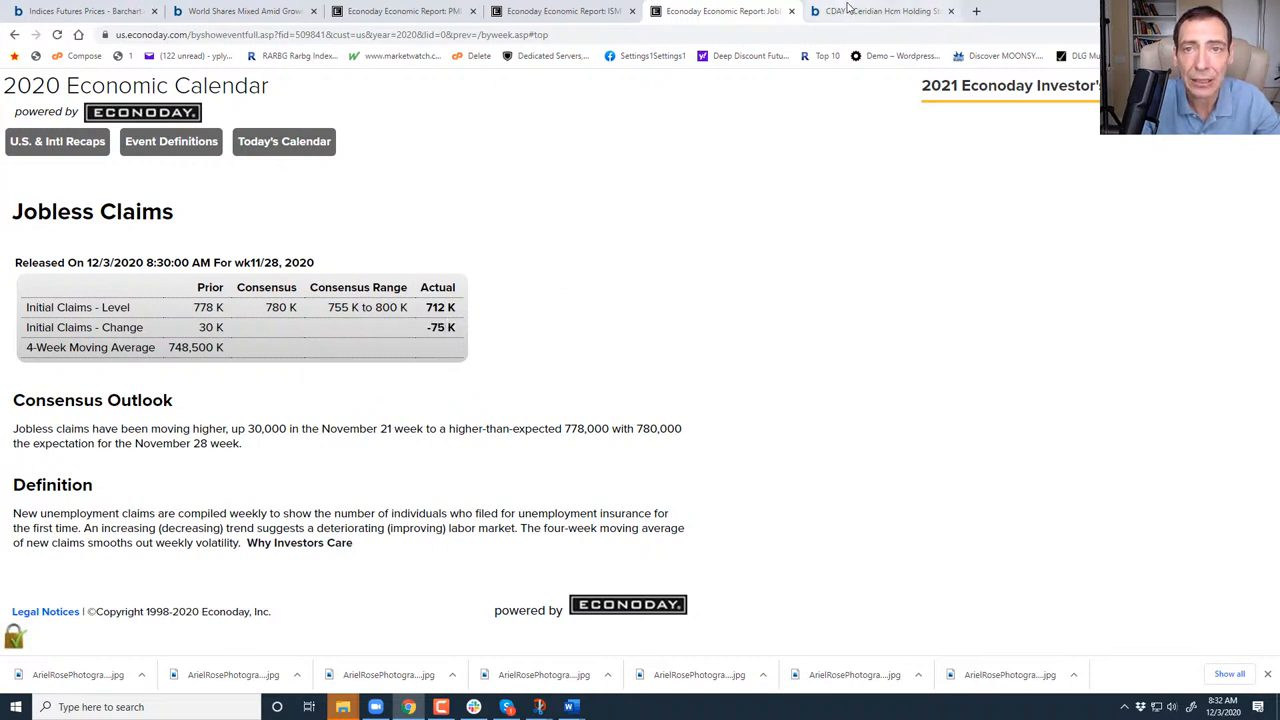
Return from the Jobless Claims report (712K actual vs 780K) to the CDAY chart.
click(880, 12)
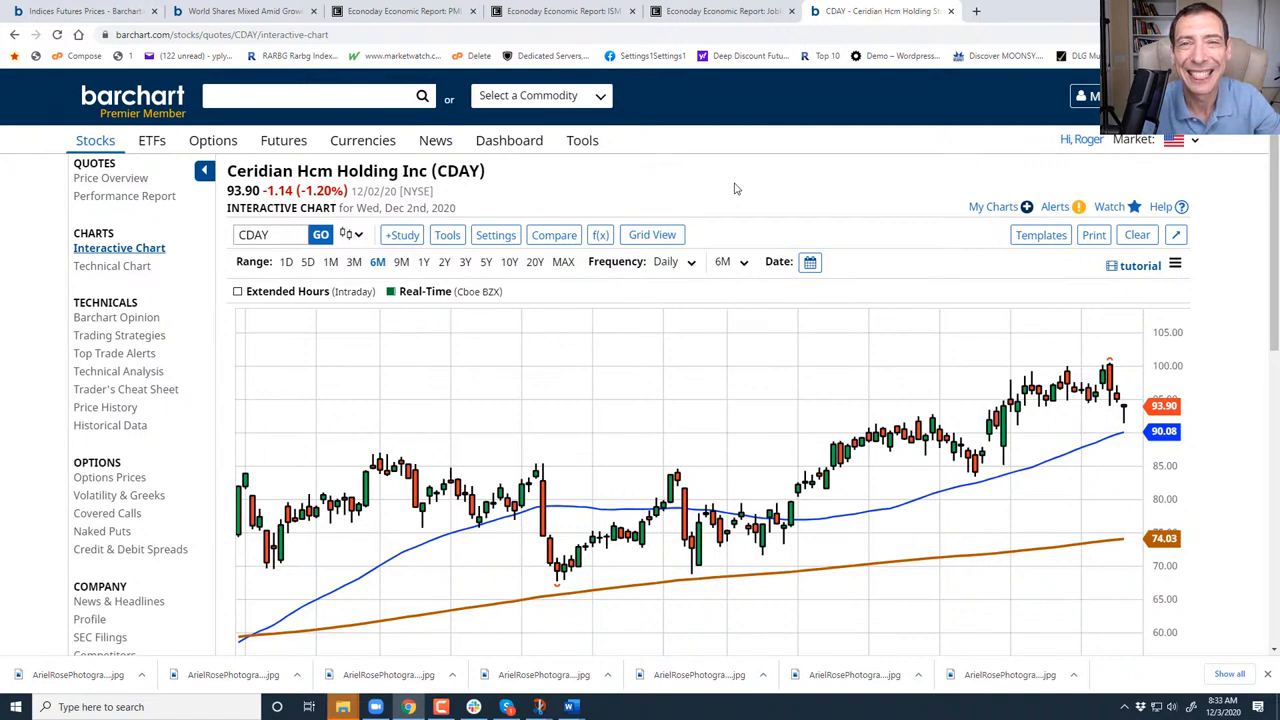
click(300, 96)
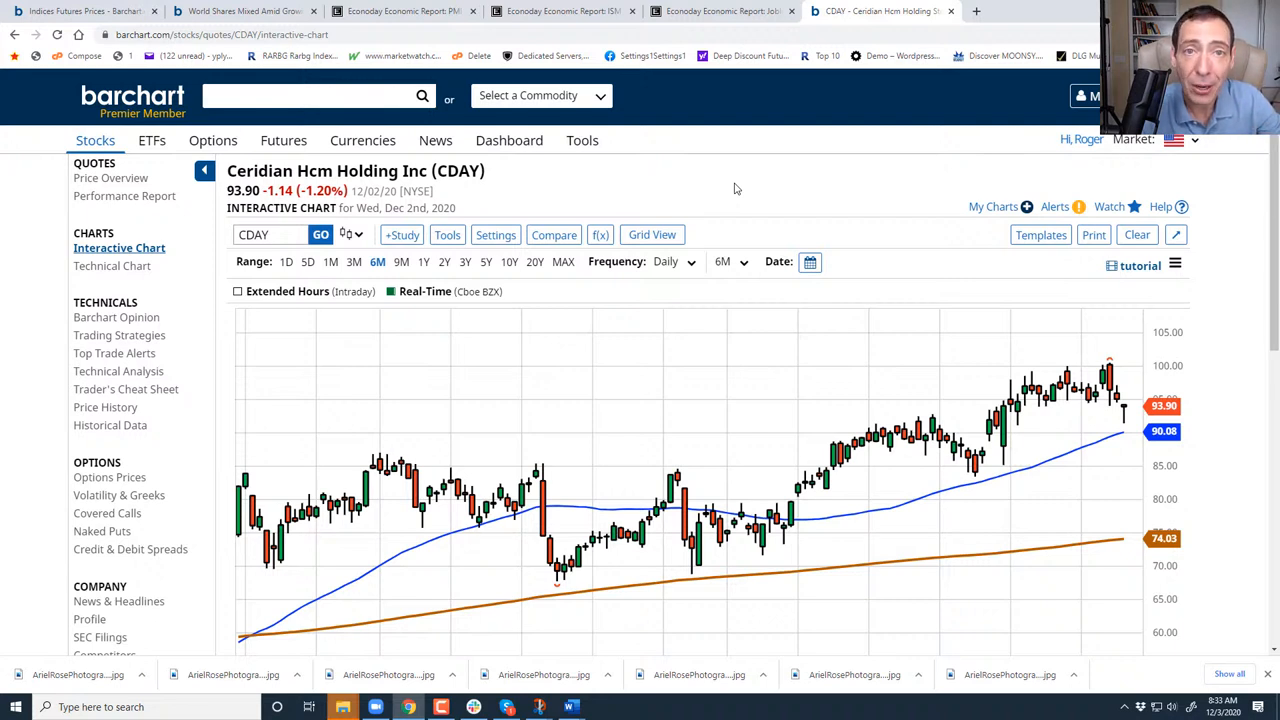
click(310, 96)
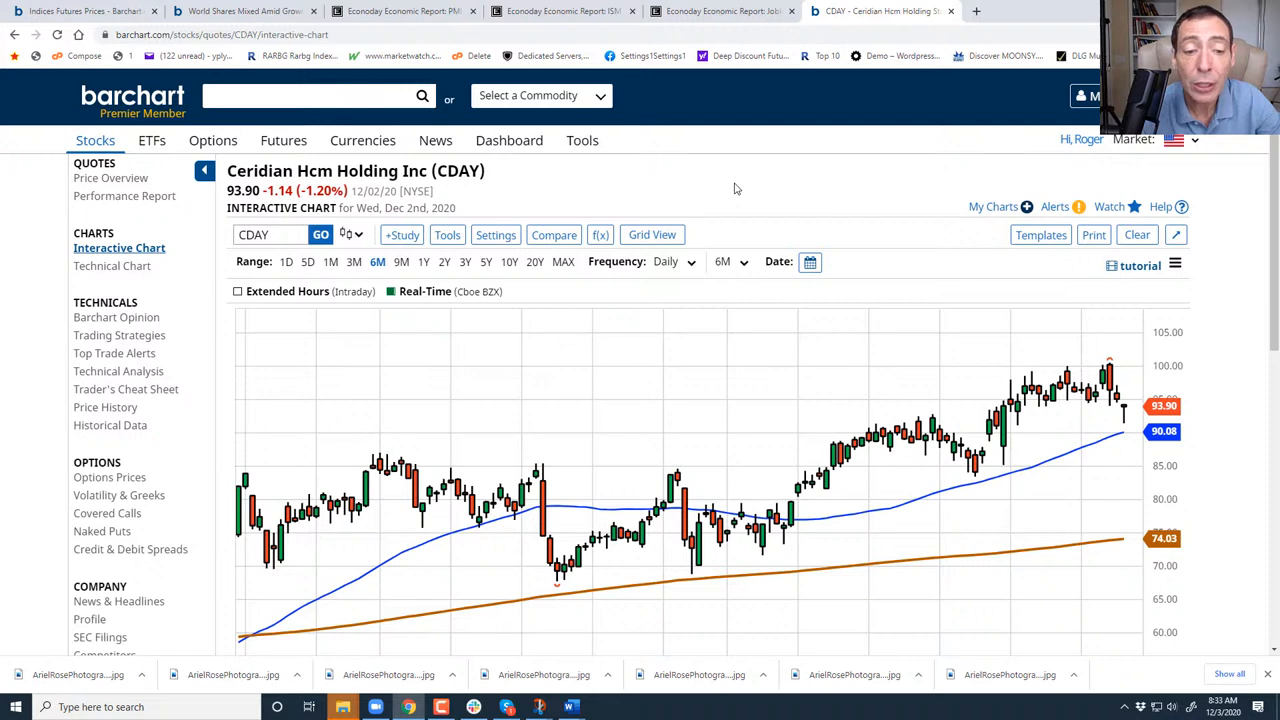
click(310, 96)
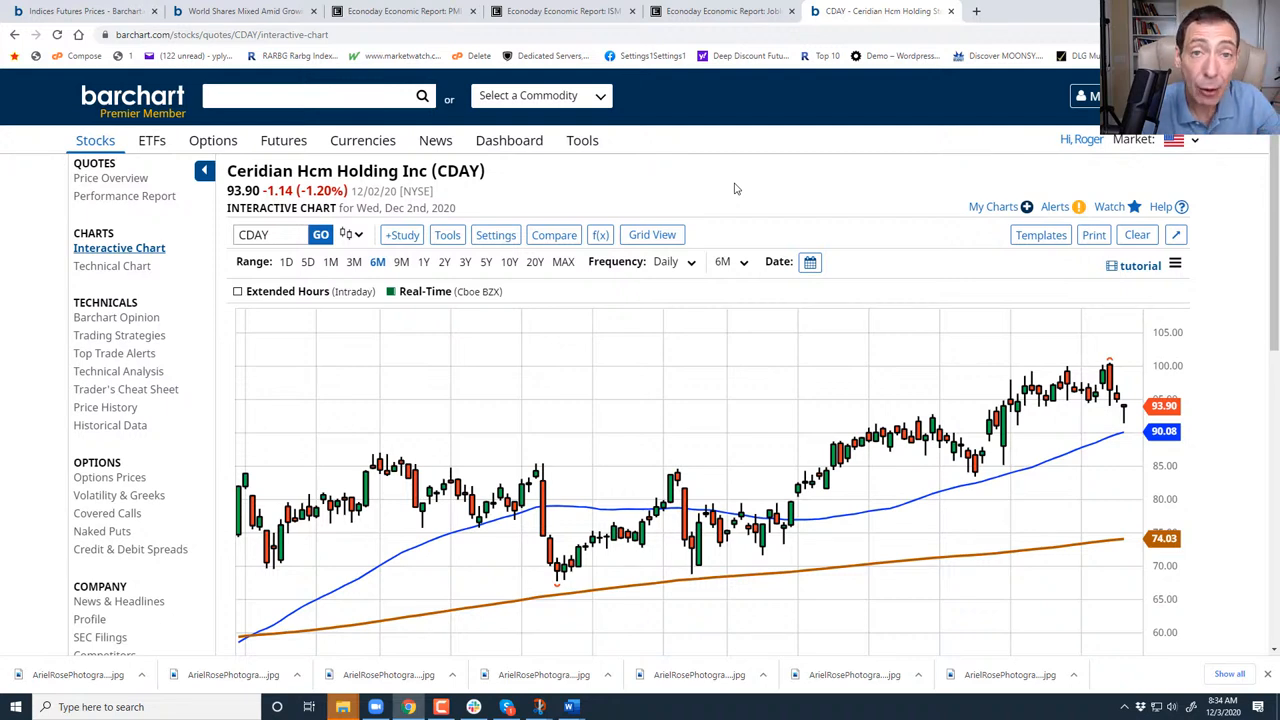
click(310, 96)
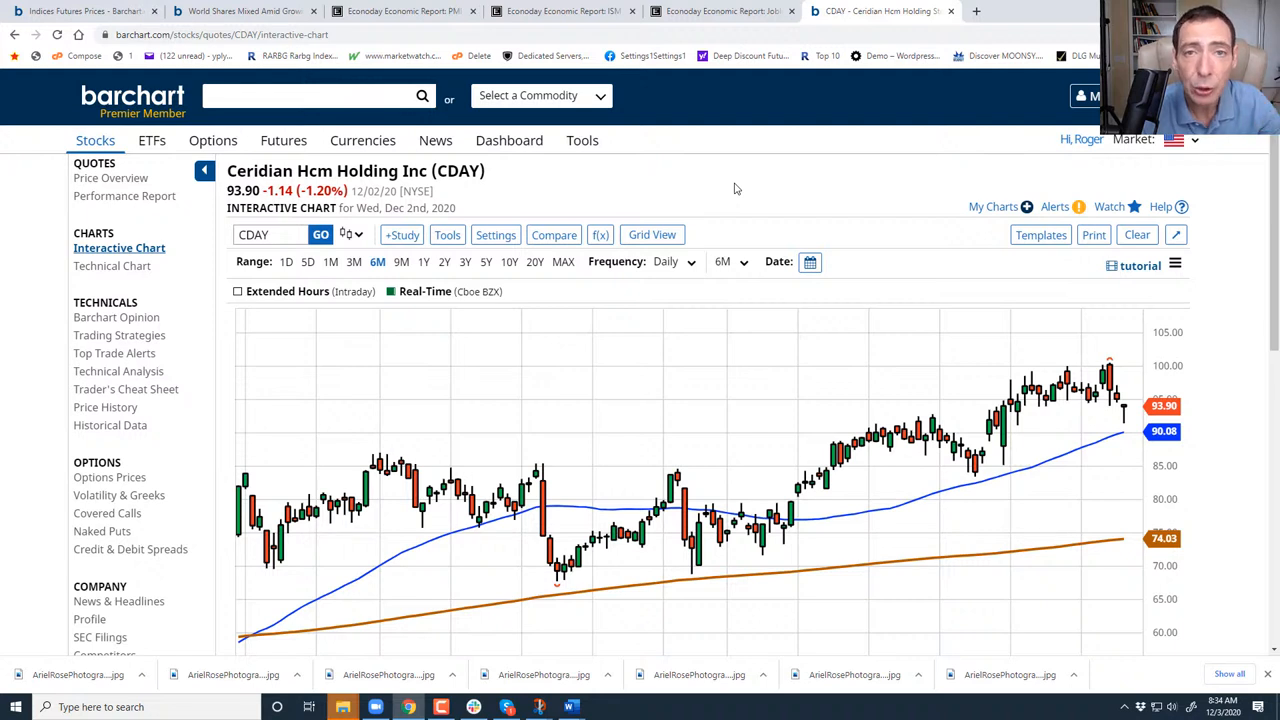
click(310, 96)
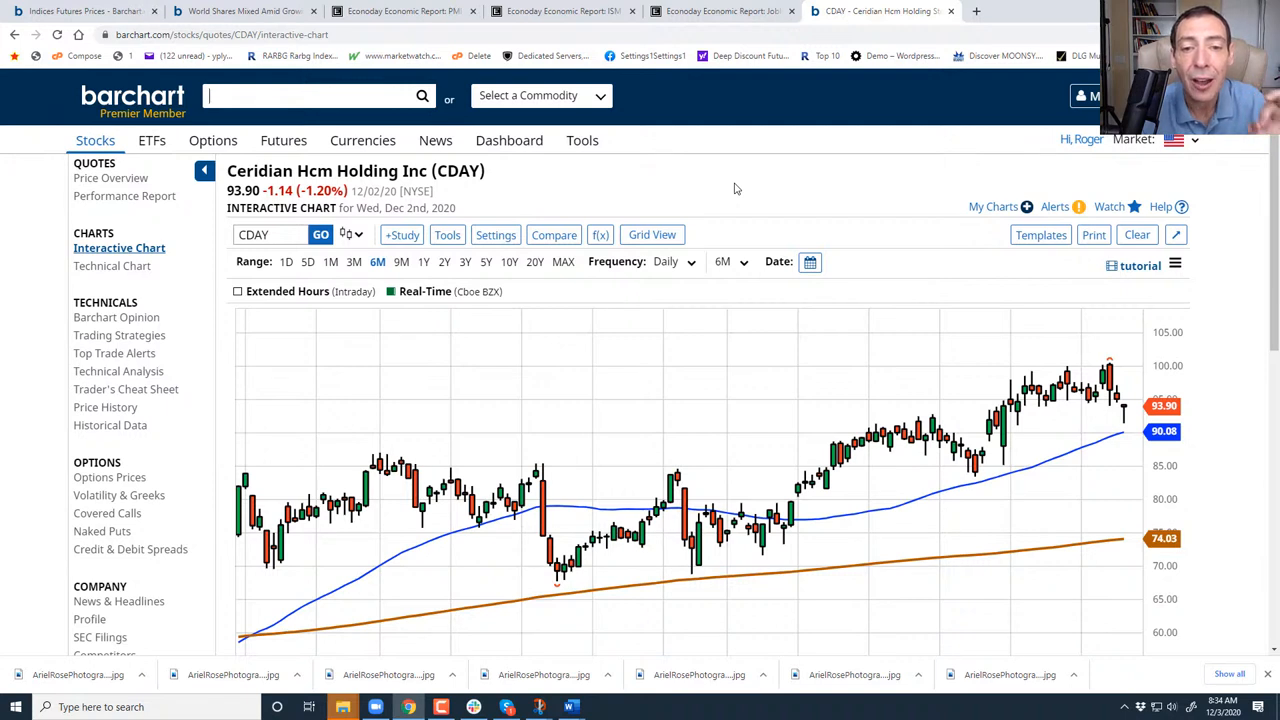